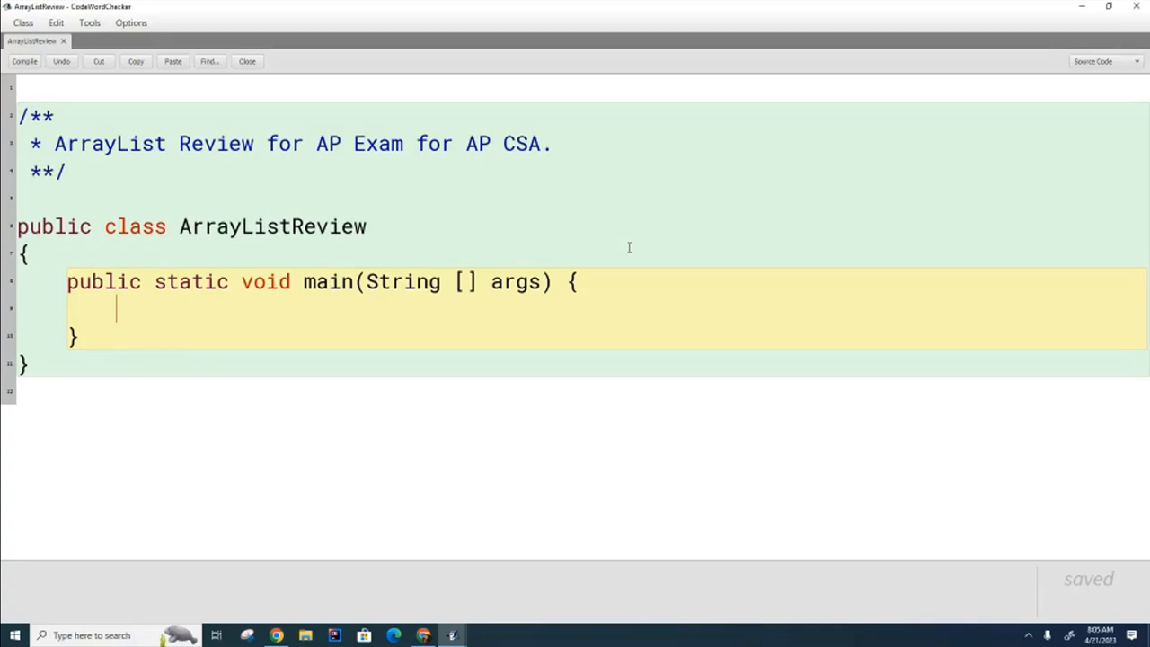
# Open a block comment in main listing size(), add(), remove() and set() on separate lines
pyautogui.write('/*')
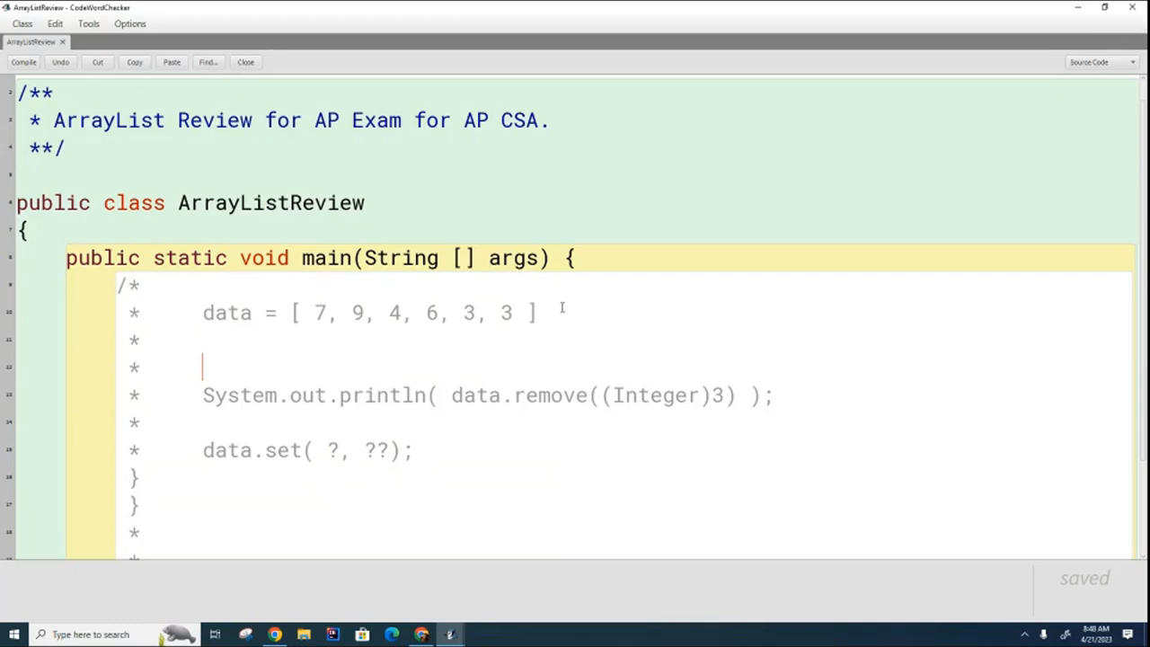
pyautogui.write('size(')
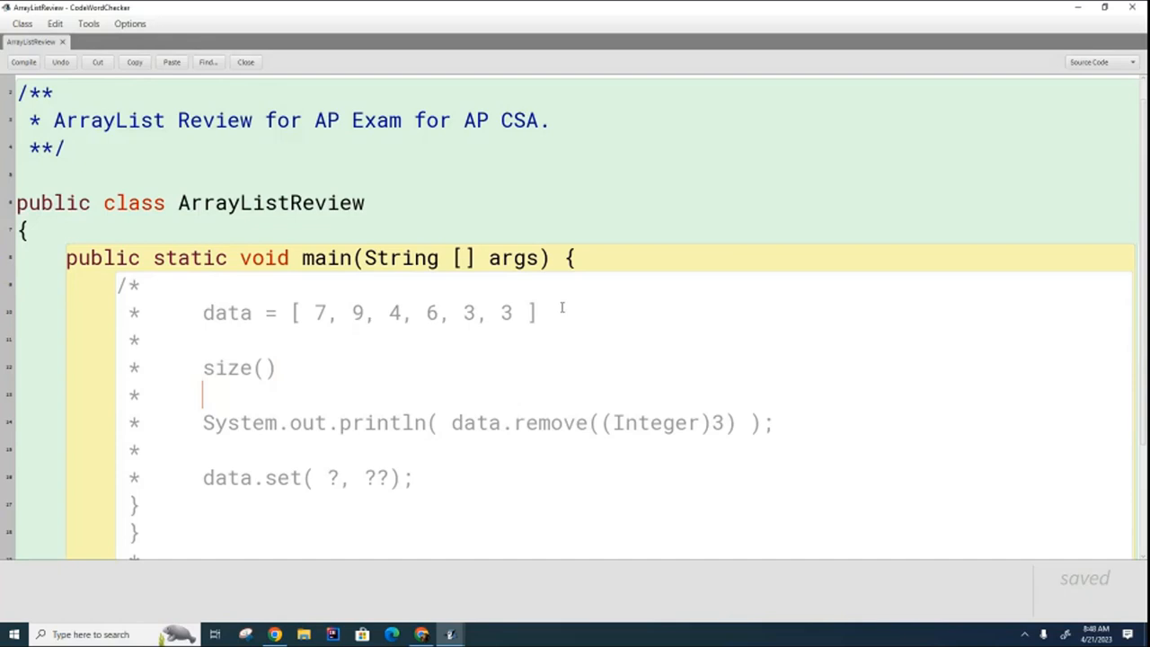
pyautogui.write('add(')
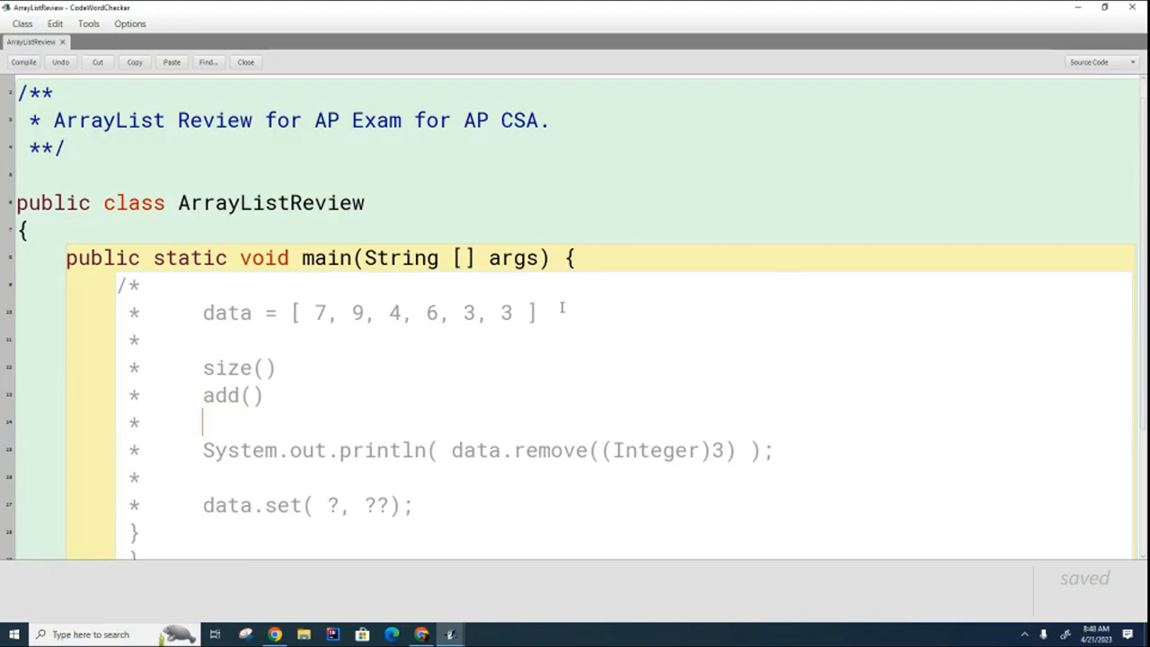
pyautogui.write('remove()')
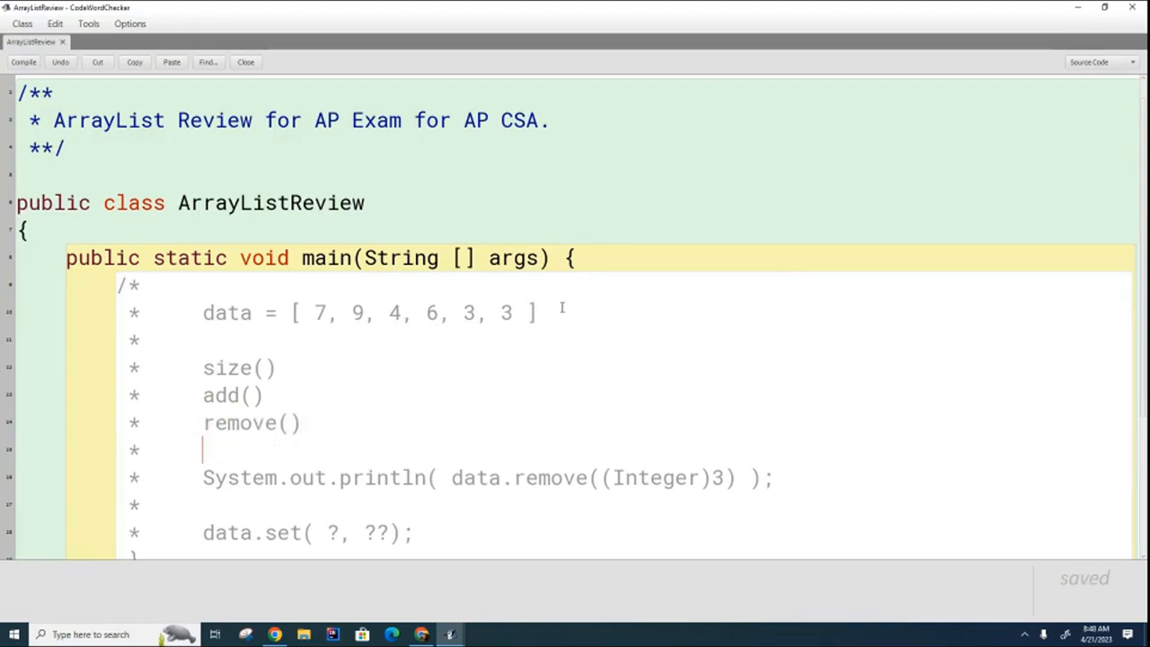
pyautogui.write('set(')
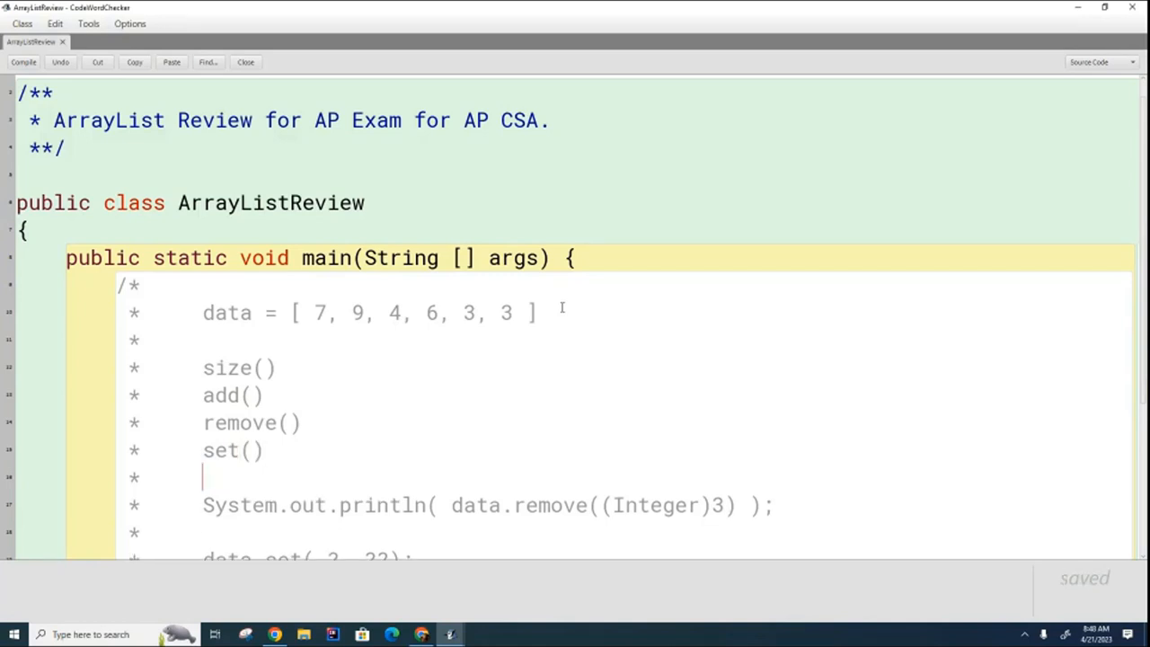
pyautogui.moveTo(417, 392)
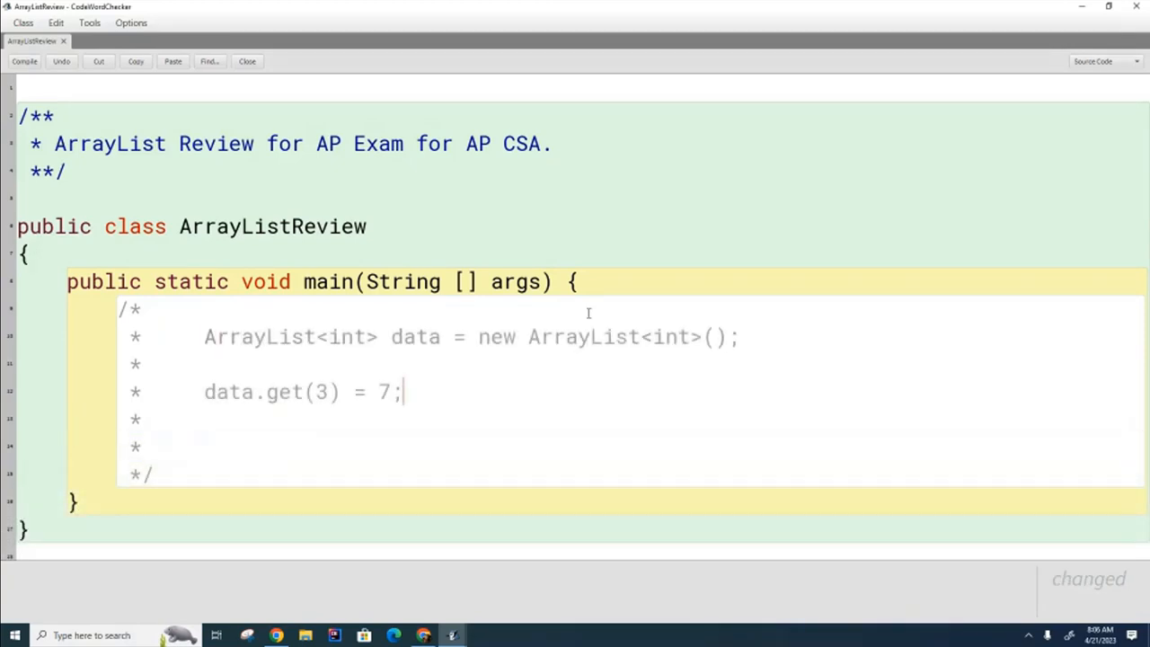
pyautogui.moveTo(523, 358)
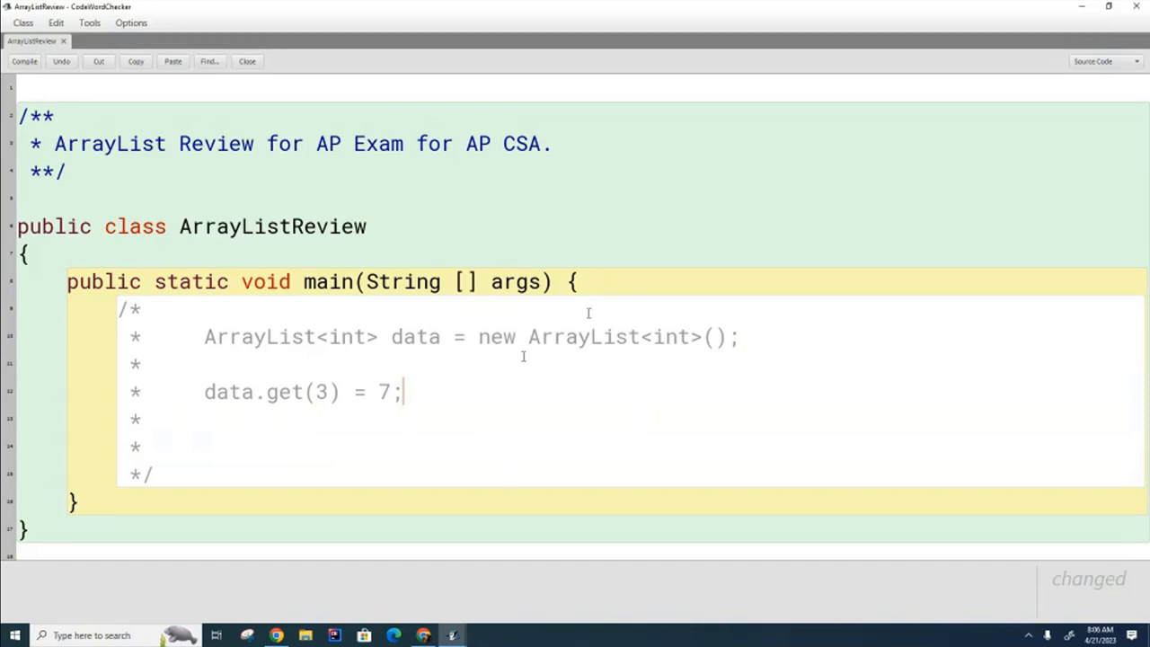
pyautogui.moveTo(482, 387)
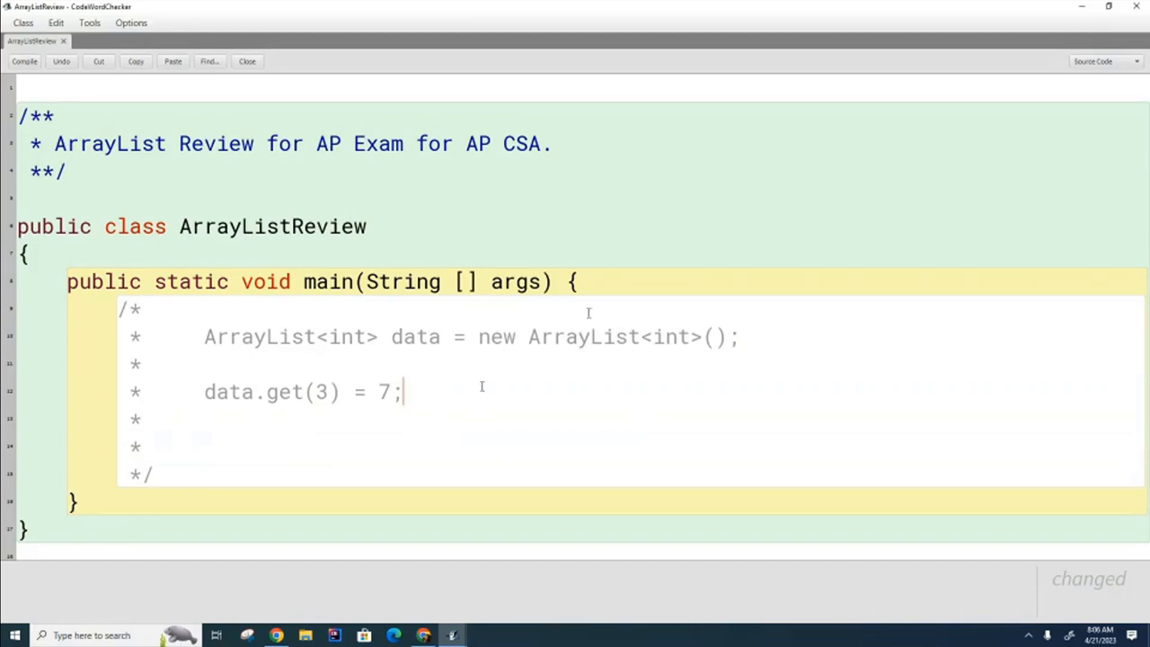
pyautogui.moveTo(731, 449)
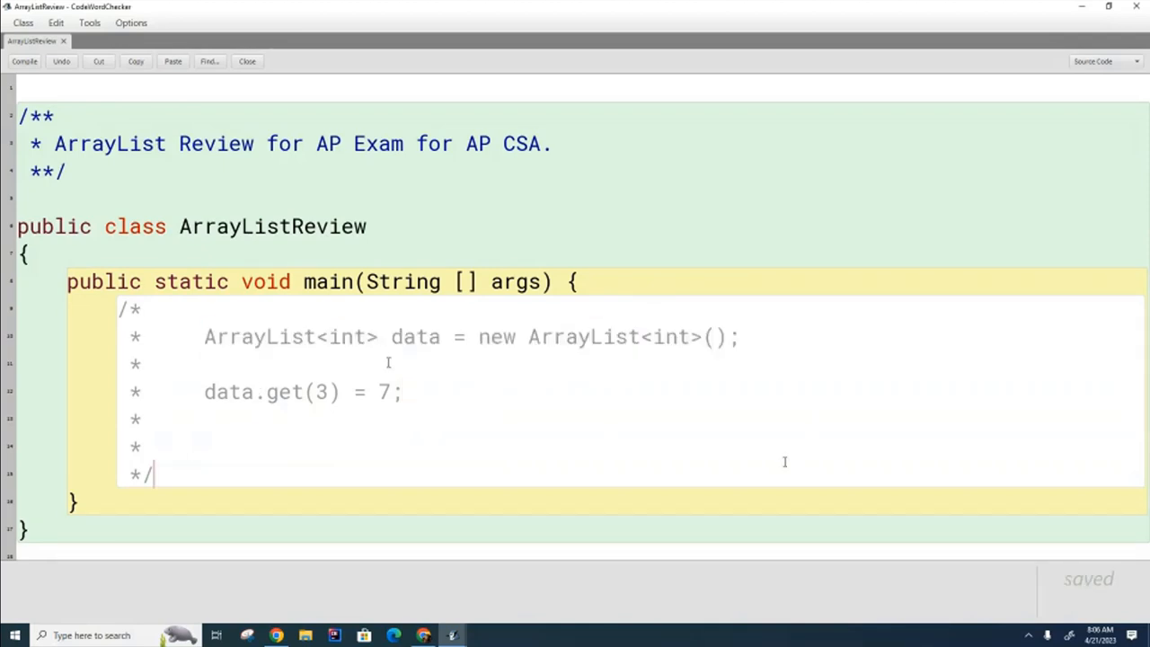
pyautogui.moveTo(389, 367)
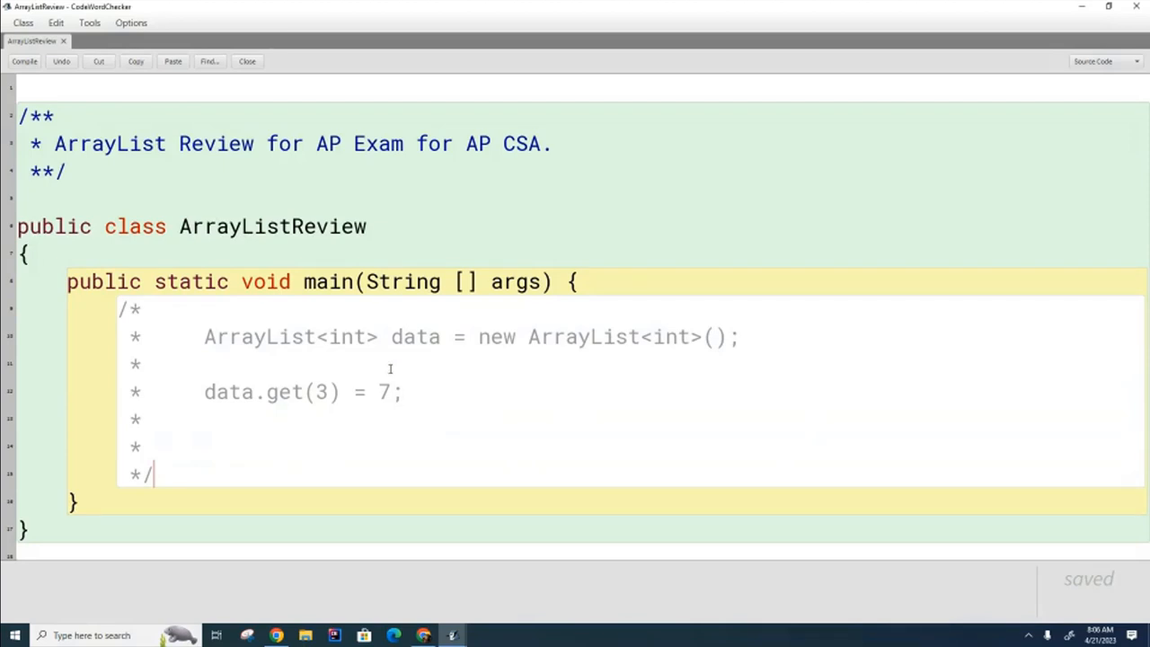
# Change both int types in the commented ArrayList declaration to Integer
pyautogui.doubleClick(351, 337)
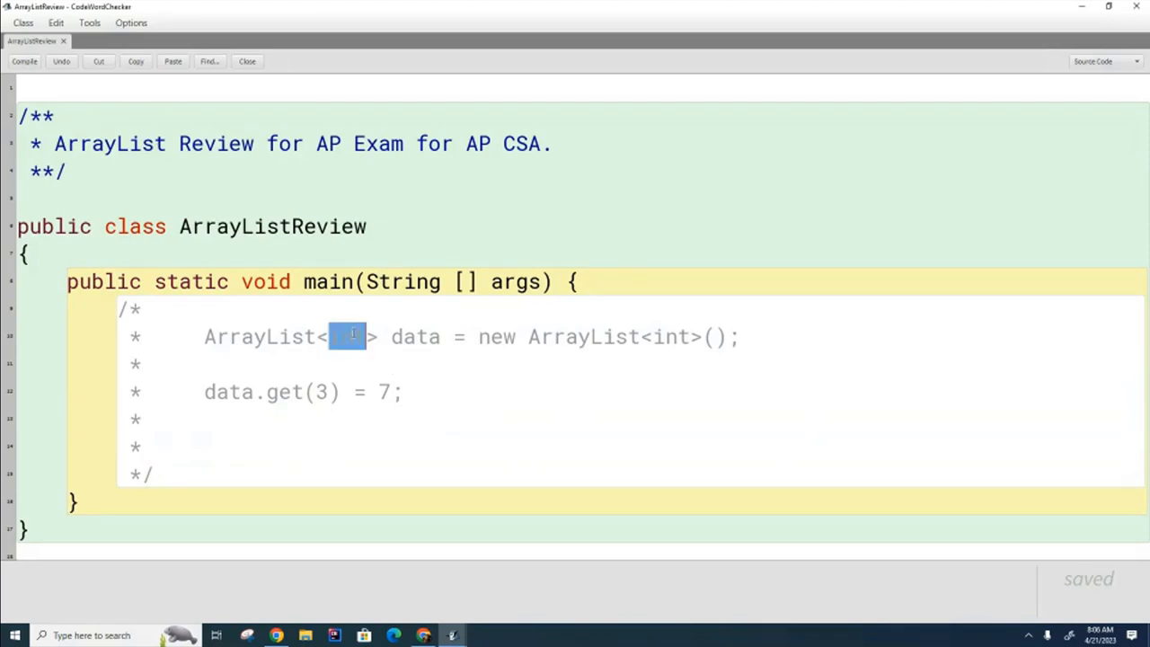
pyautogui.write('I')
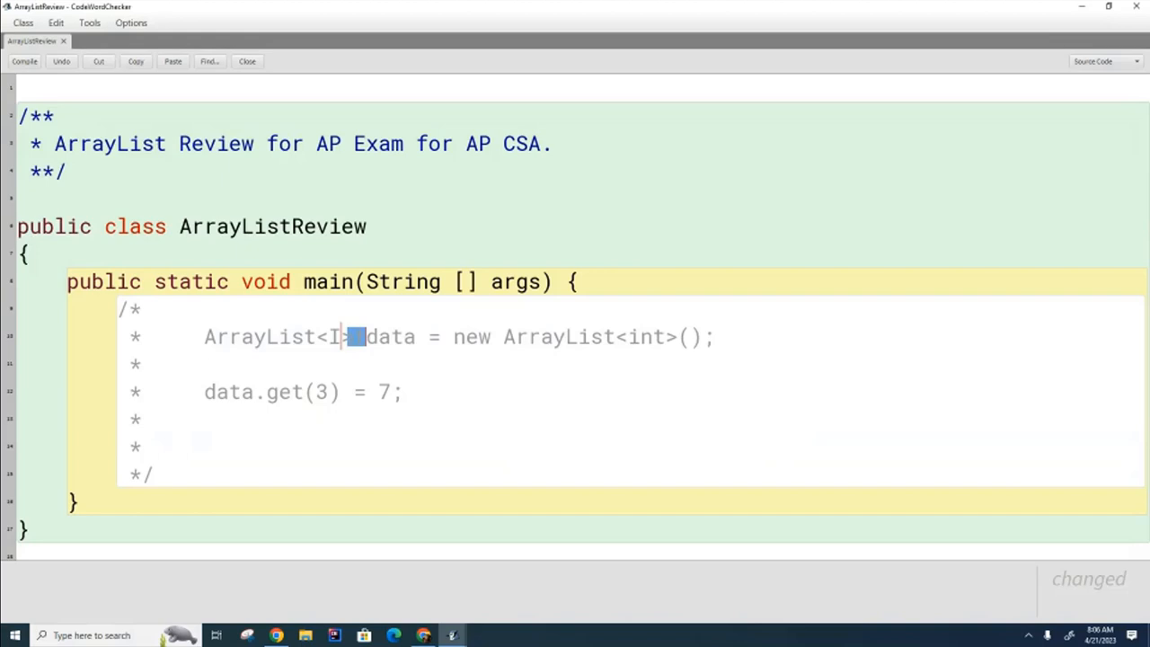
pyautogui.write('nteger')
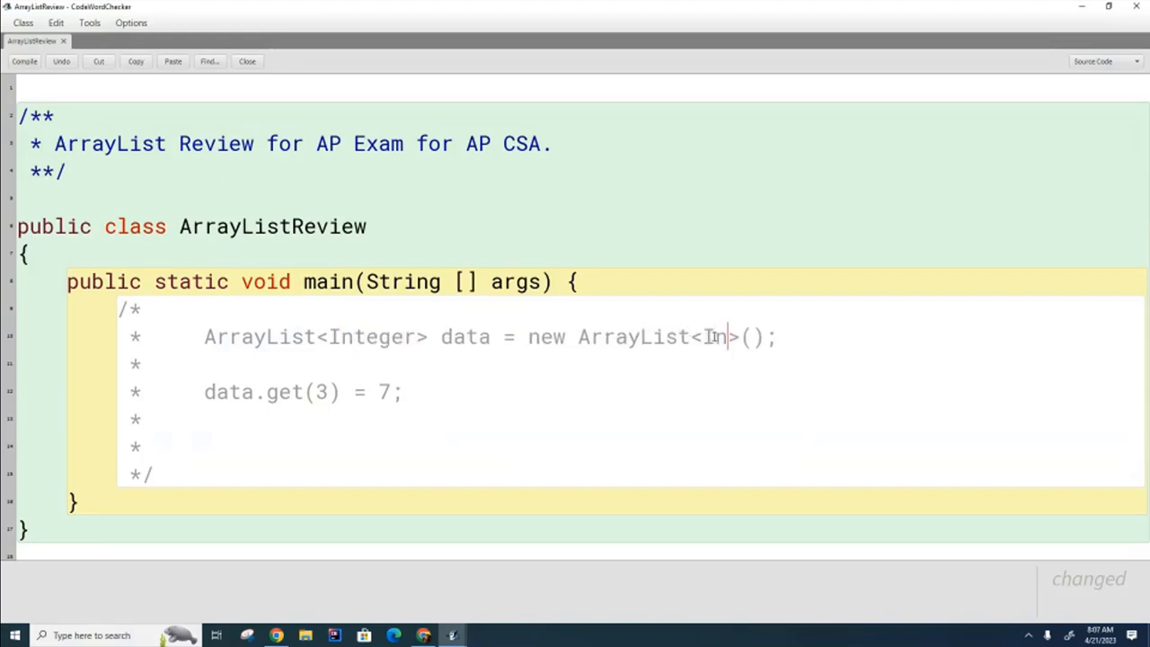
pyautogui.write('teger')
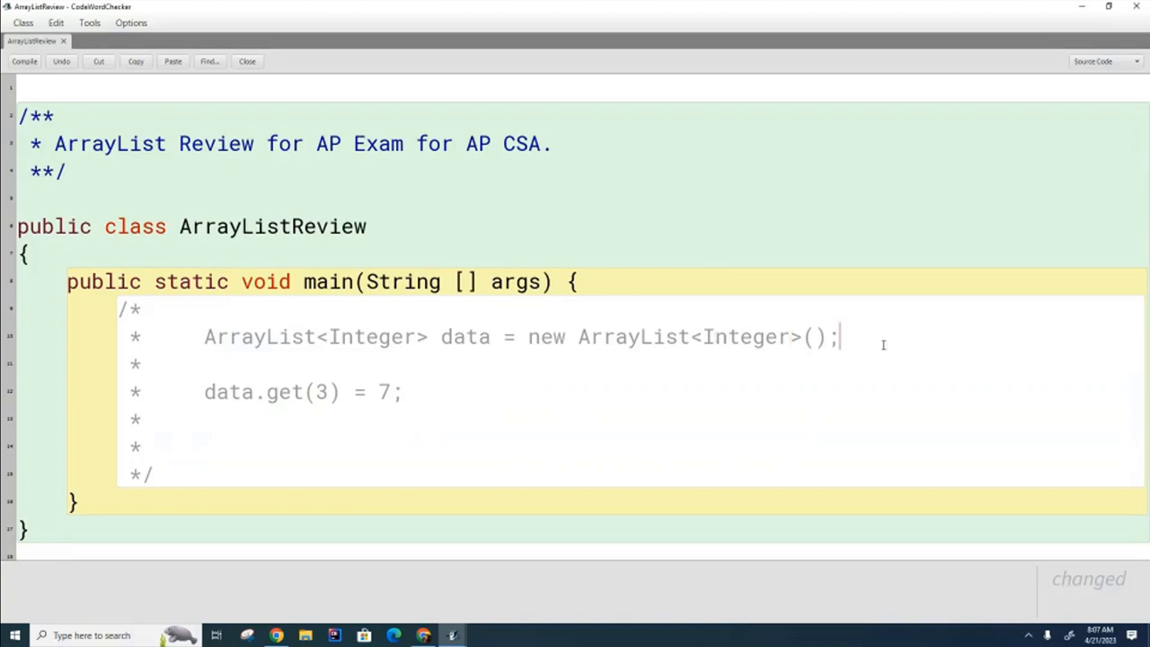
pyautogui.moveTo(705, 337)
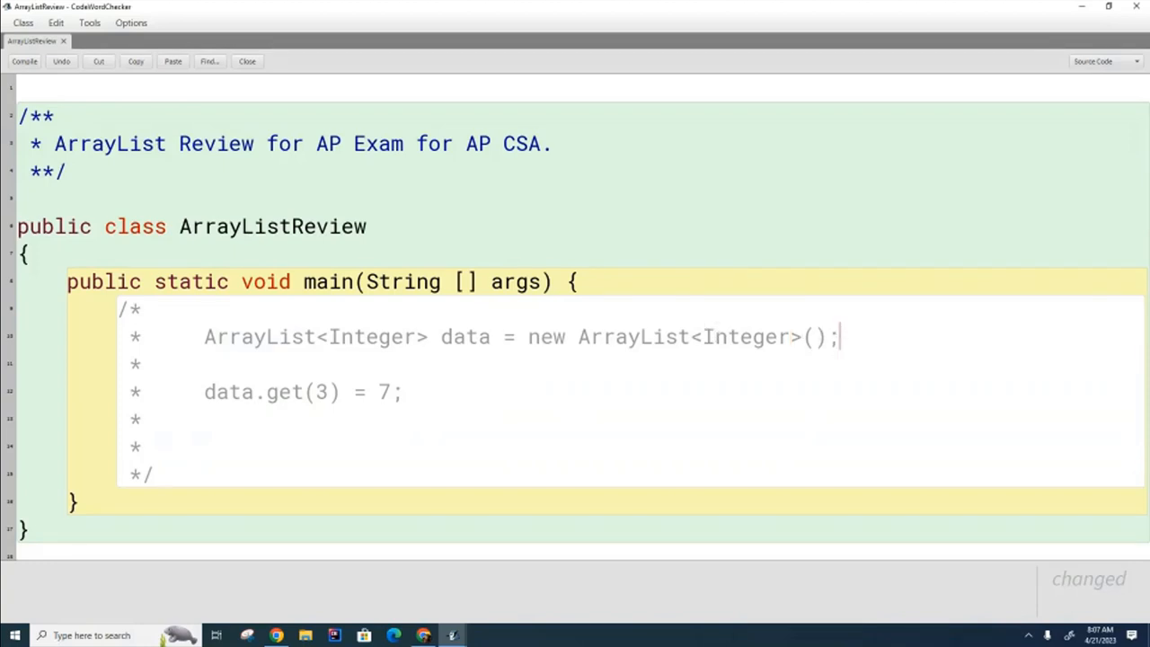
# List Double and Boolean as further wrapper types in the comment
pyautogui.write('Doub')
pyautogui.write('Boo')
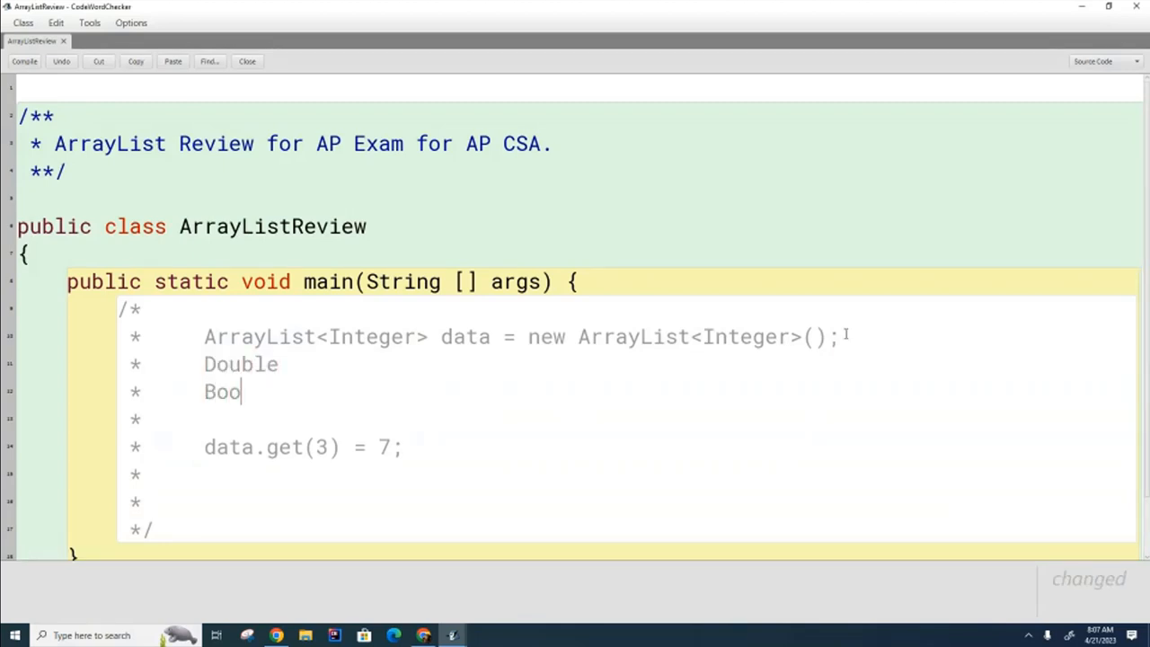
pyautogui.write('lean')
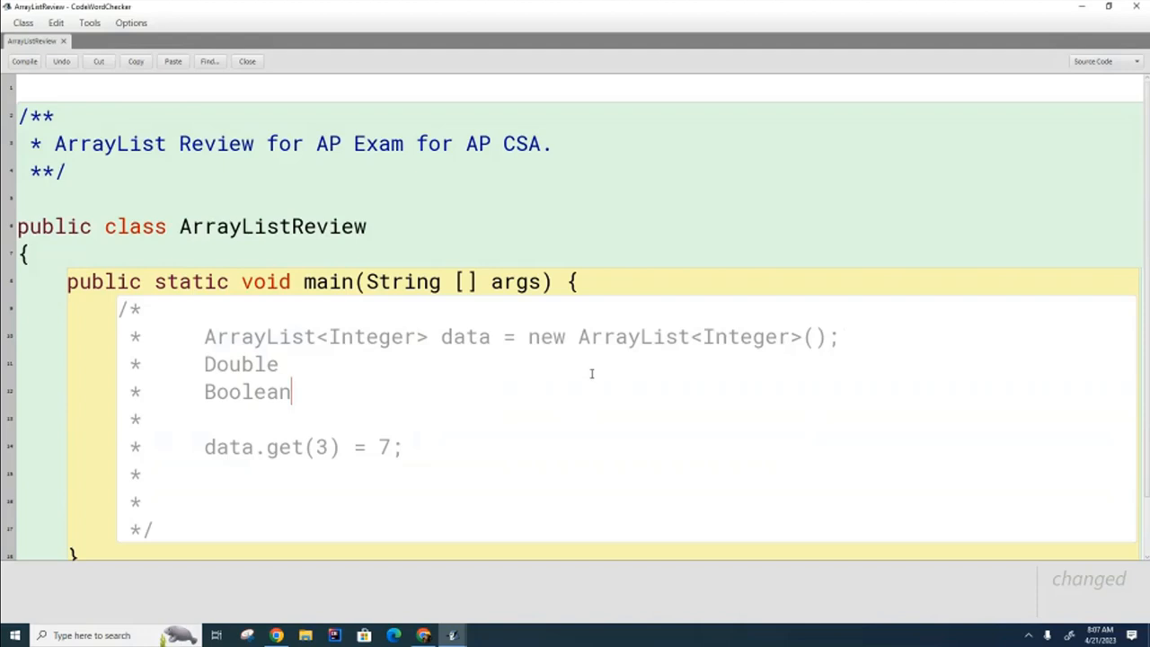
pyautogui.doubleClick(744, 337)
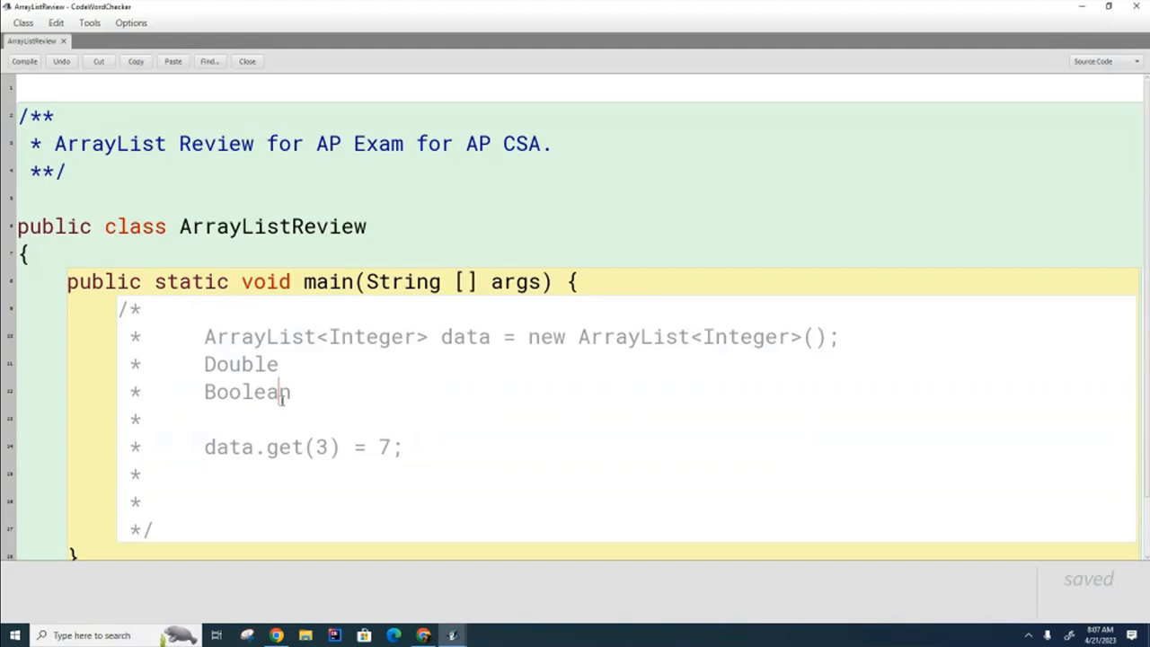
pyautogui.moveTo(374, 394)
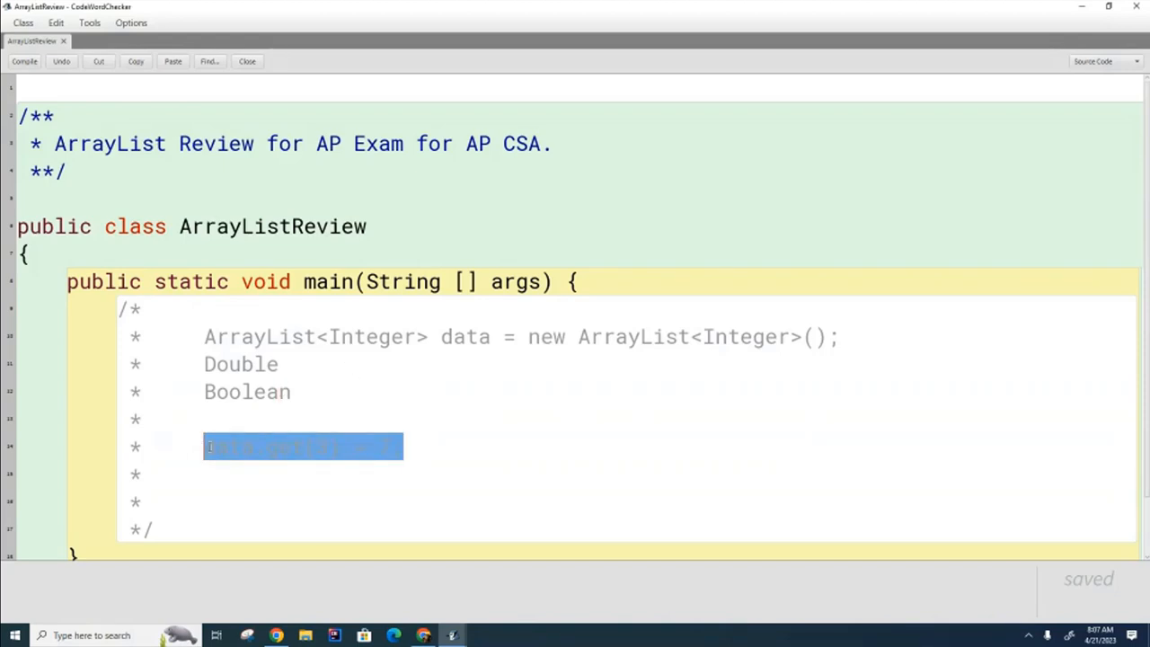
pyautogui.moveTo(467, 426)
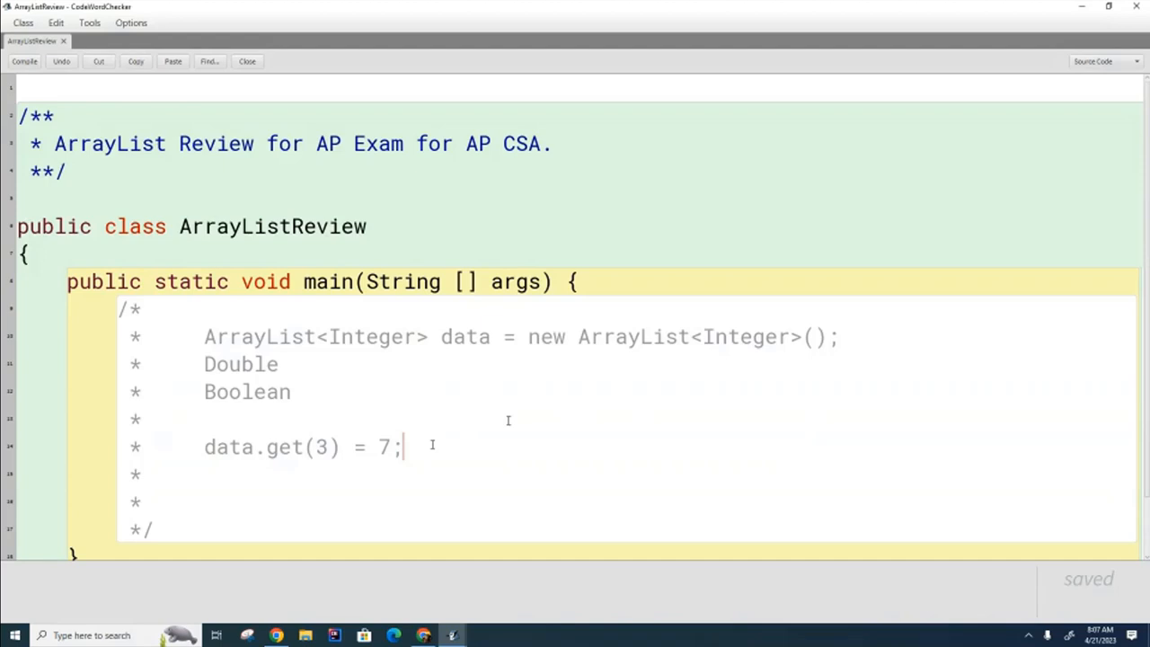
pyautogui.moveTo(511, 421)
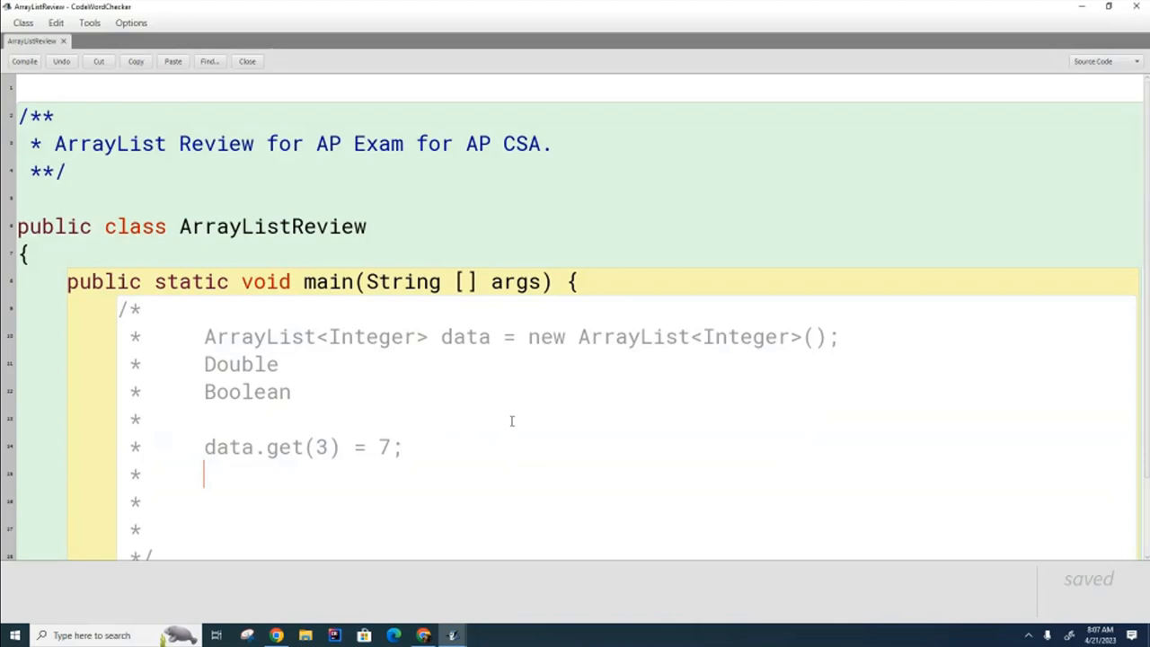
# Write data.set(3, 7); beneath data.get(3) = 7; as the correct element change
pyautogui.write('data.se')
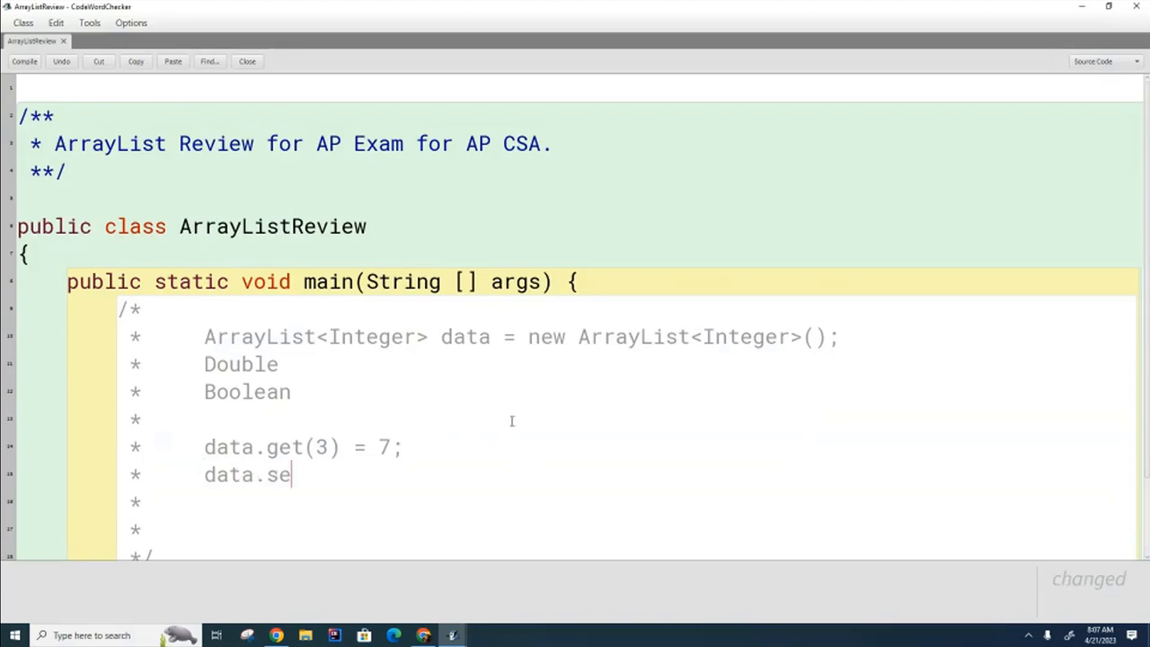
pyautogui.write('t(3, 7')
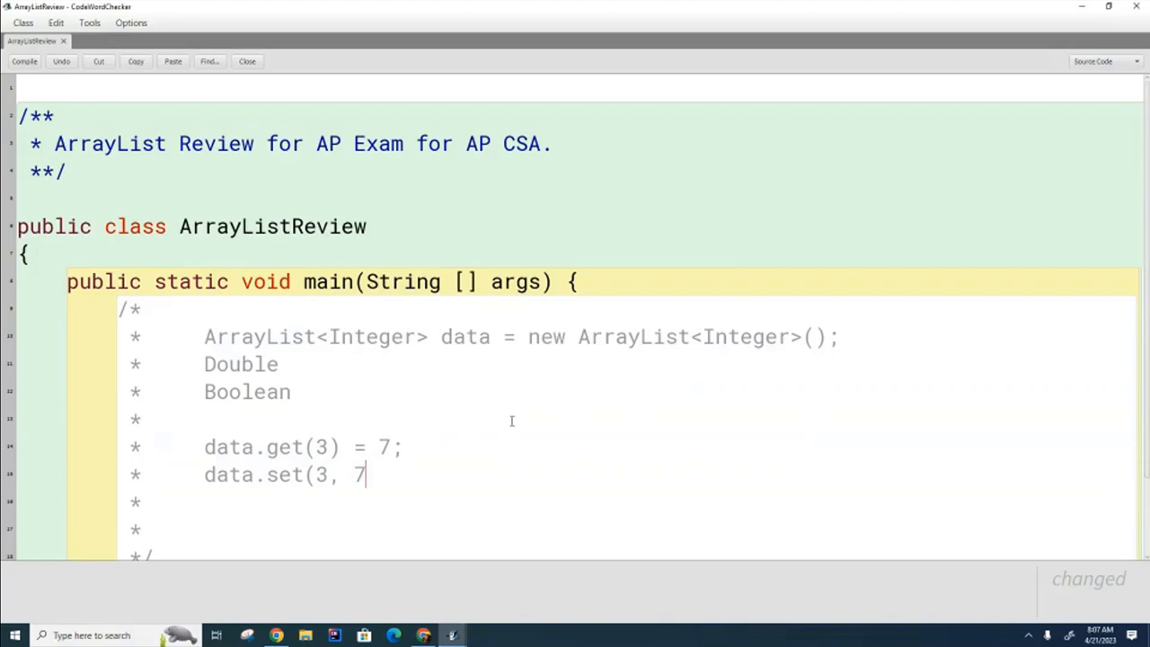
pyautogui.write(');')
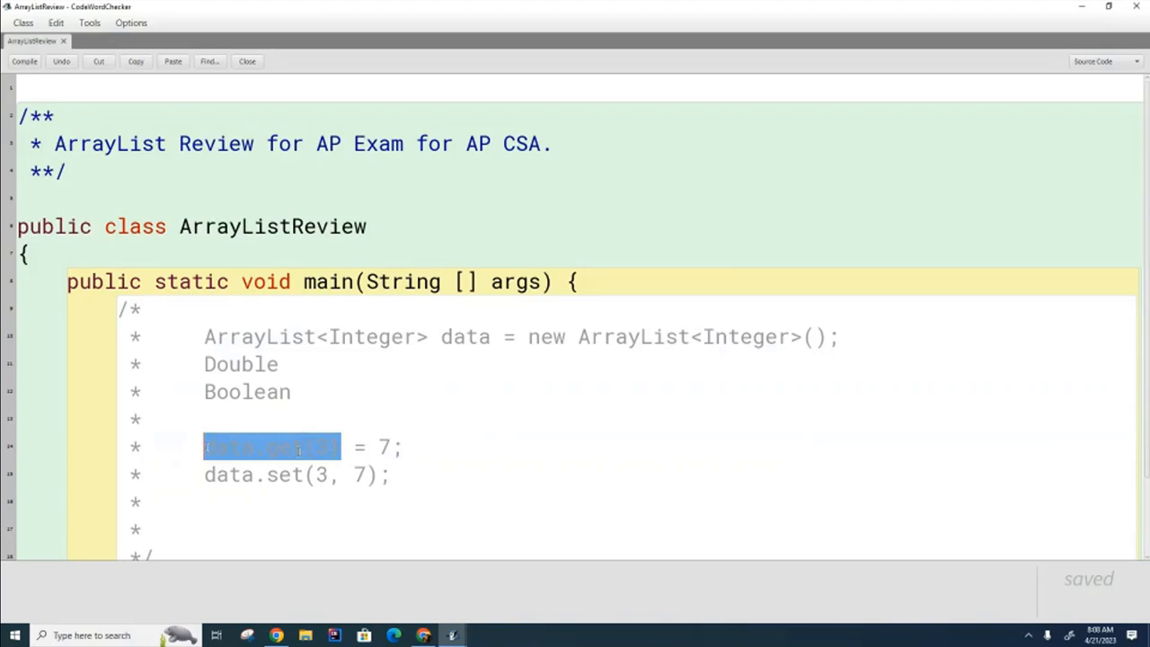
pyautogui.moveTo(1035, 446)
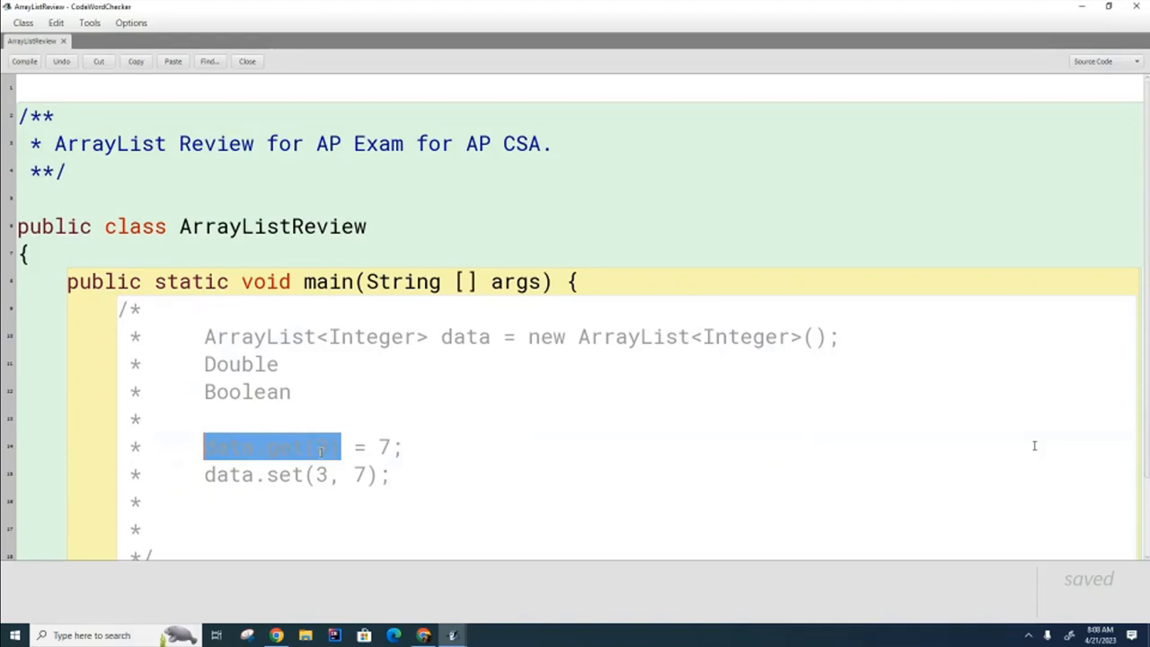
pyautogui.moveTo(181, 382)
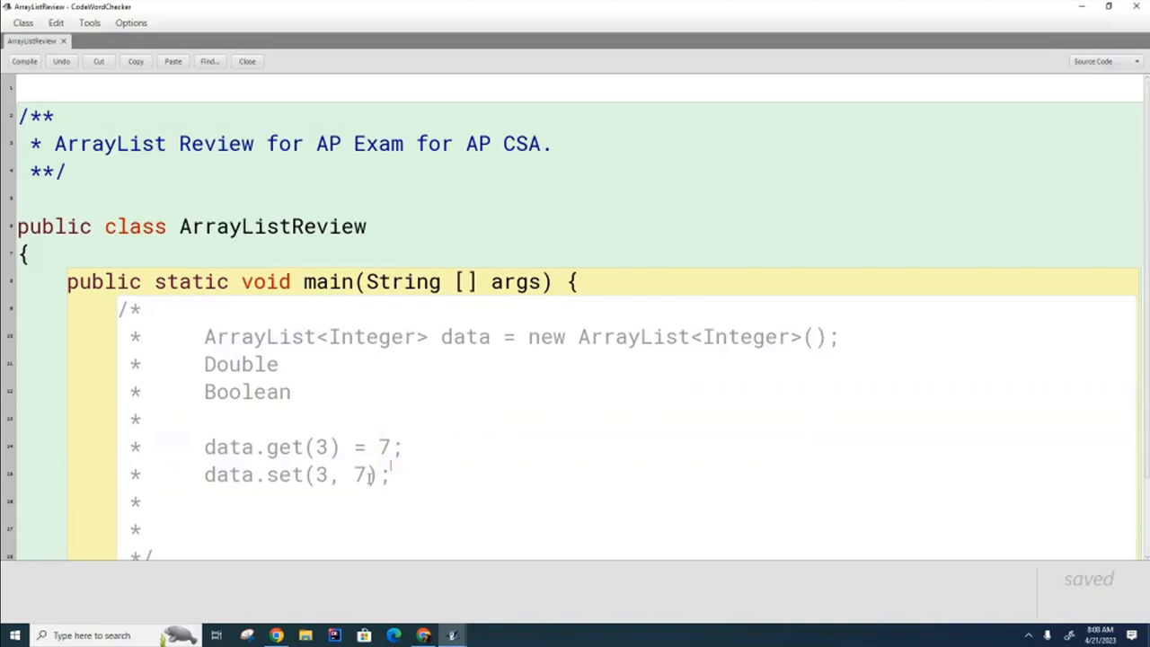
pyautogui.tripleClick(297, 475)
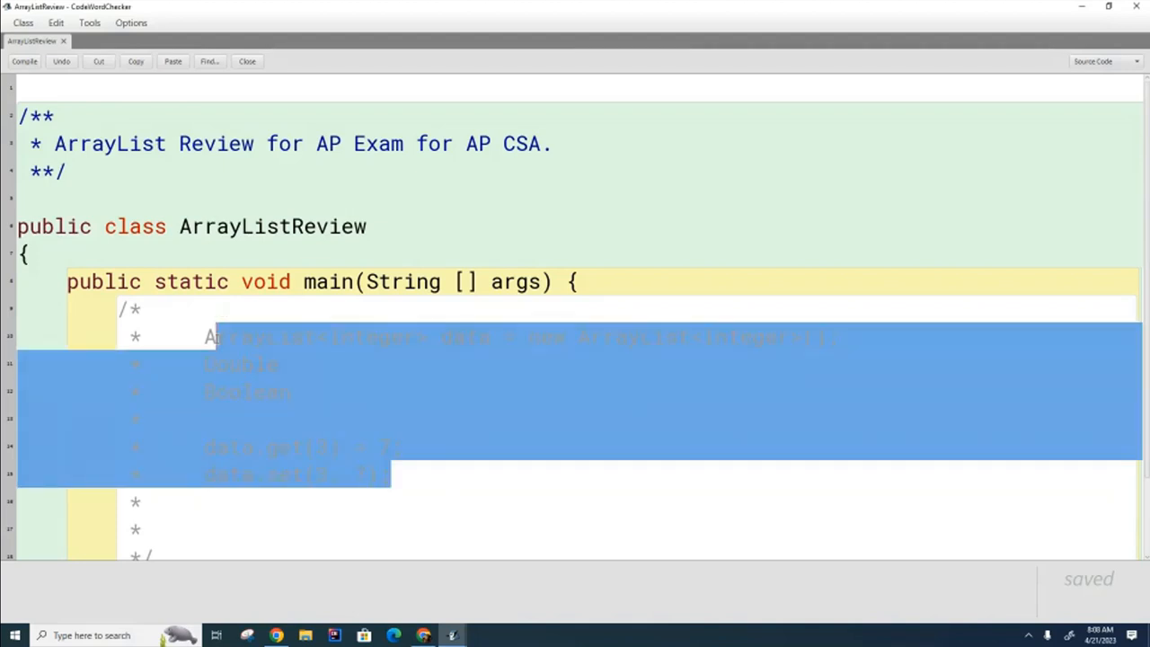
# Delete the selected example lines, leaving the comment block empty
pyautogui.press('Delete')
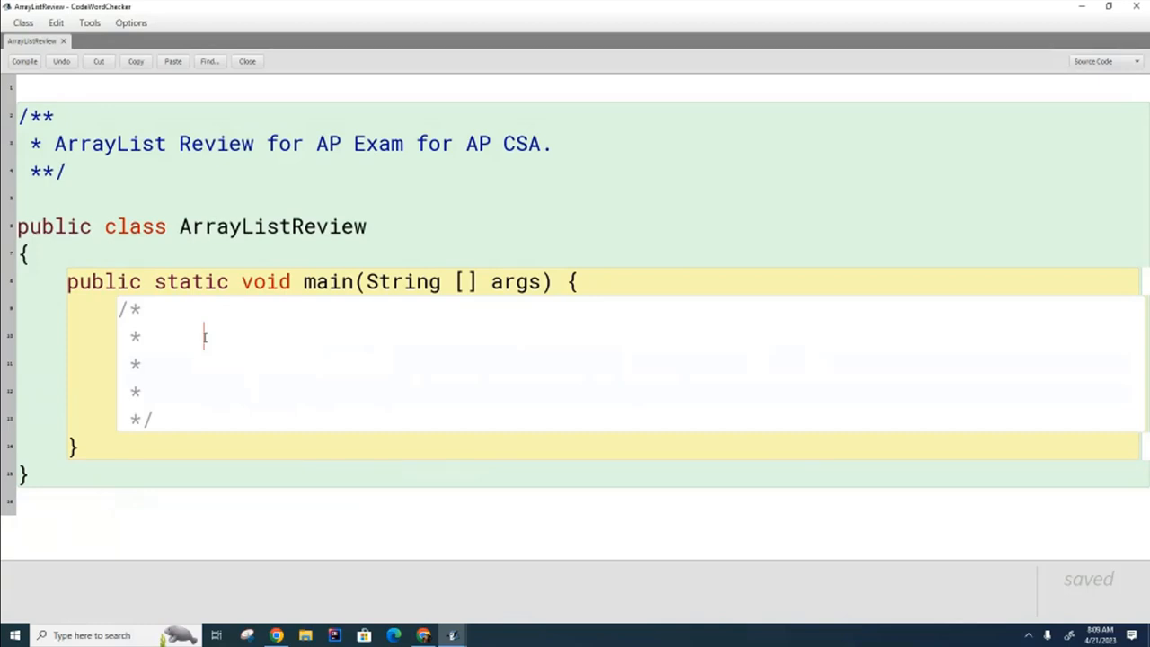
pyautogui.moveTo(253, 370)
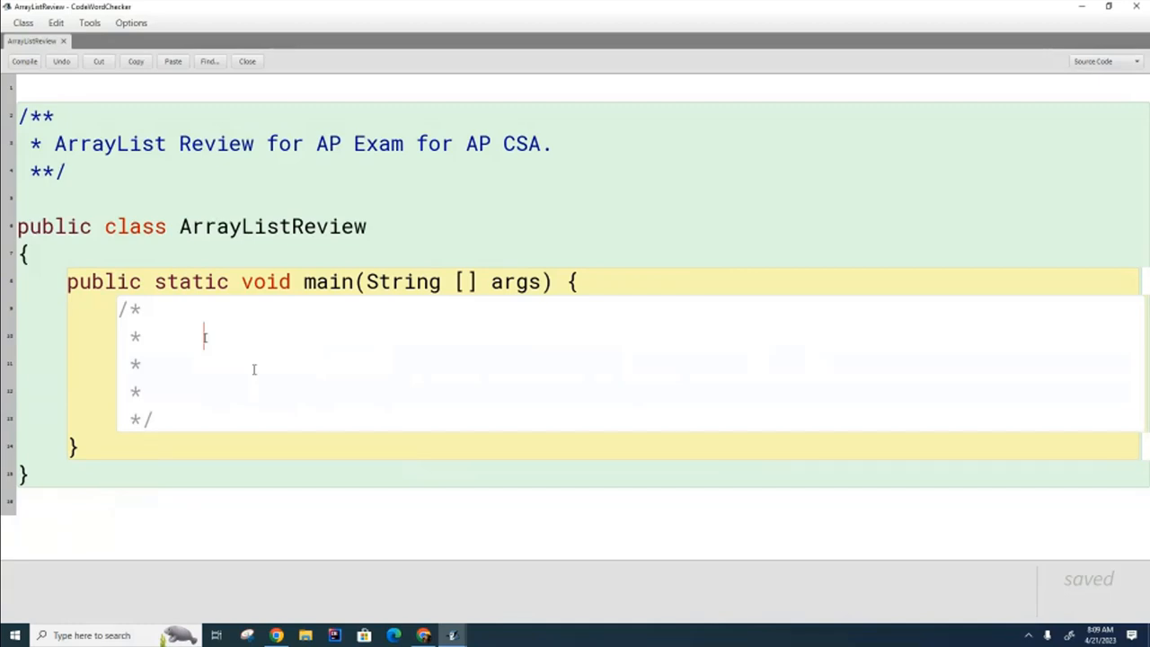
# Write data = [ 7, 9, 4, 5, 3, 3 ] above the int x line
pyautogui.write('int x')
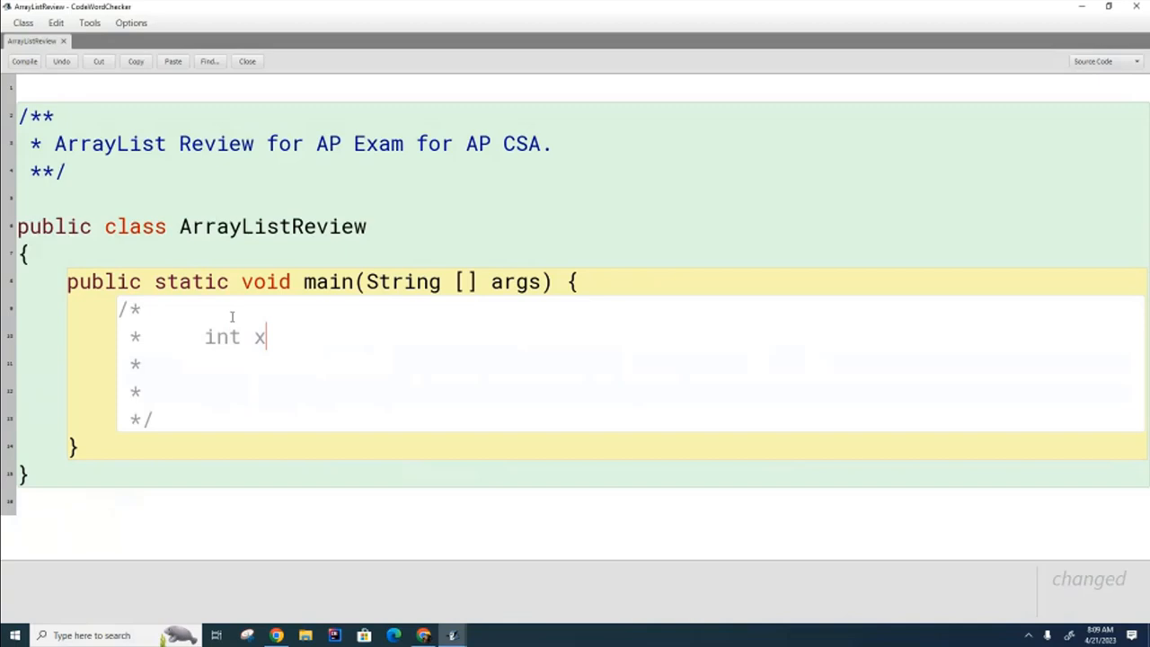
pyautogui.press('Enter')
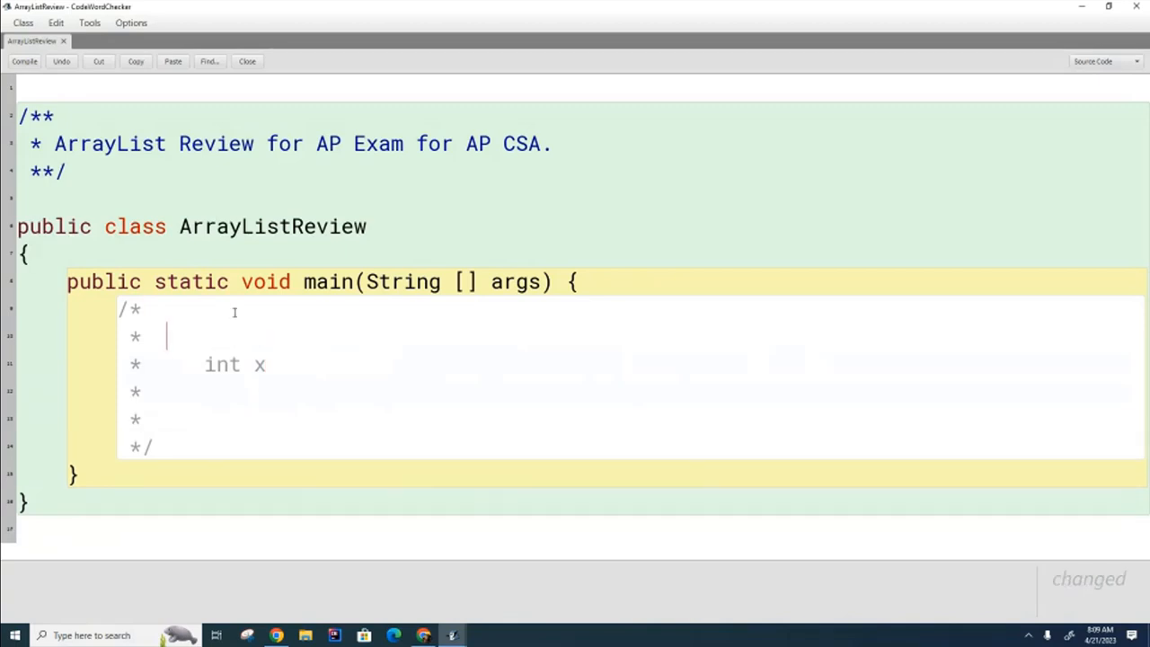
pyautogui.write('[ 7, 9, 4, 5, 3, 3')
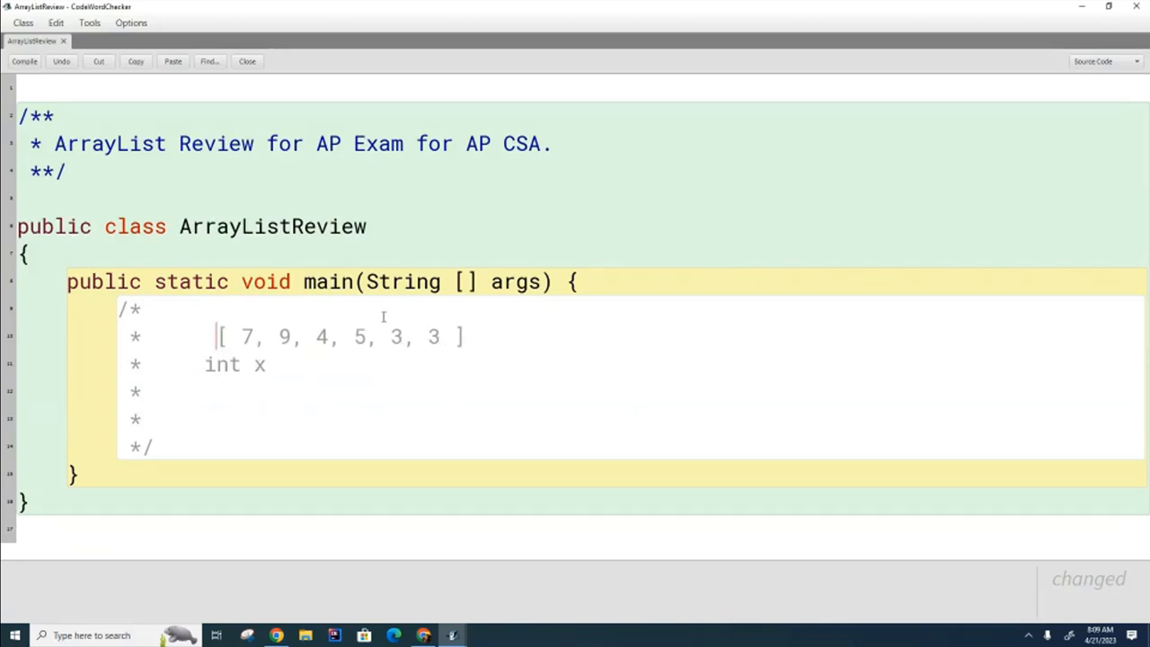
pyautogui.write('data')
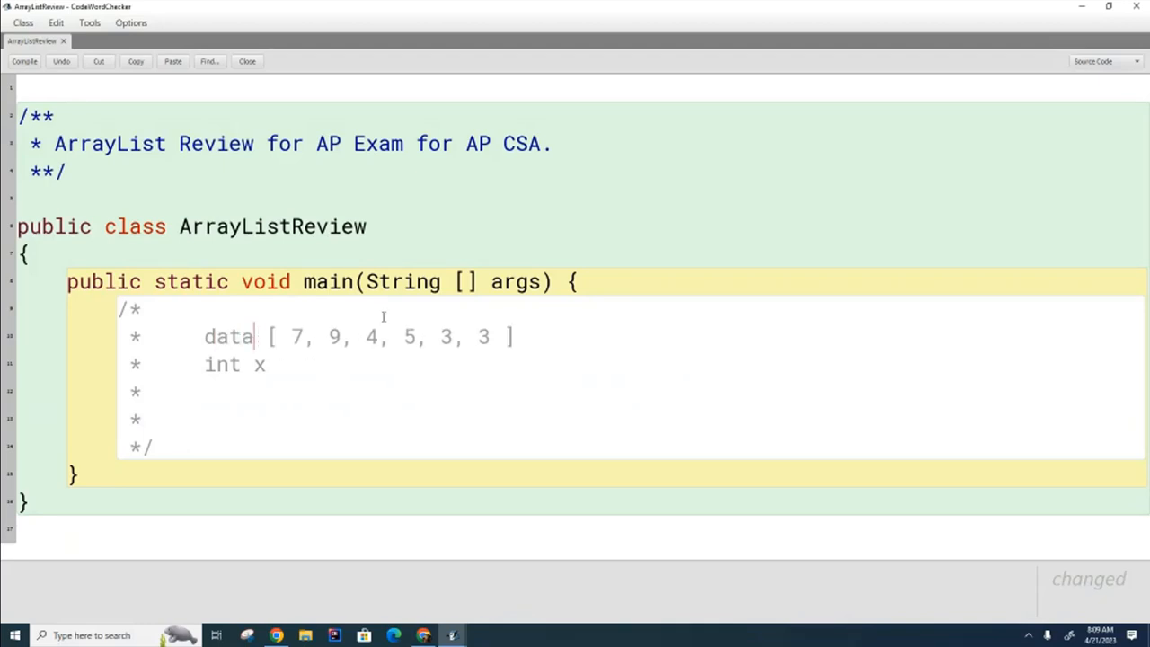
pyautogui.write('=')
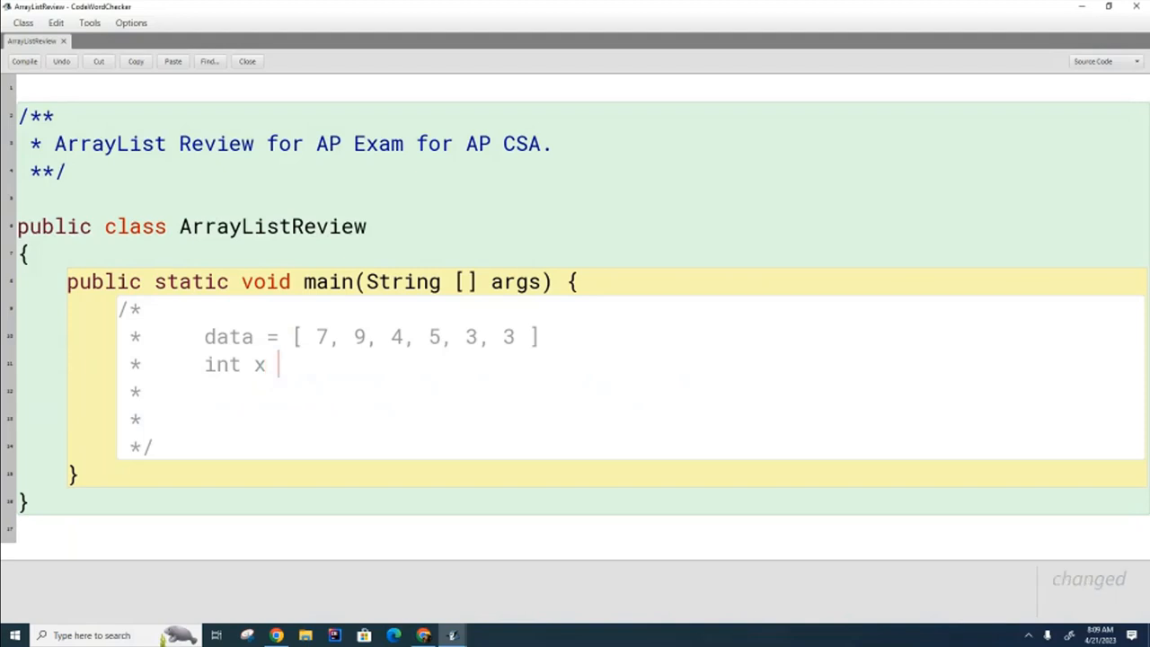
pyautogui.write('= data.remove(0);')
pyautogui.write('*     System.out.println( x );')
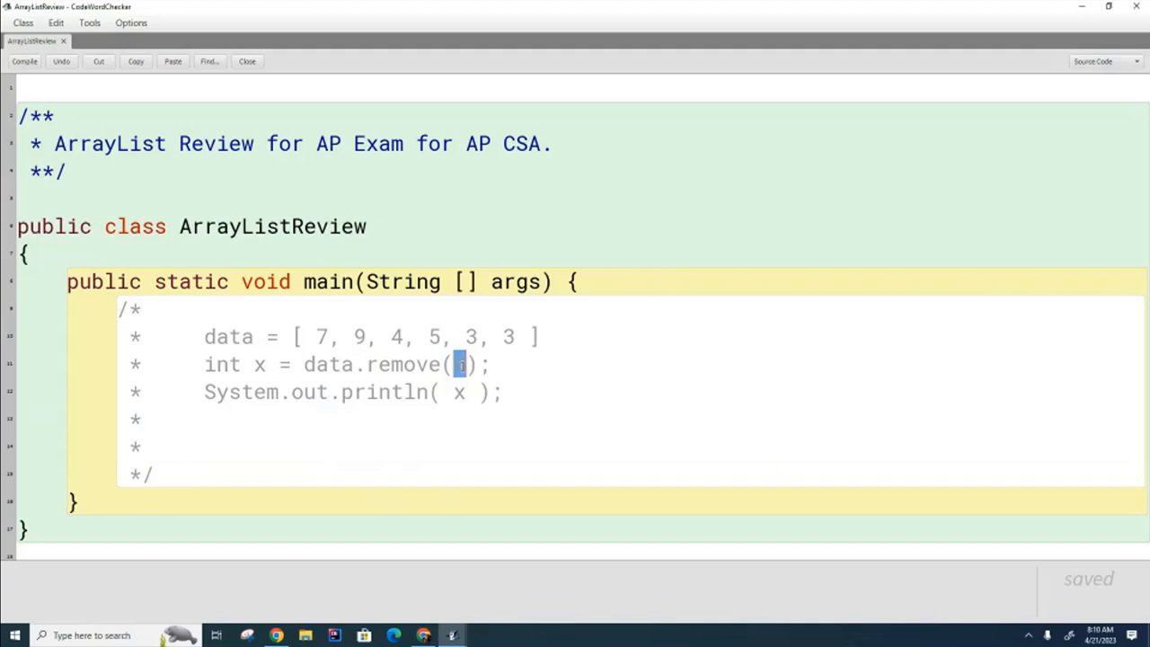
# Finish the commented line as int x = data.remove(0);
pyautogui.write('0')
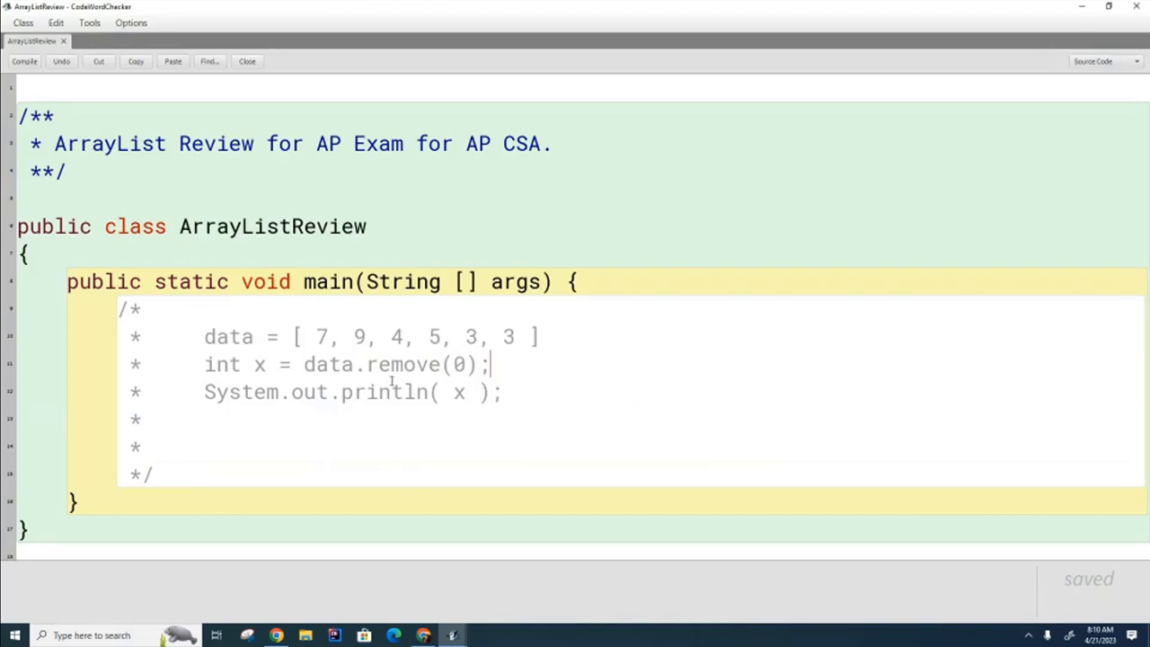
pyautogui.doubleClick(320, 337)
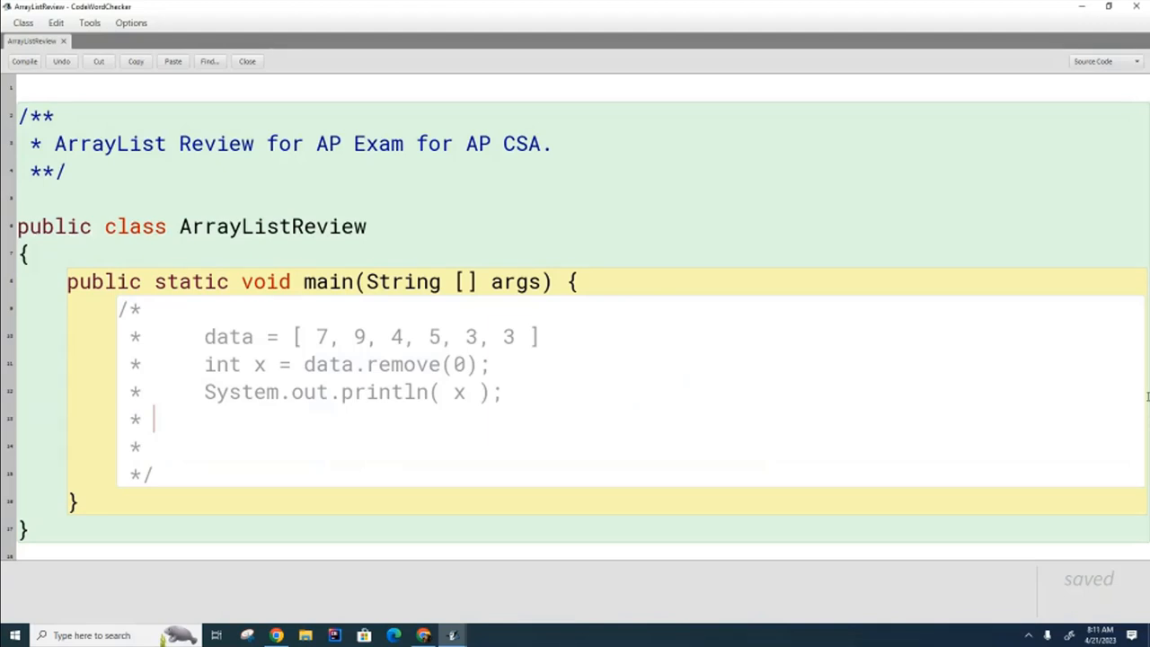
pyautogui.doubleClick(320, 337)
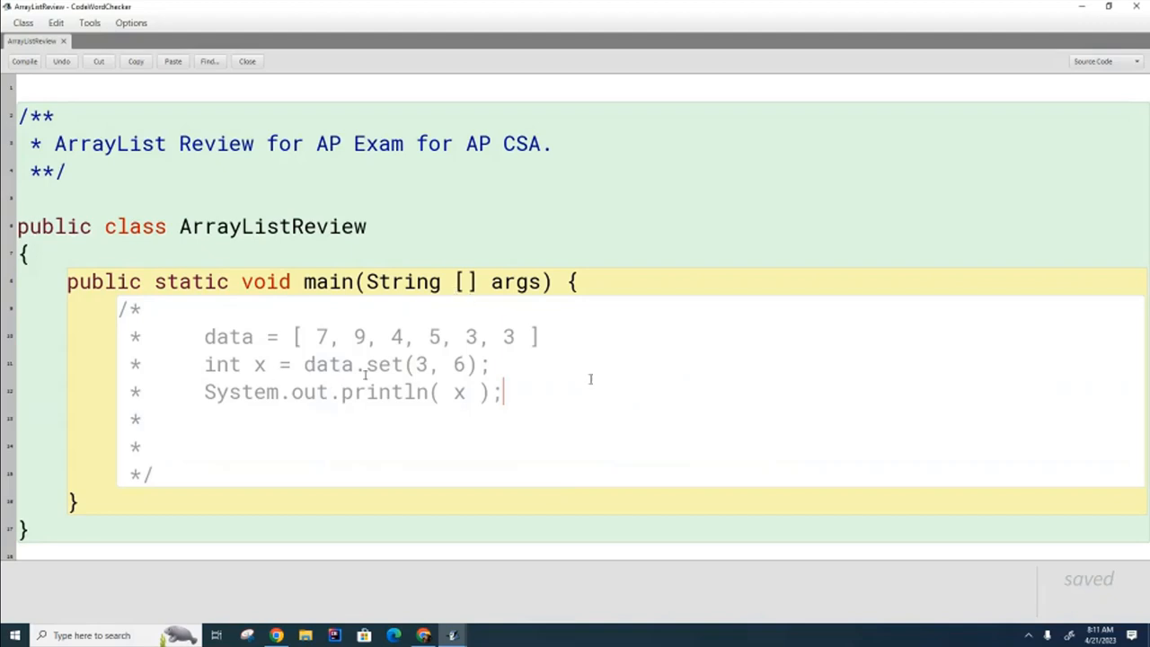
pyautogui.moveTo(742, 330)
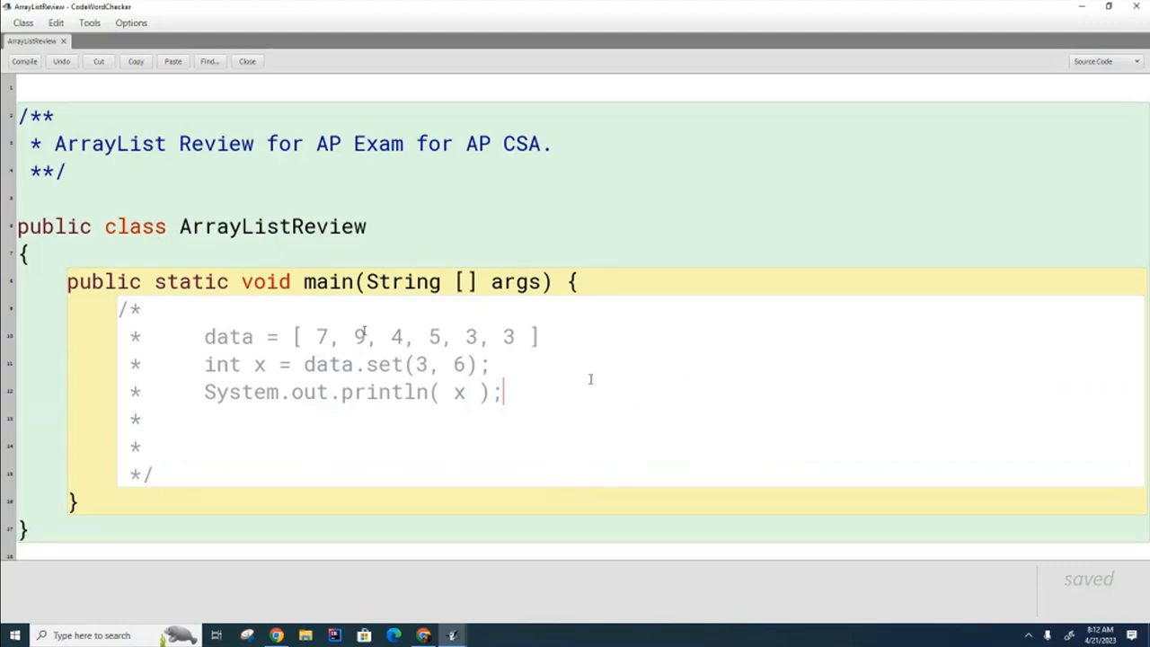
pyautogui.moveTo(681, 472)
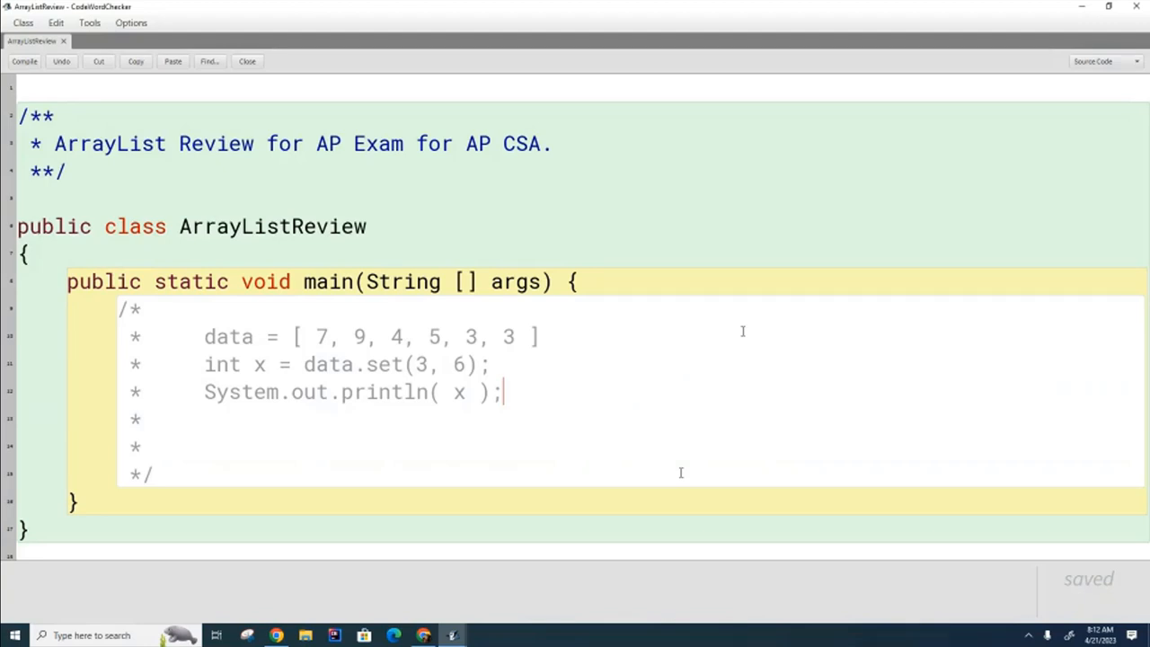
# Change the list's fourth element from 5 to 6 to illustrate set(3, 6)
pyautogui.doubleClick(434, 337)
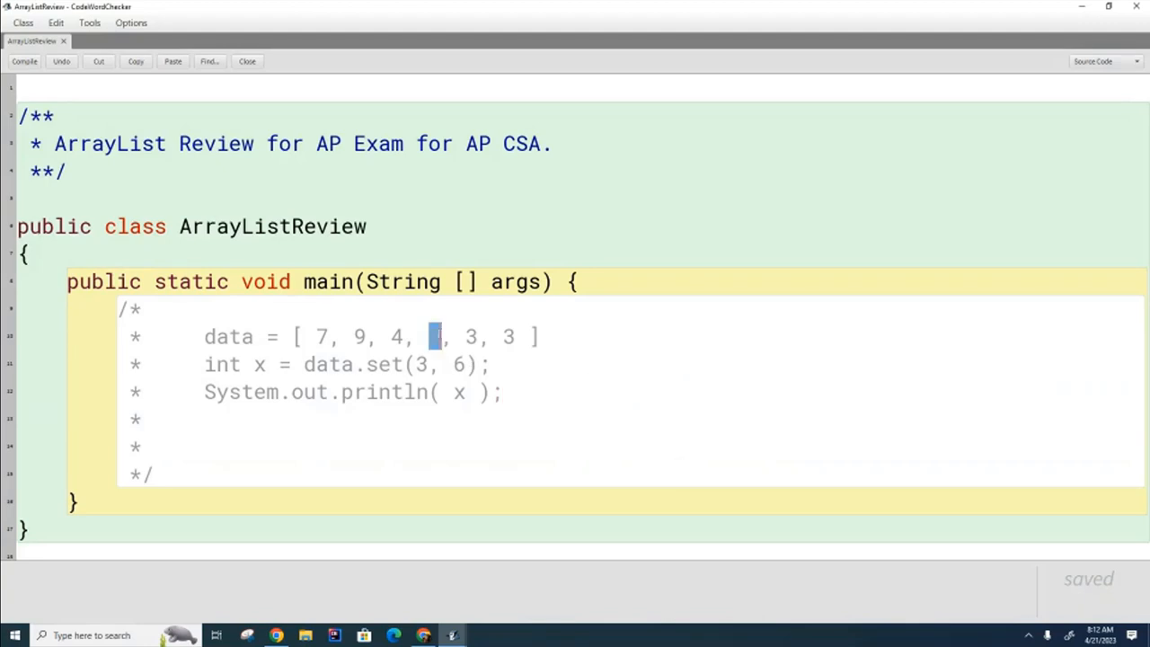
pyautogui.write('5')
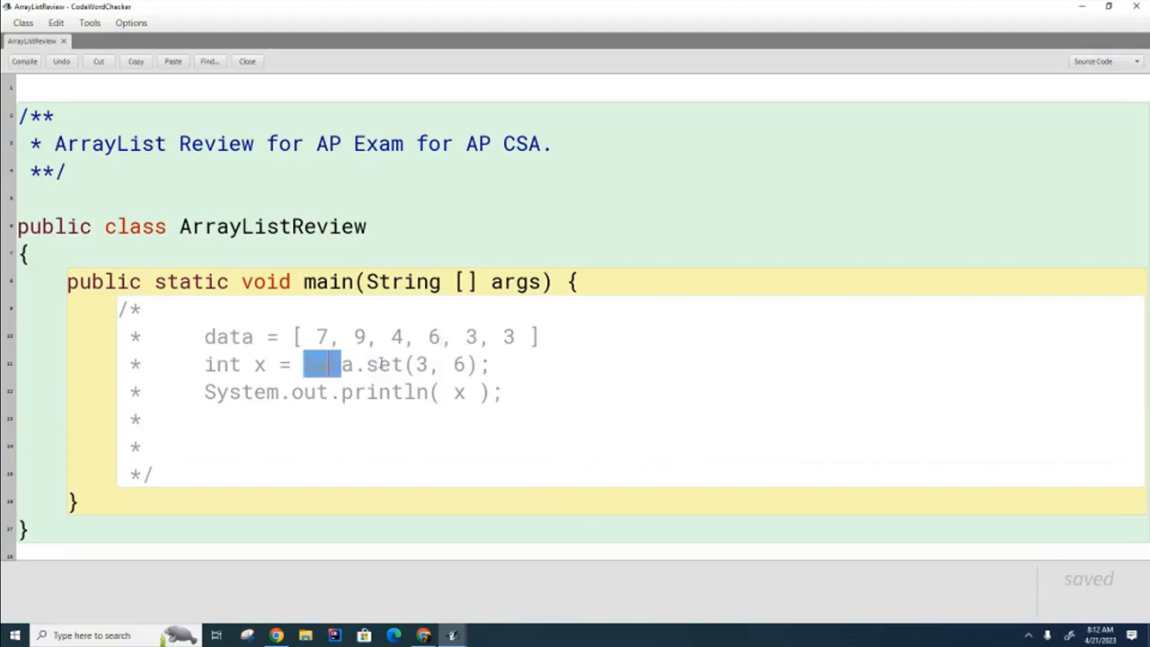
pyautogui.moveTo(308, 364); pyautogui.dragTo(479, 364)
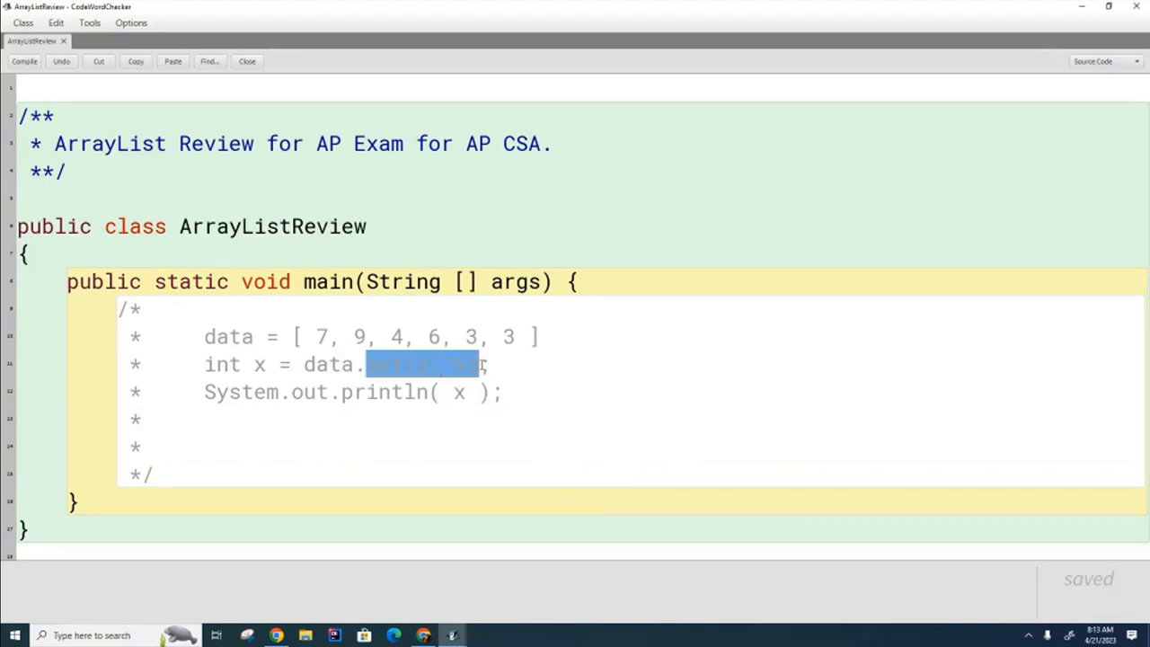
# Print data.remove((Integer)0) directly, replacing the int x line
pyautogui.write('remove(0)')
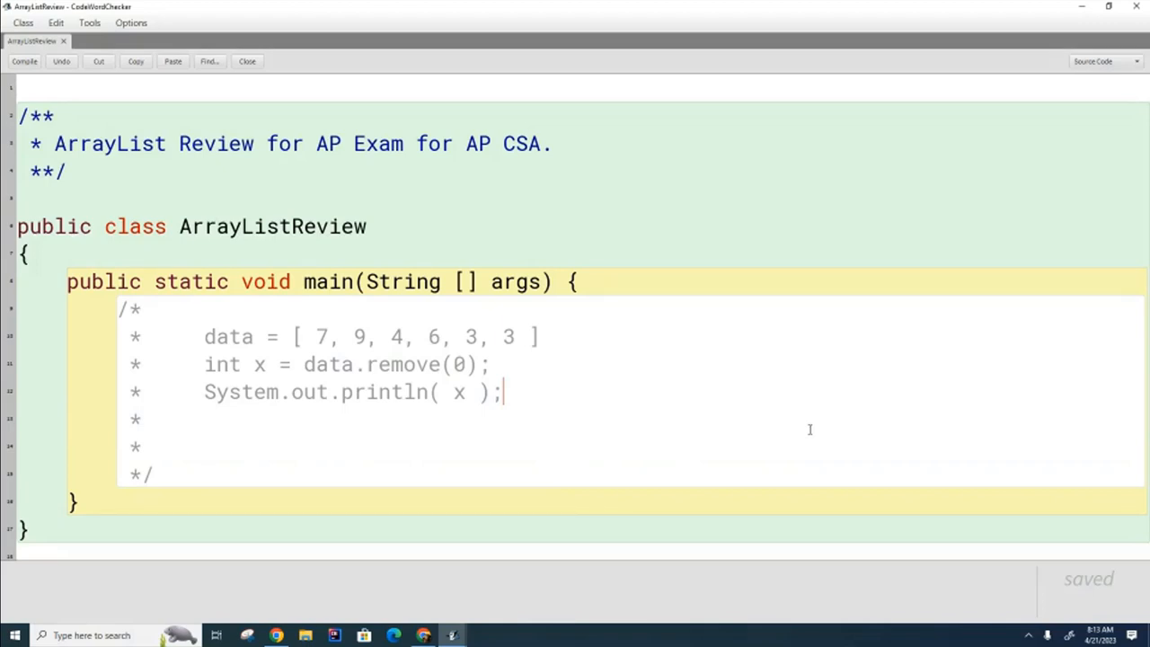
pyautogui.moveTo(725, 397)
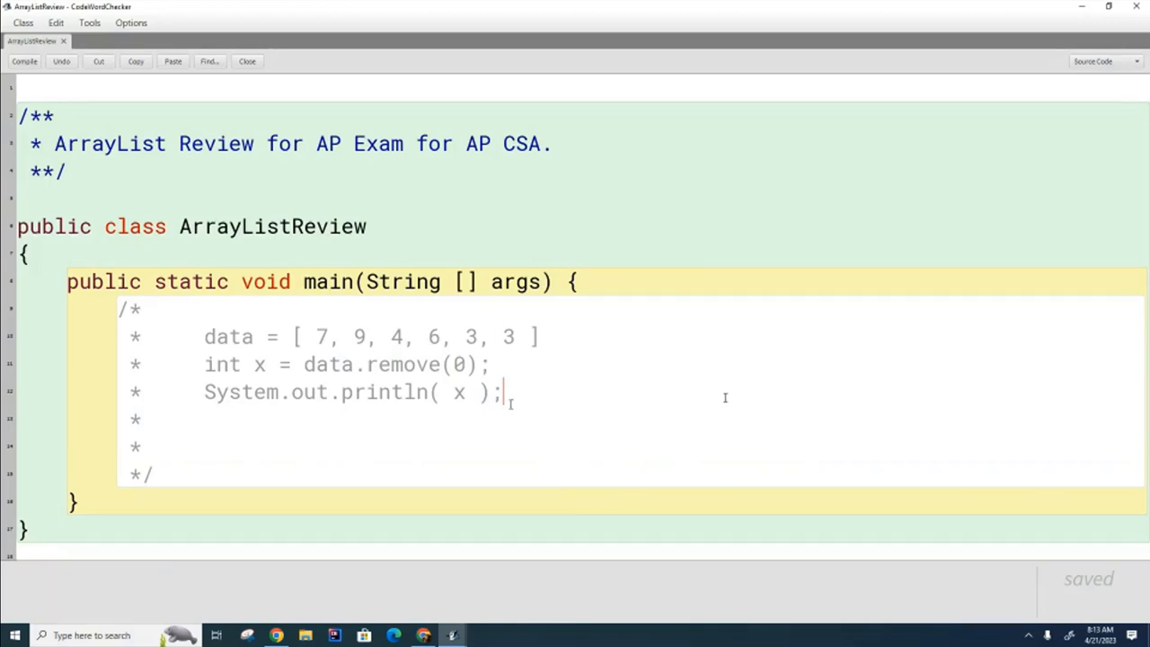
pyautogui.doubleClick(423, 365)
pyautogui.write('(I')
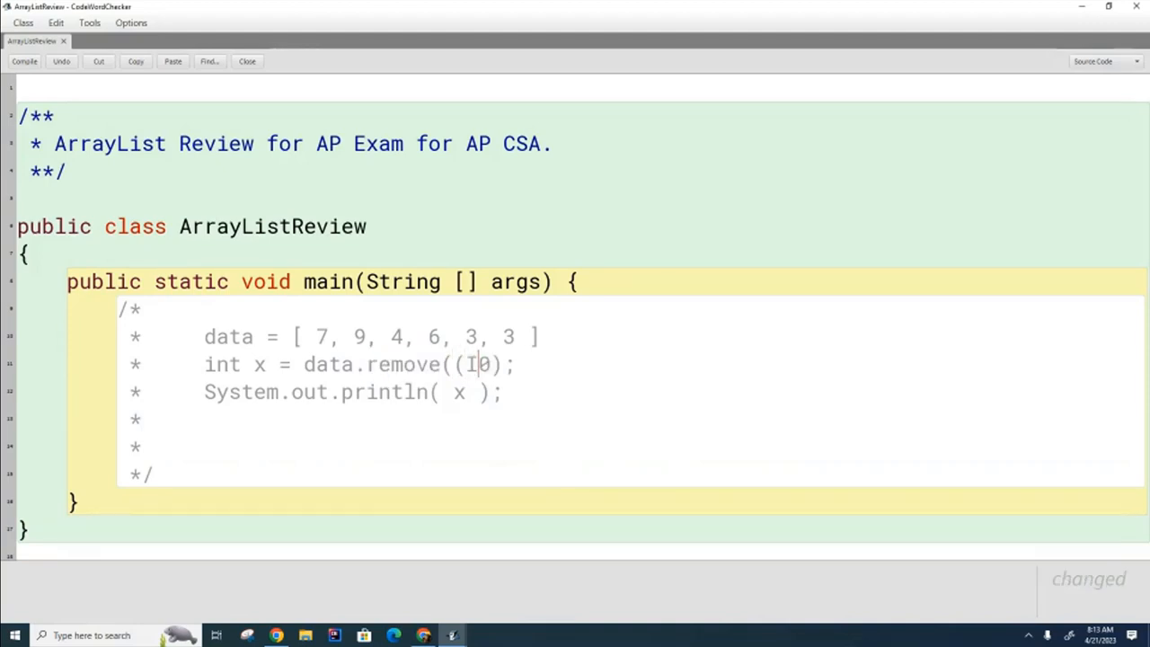
pyautogui.write('nteger)')
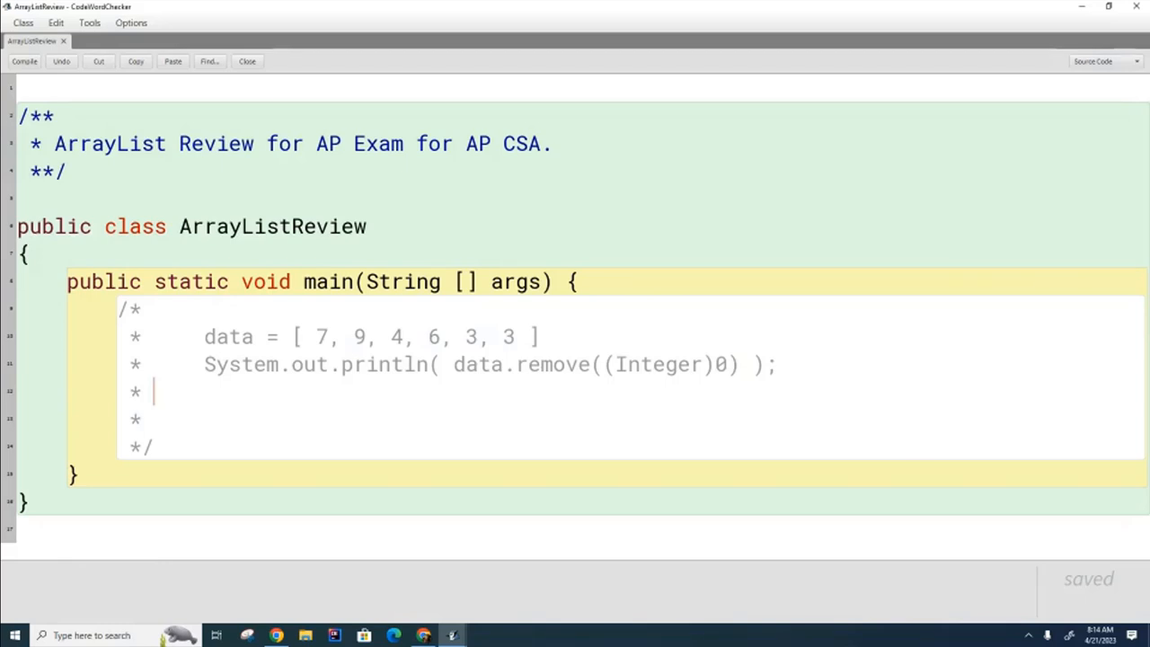
pyautogui.moveTo(1074, 449)
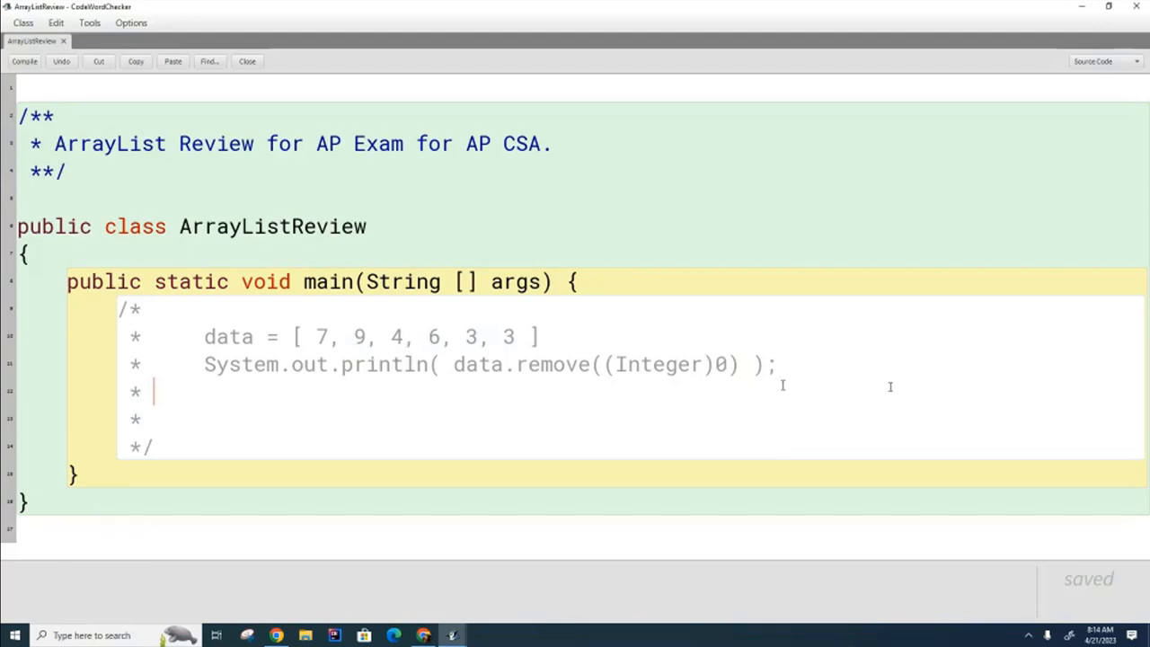
pyautogui.moveTo(860, 395)
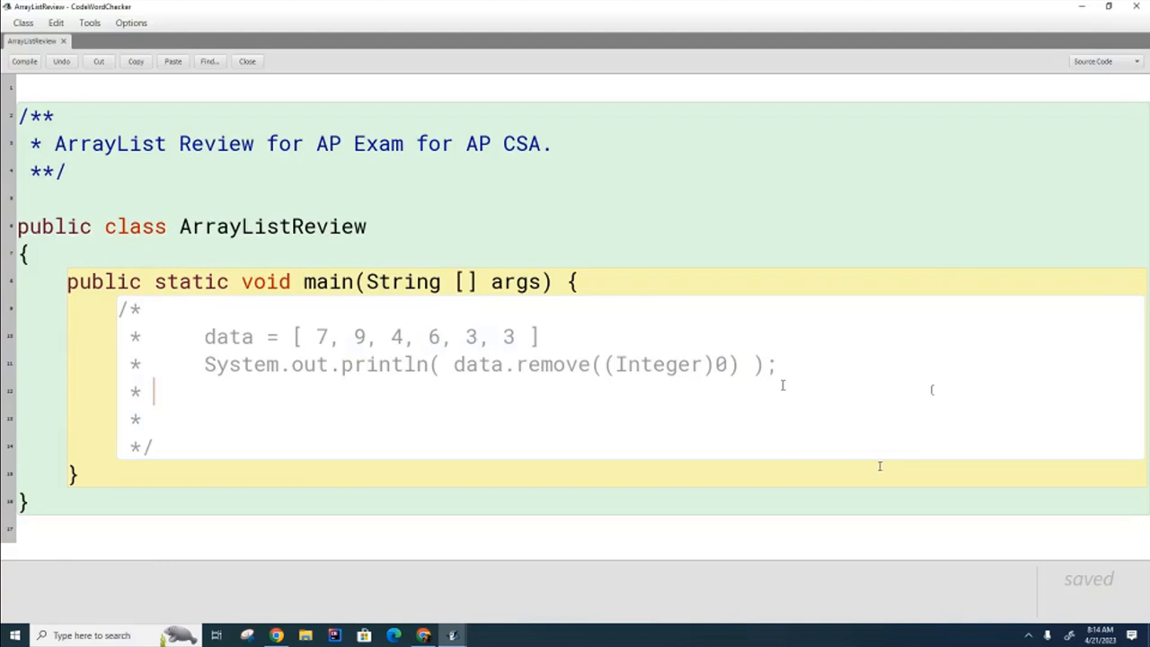
# Change the call to data.remove((Integer)3) and retype the list's final 3
pyautogui.moveTo(454, 364); pyautogui.dragTo(753, 363)
pyautogui.write('3')
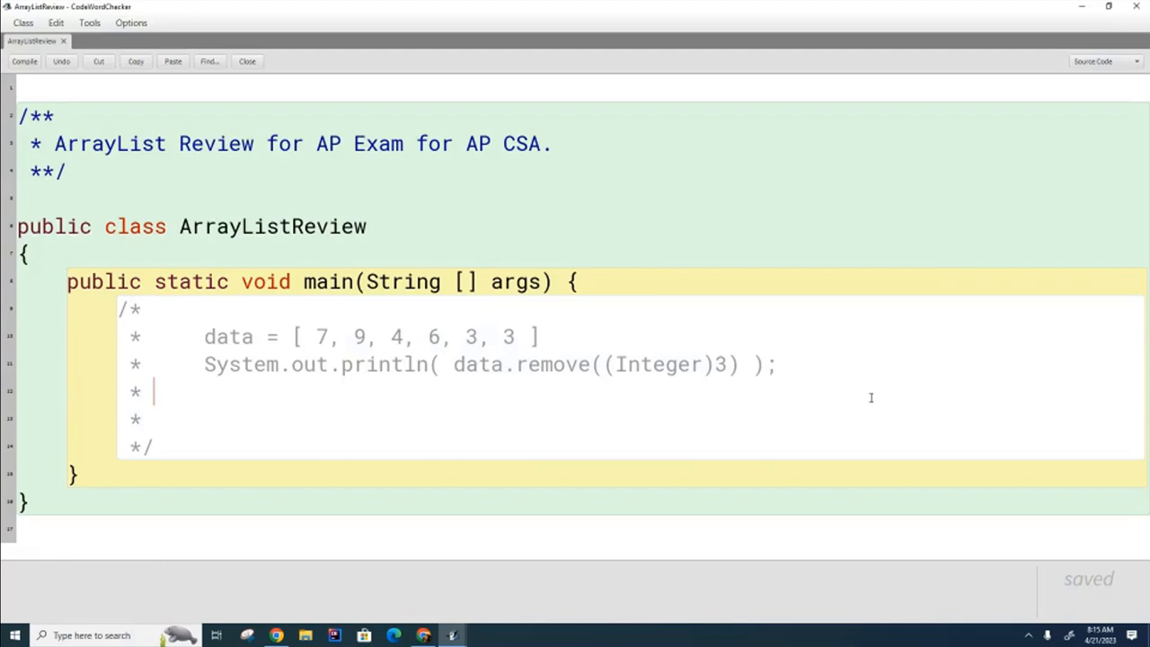
pyautogui.moveTo(509, 387)
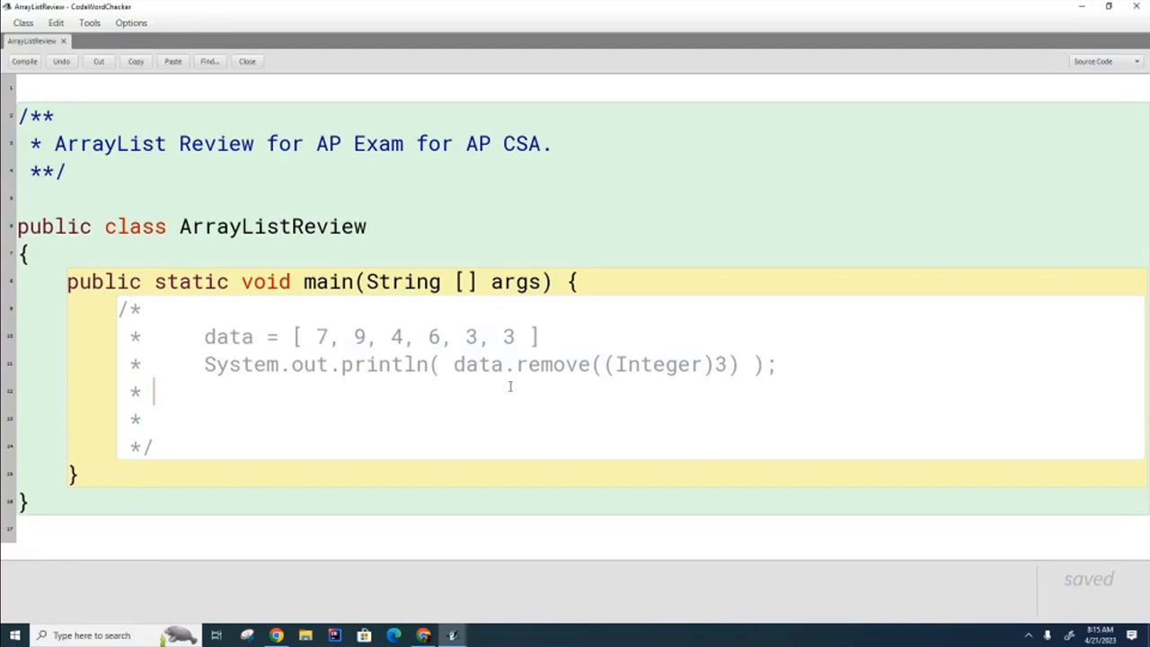
pyautogui.moveTo(912, 464)
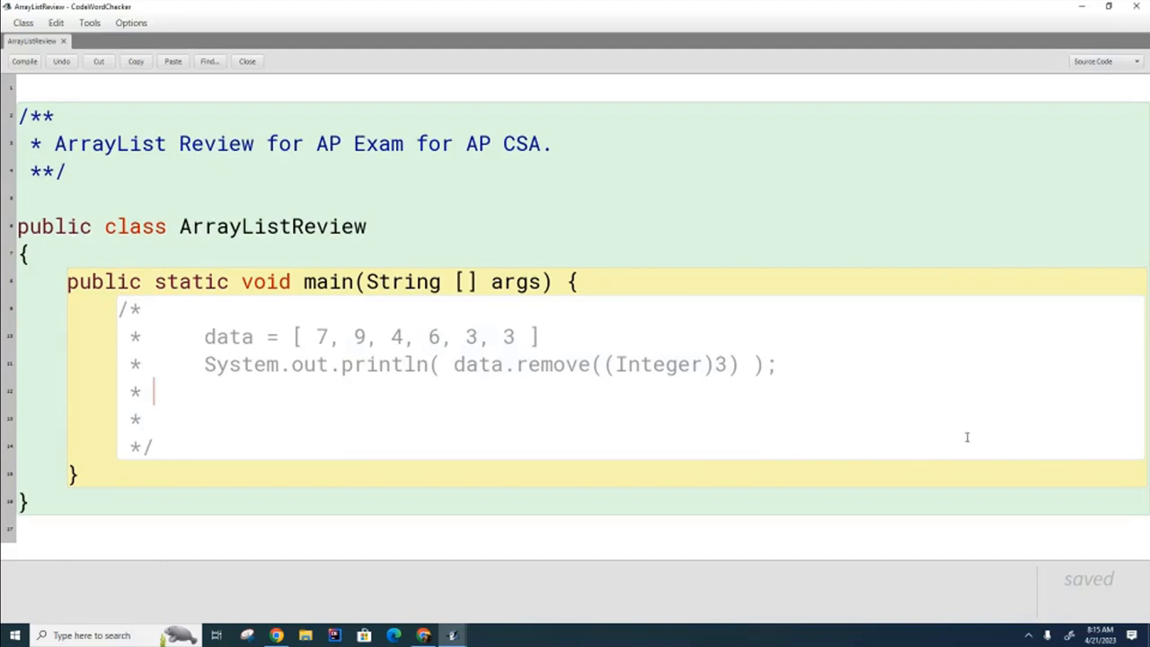
pyautogui.moveTo(989, 438)
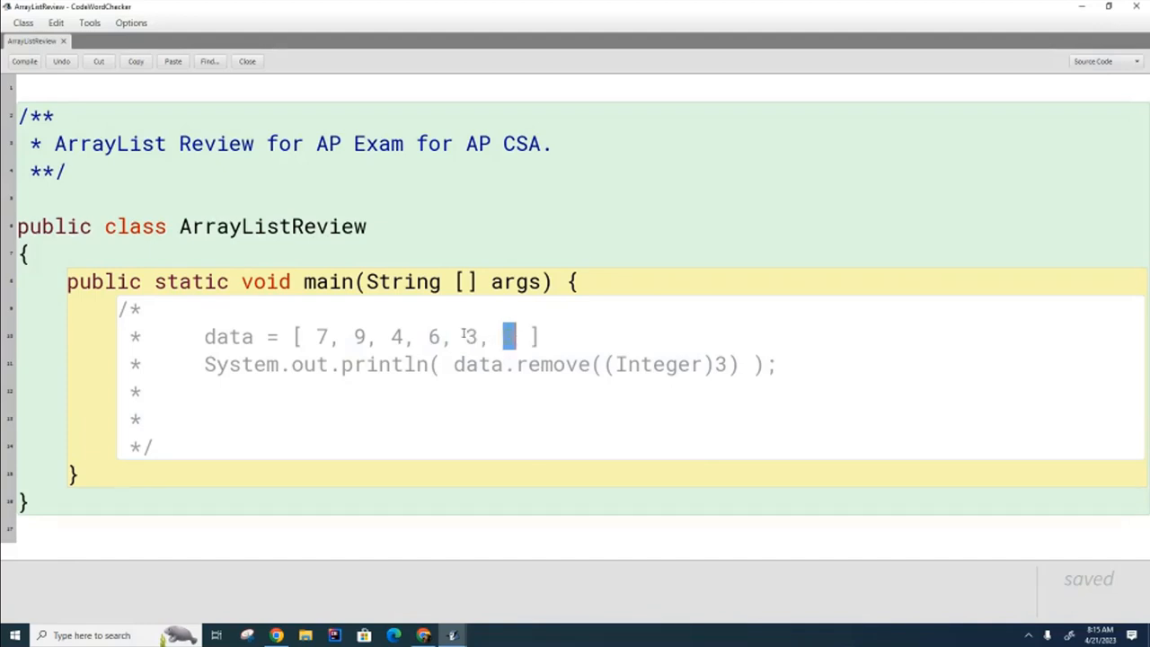
pyautogui.press('Backspace')
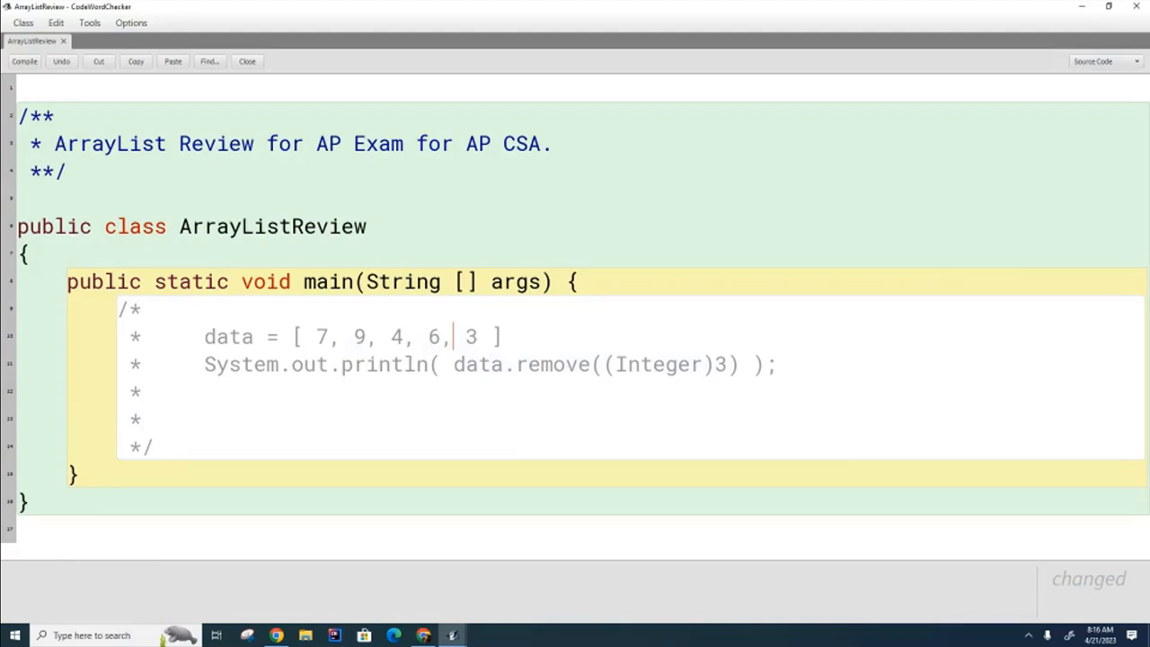
pyautogui.write('3, 3')
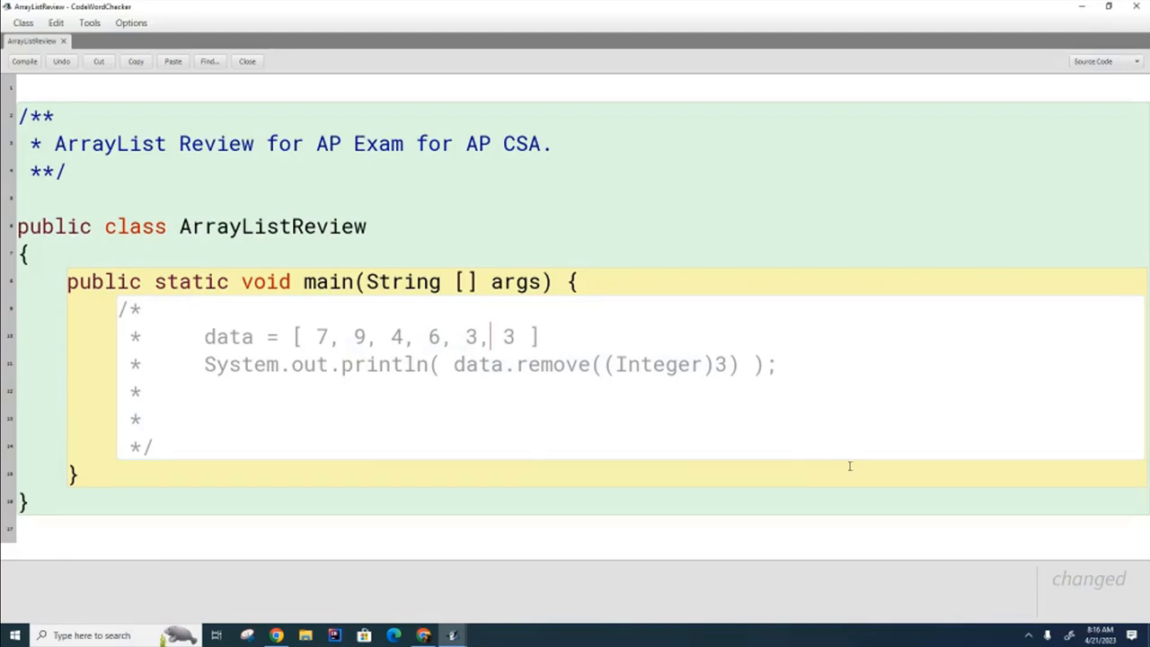
pyautogui.moveTo(916, 452)
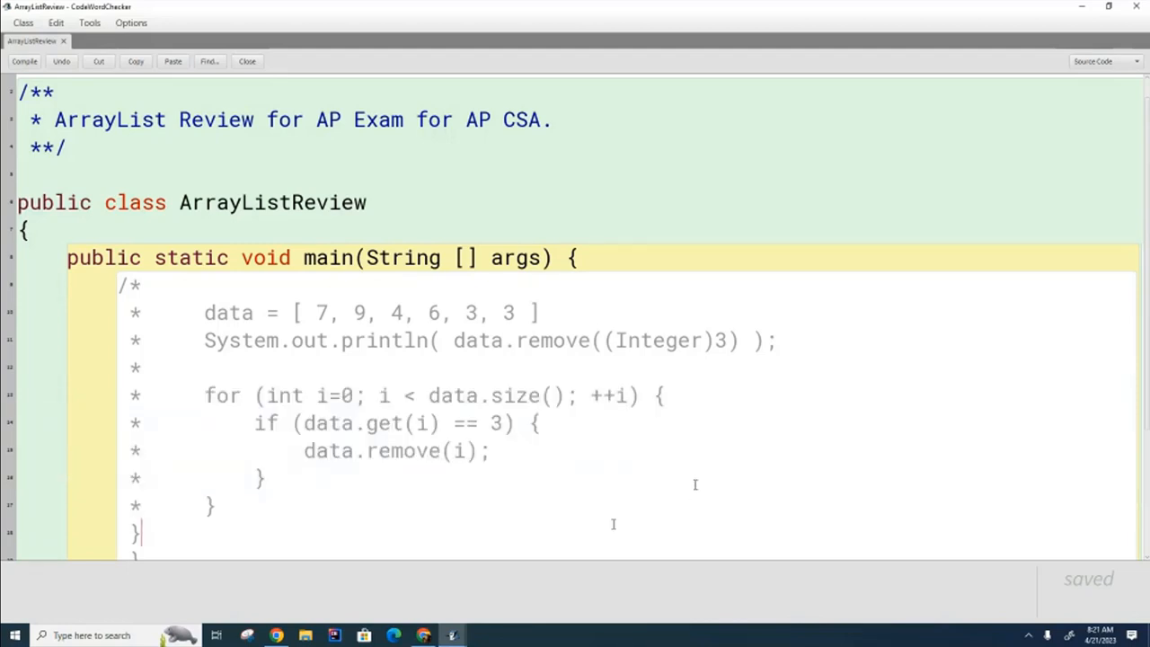
pyautogui.moveTo(678, 431)
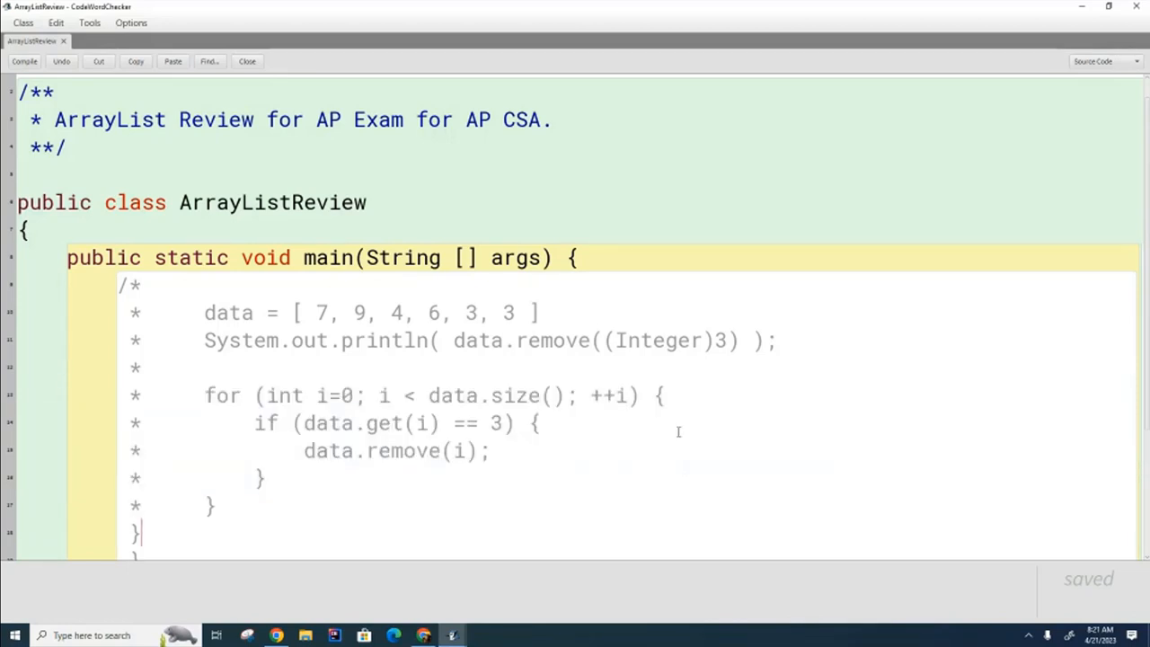
pyautogui.moveTo(585, 473)
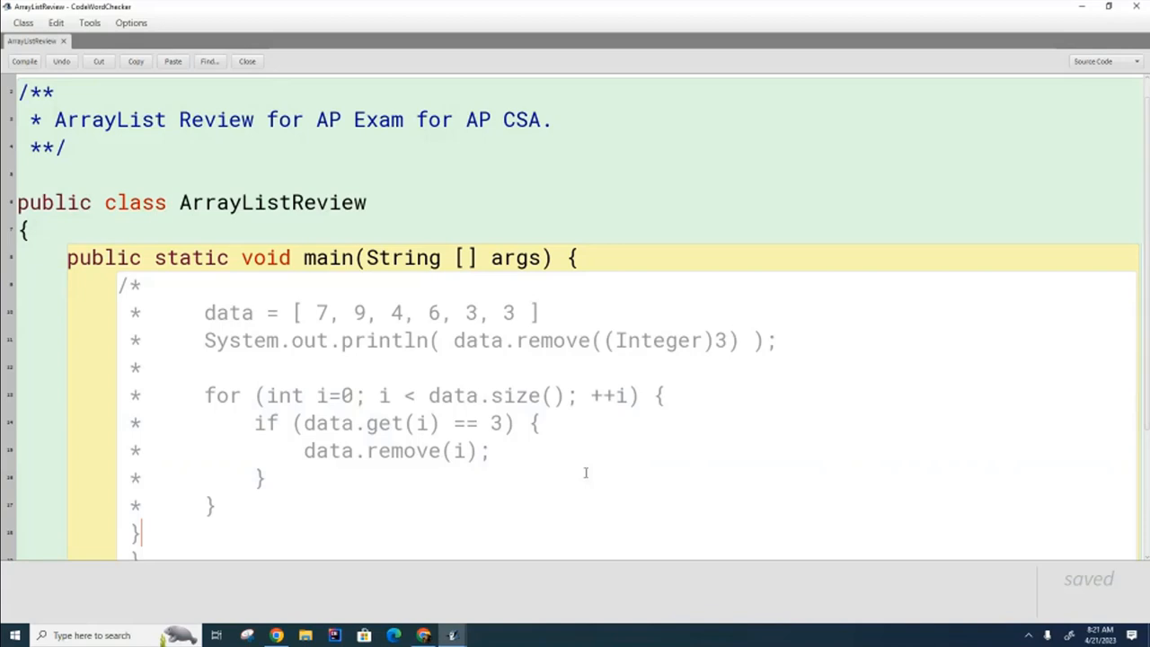
# Make the loop count down from data.size()-1 and add --i; after data.remove(i)
pyautogui.doubleClick(470, 313)
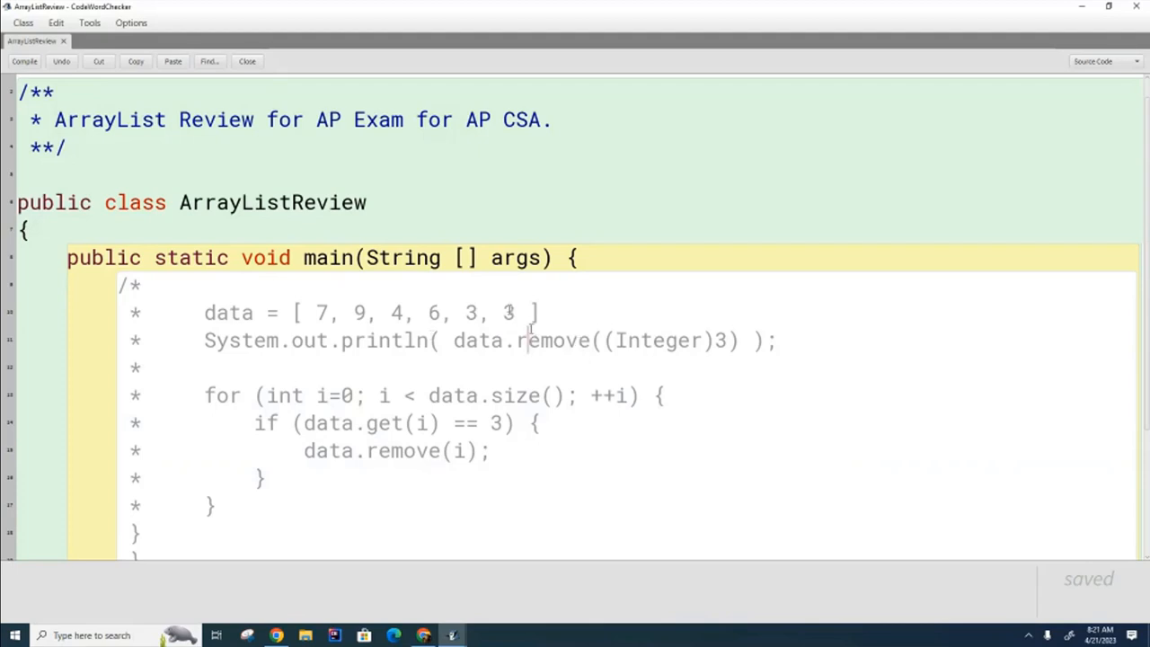
pyautogui.doubleClick(508, 312)
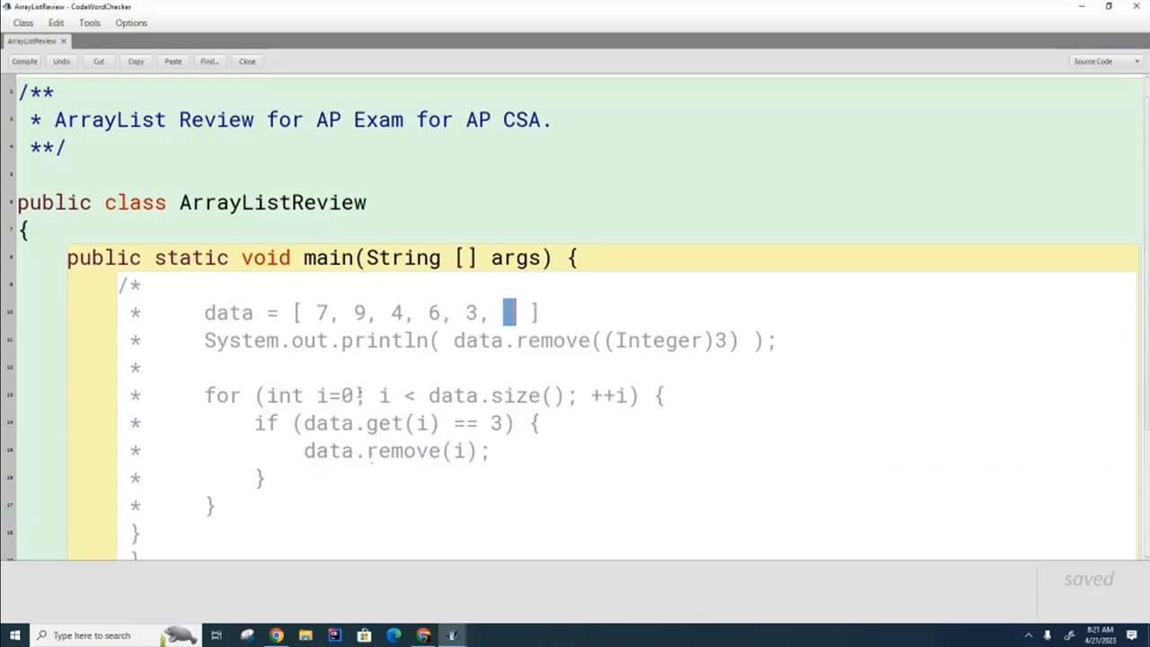
pyautogui.write('3')
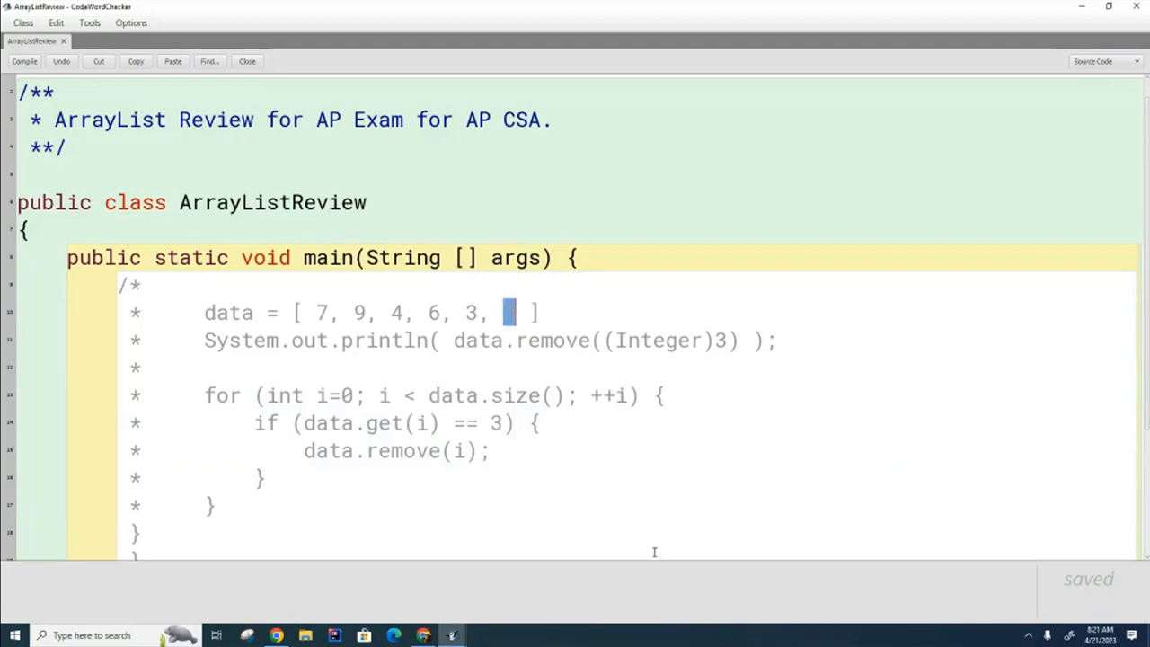
pyautogui.moveTo(476, 430)
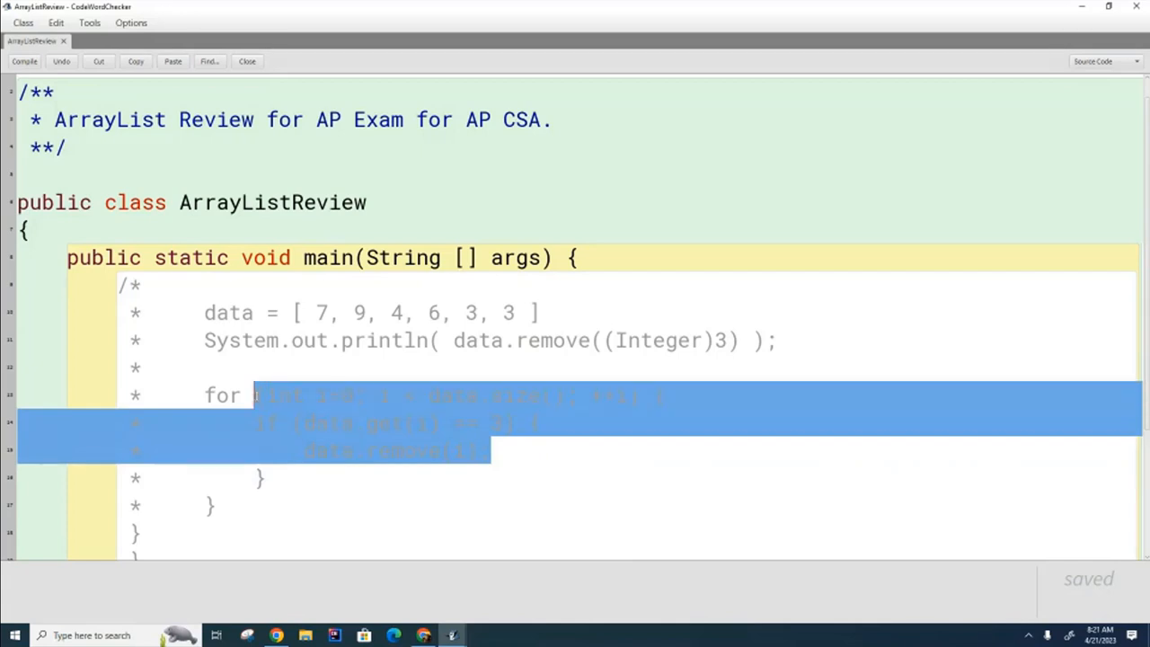
pyautogui.click(494, 452)
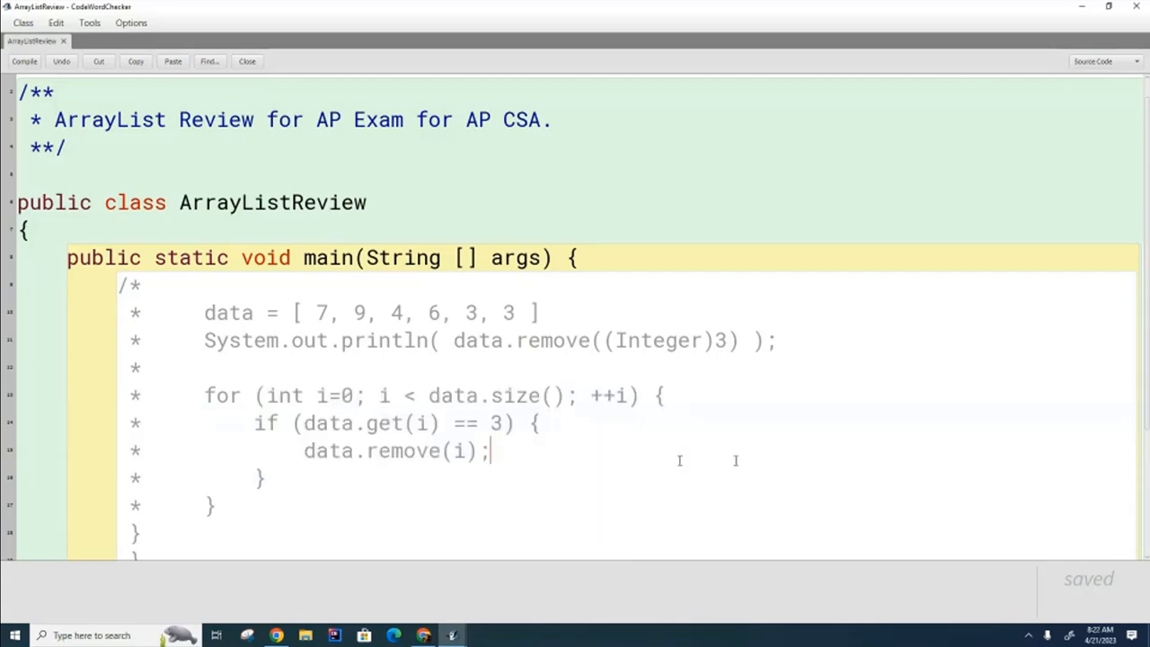
pyautogui.moveTo(748, 457)
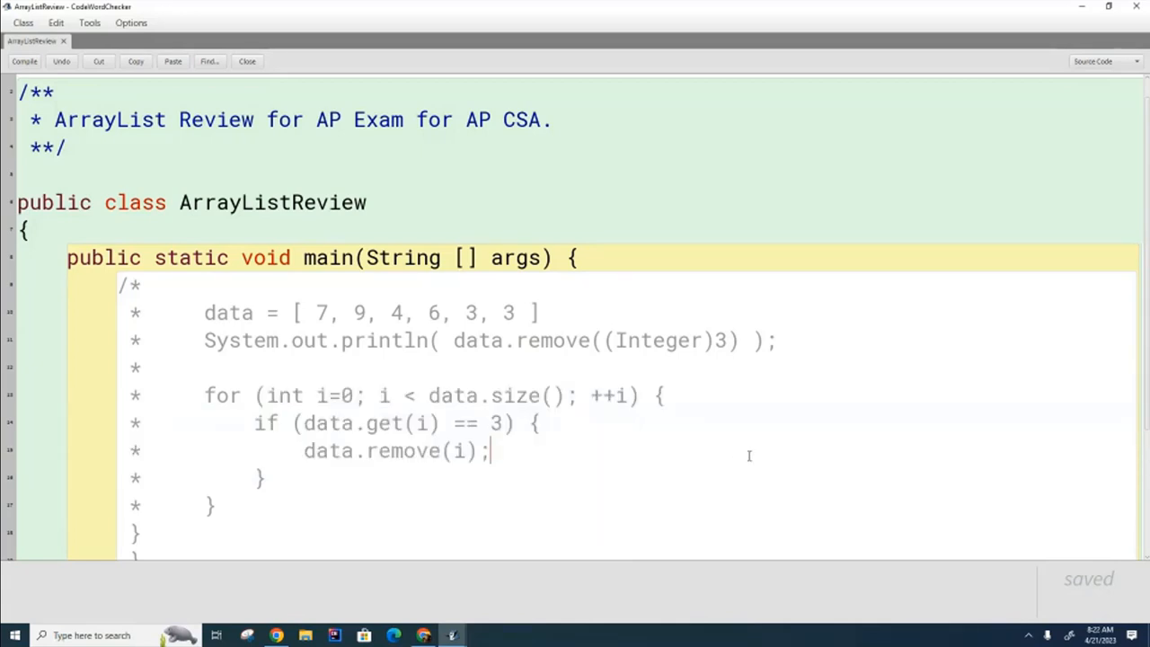
pyautogui.moveTo(783, 447)
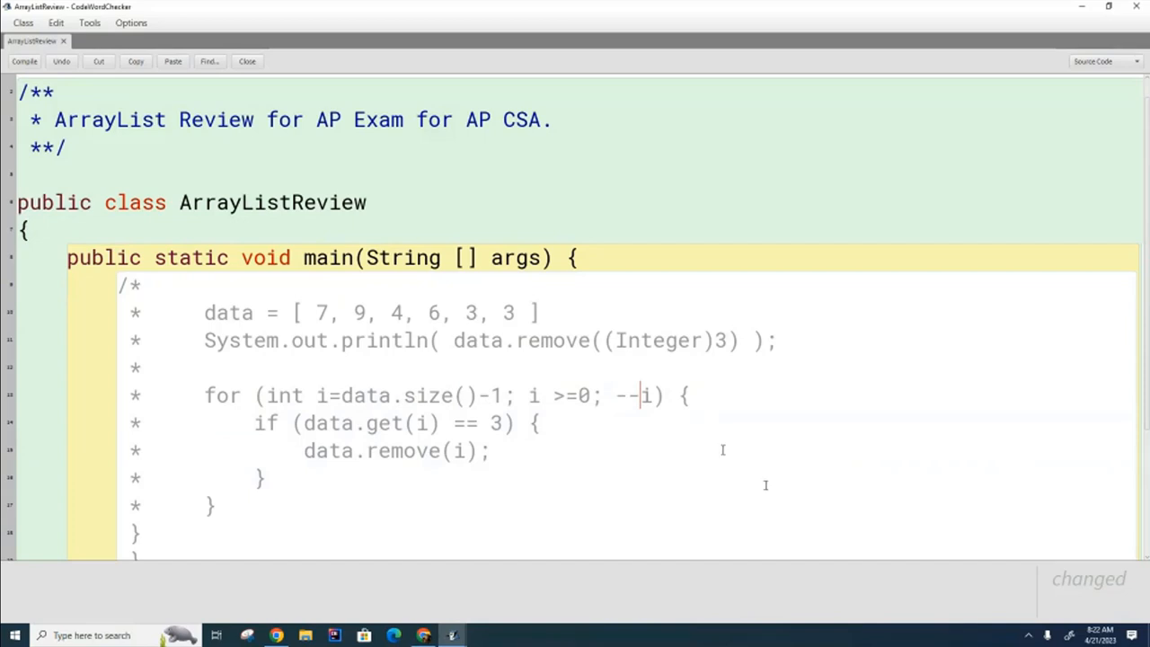
pyautogui.moveTo(506, 512)
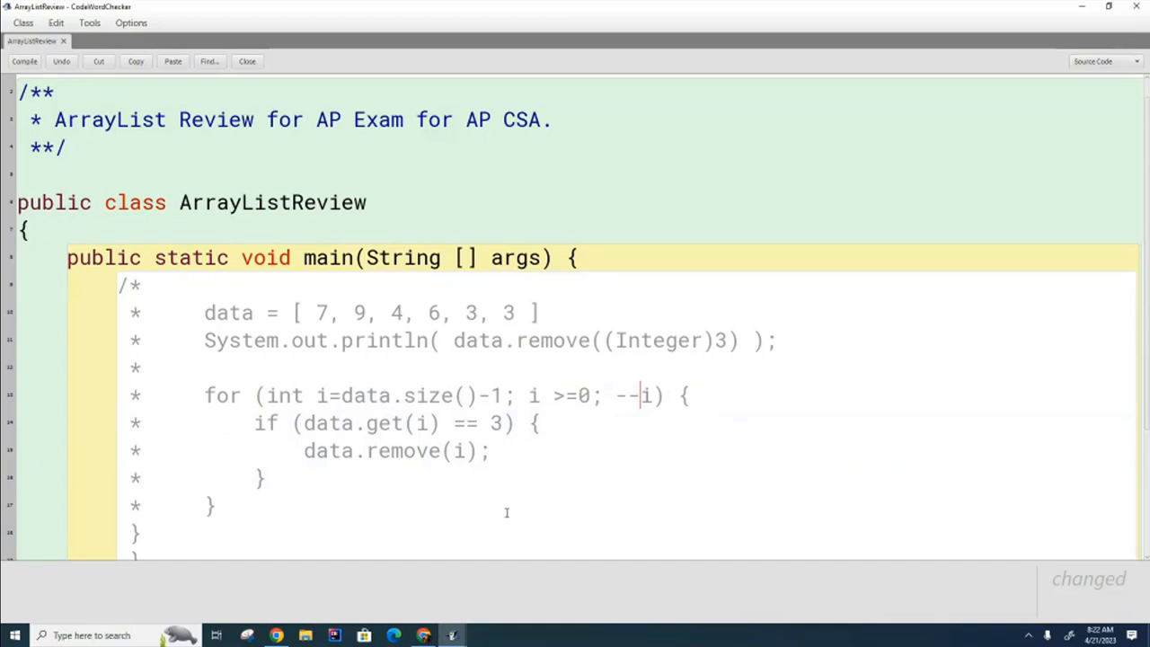
pyautogui.moveTo(584, 519)
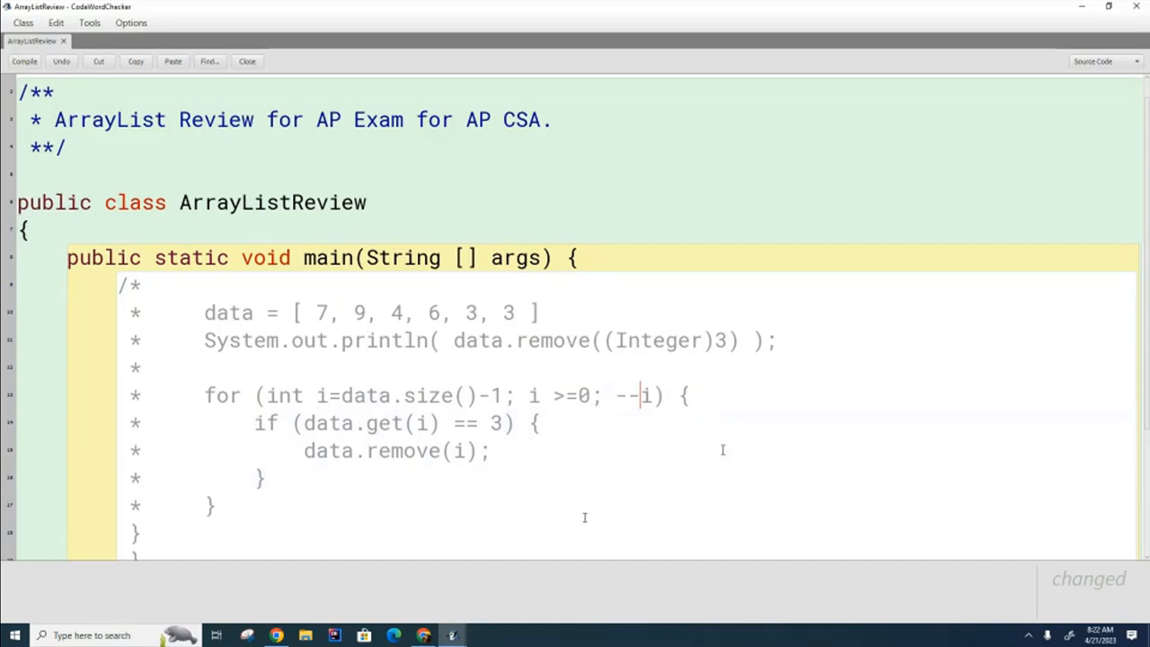
pyautogui.moveTo(511, 457)
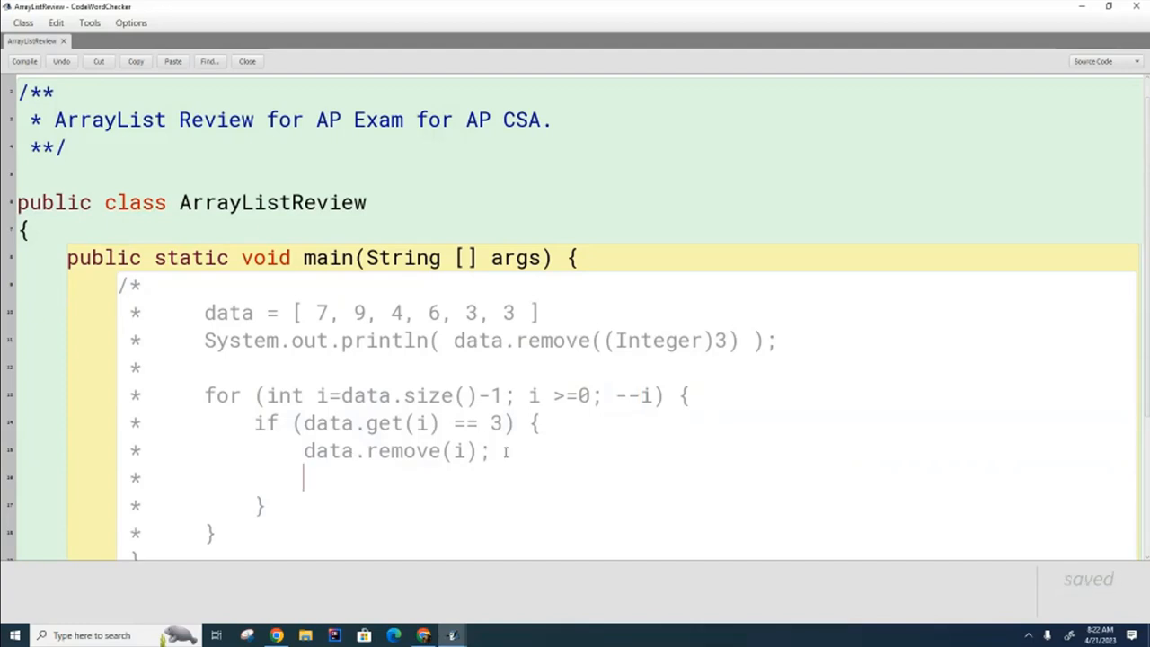
pyautogui.write('--i;')
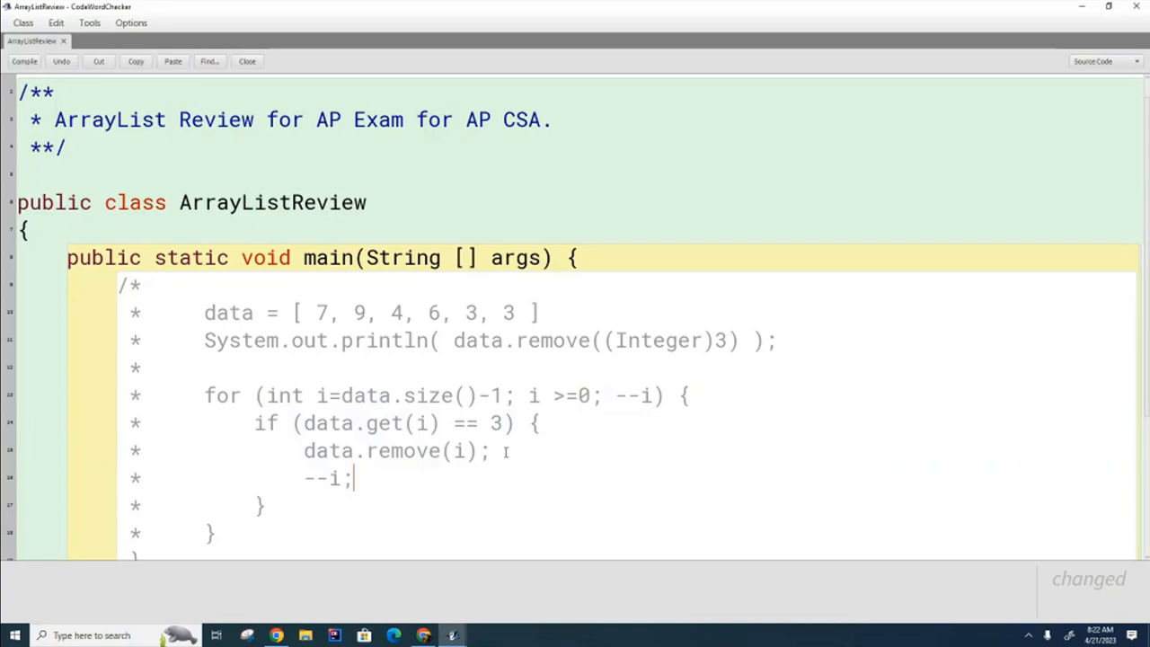
pyautogui.moveTo(1128, 455)
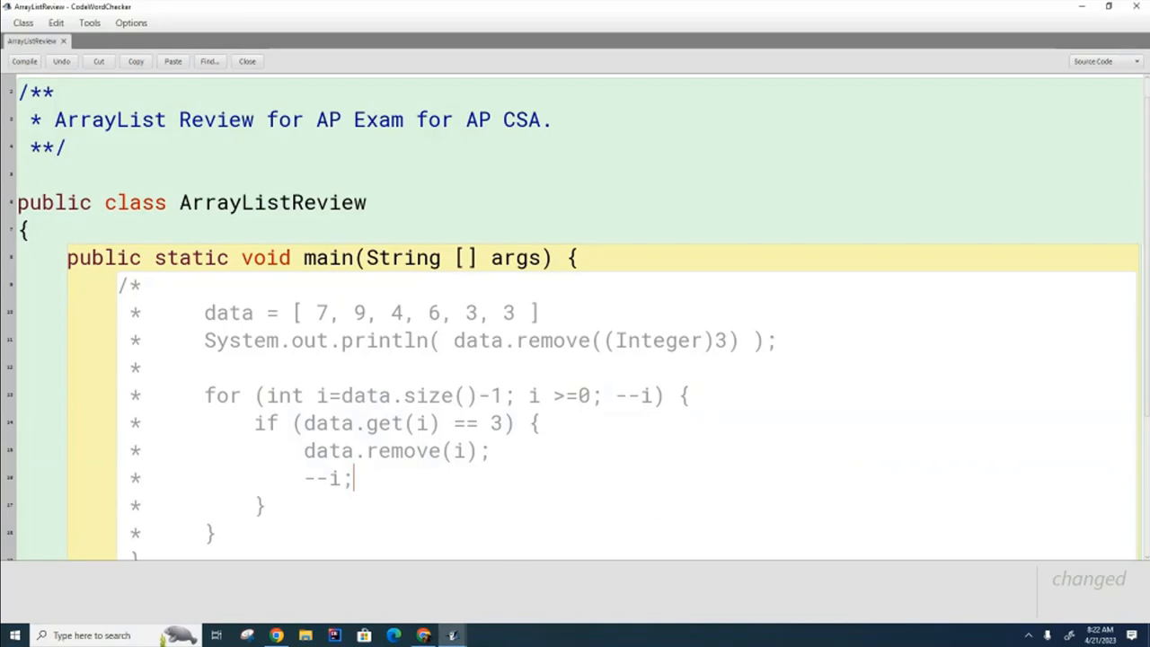
pyautogui.moveTo(794, 488)
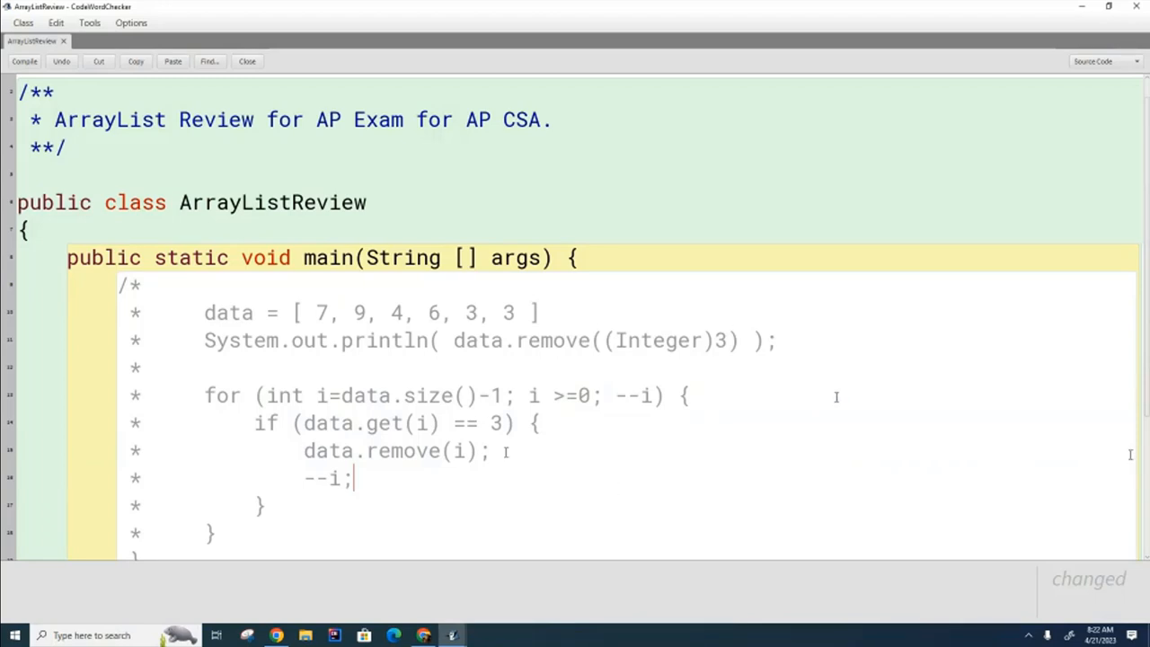
pyautogui.moveTo(676, 373)
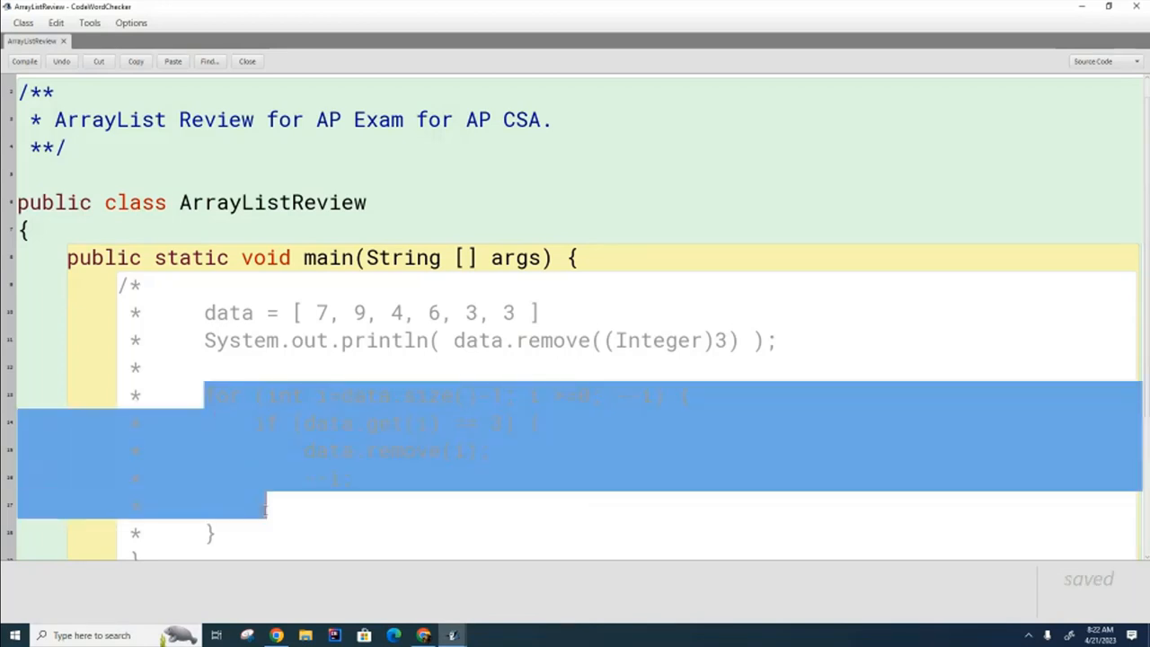
# Swap the commented loop for data.set( ?, ??);, trying values 2, 5 and 1 before restoring placeholders
pyautogui.press('Delete')
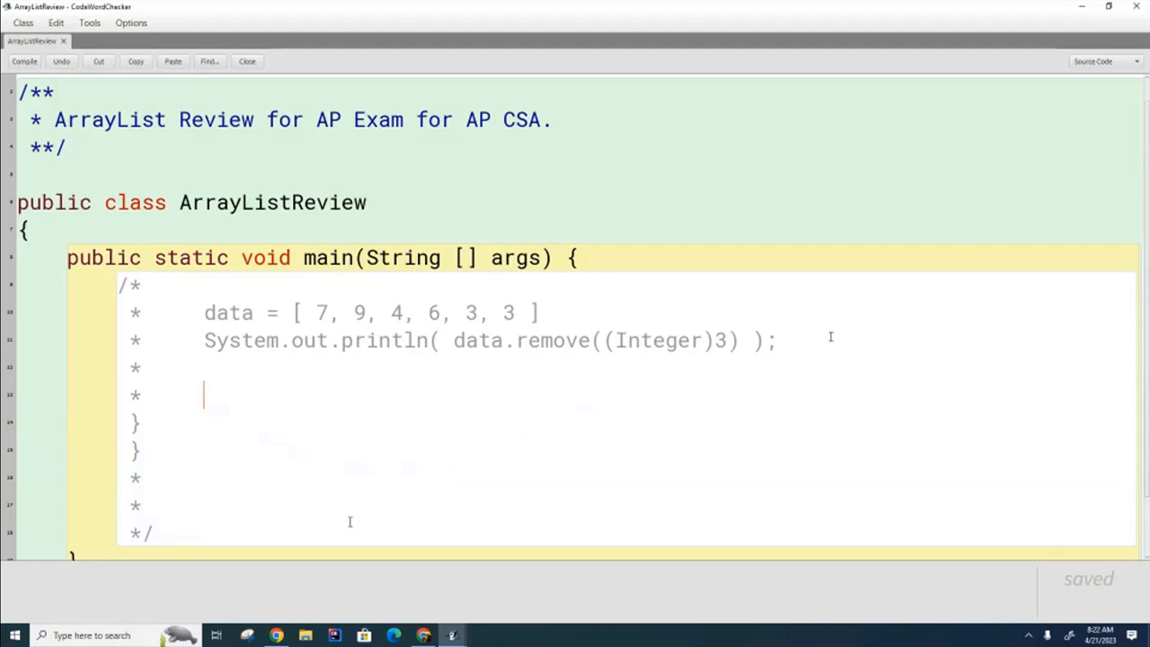
pyautogui.write('data.set( ?, ??);')
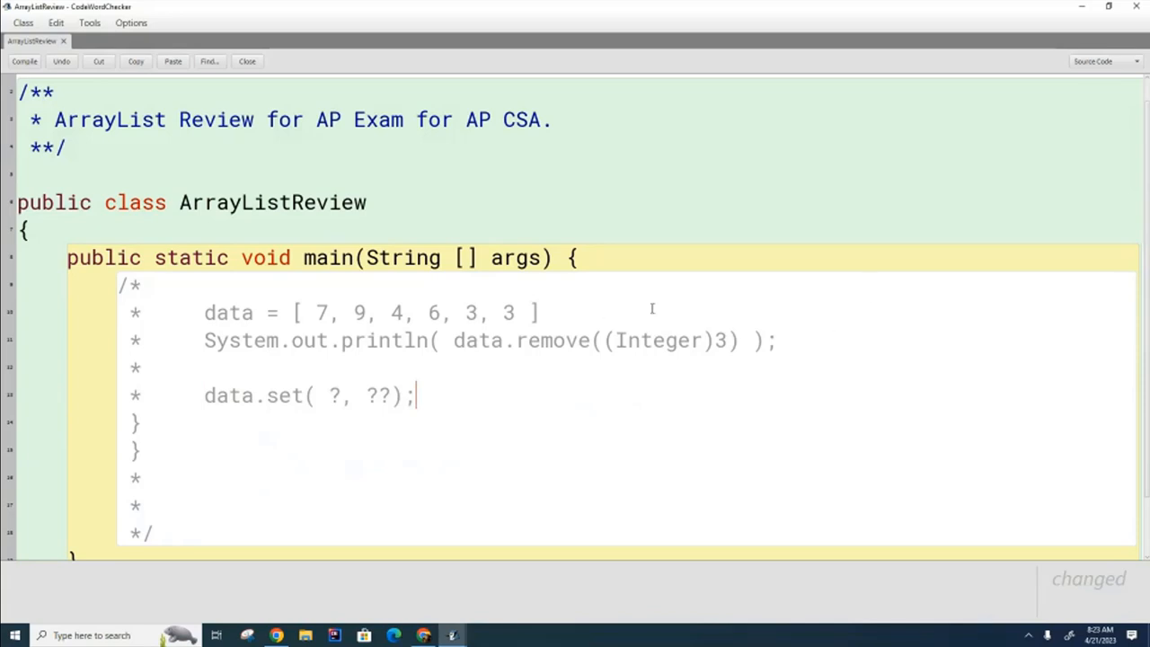
pyautogui.doubleClick(331, 395)
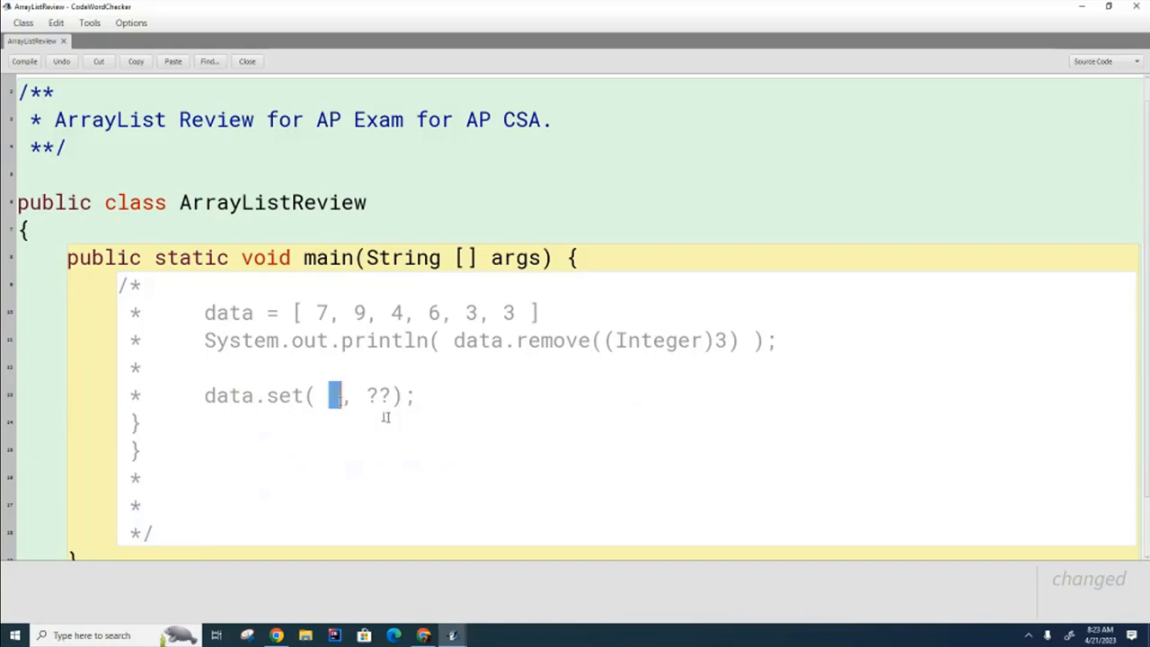
pyautogui.moveTo(437, 430)
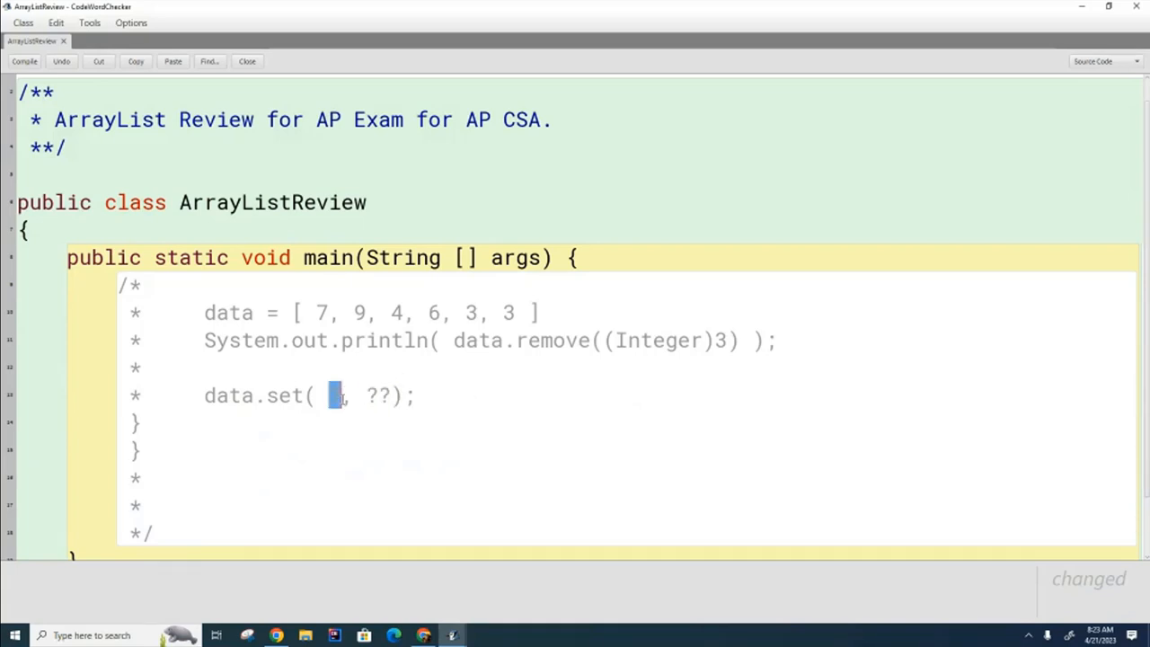
pyautogui.write('2')
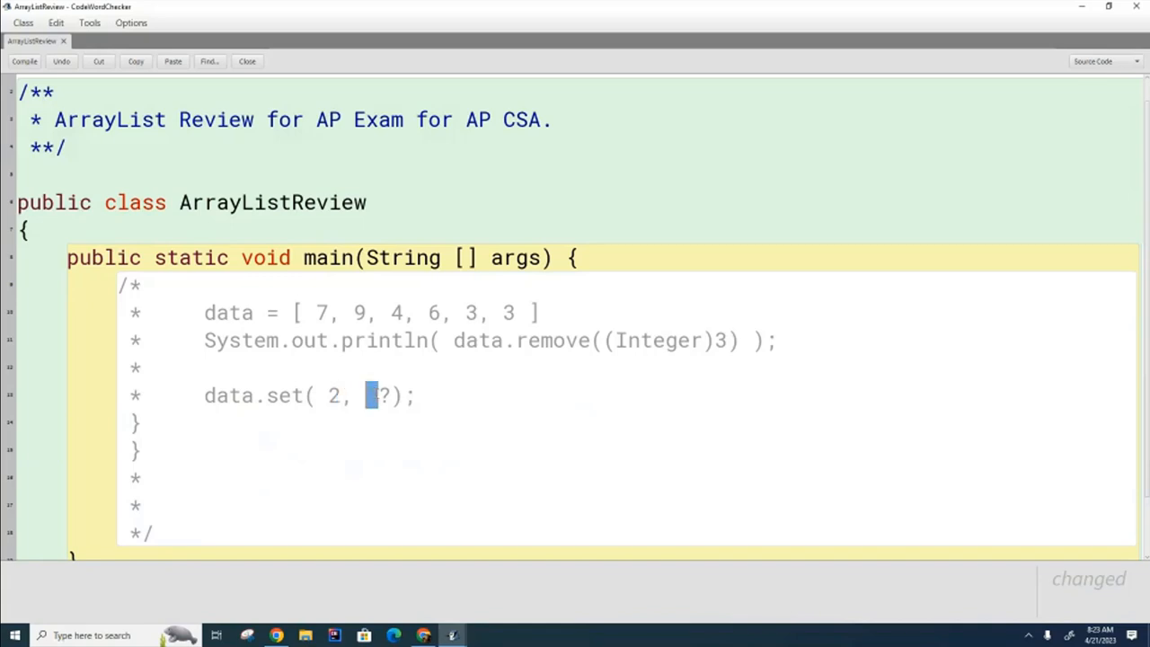
pyautogui.write('5')
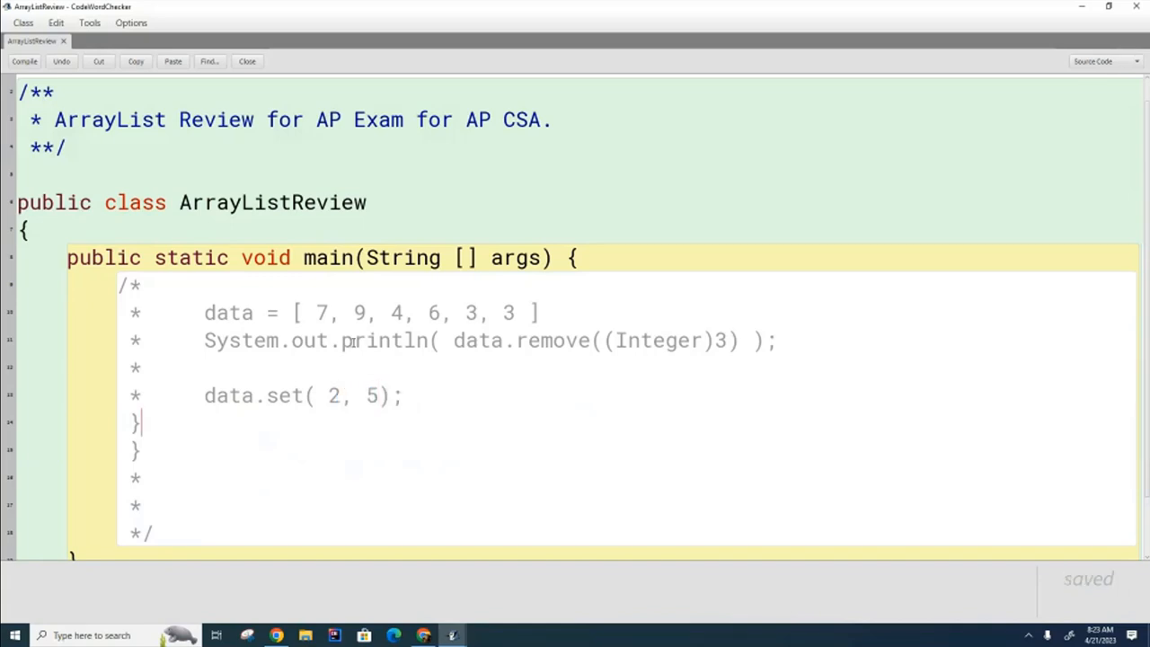
pyautogui.doubleClick(398, 312)
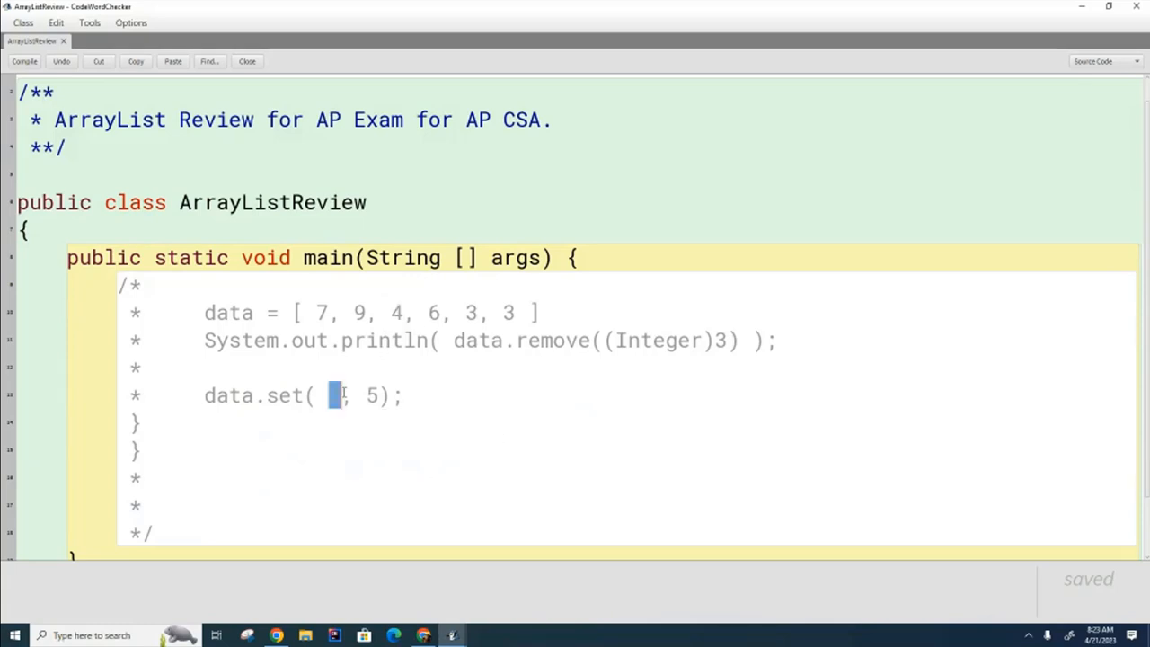
pyautogui.write('1')
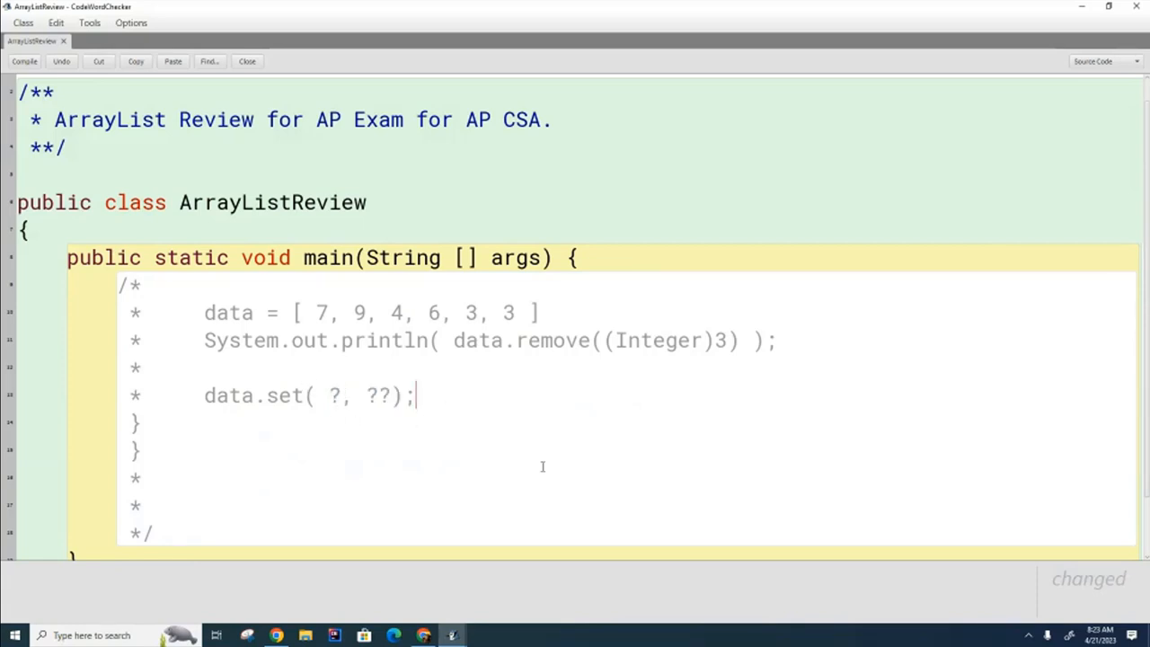
pyautogui.moveTo(866, 489)
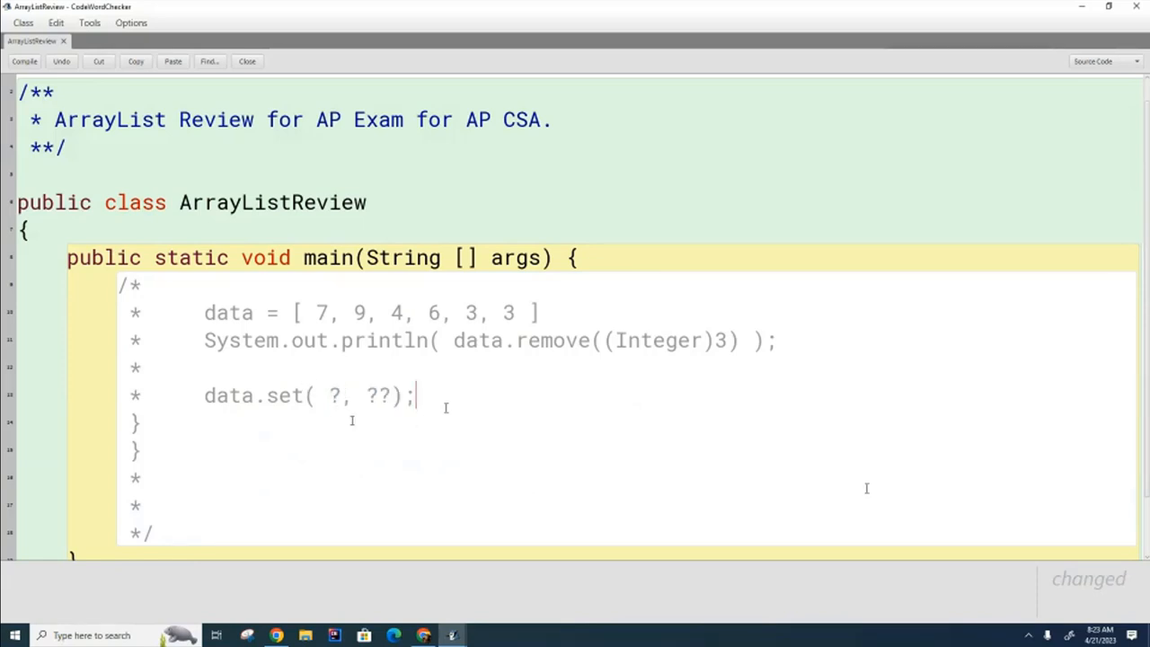
pyautogui.doubleClick(333, 395)
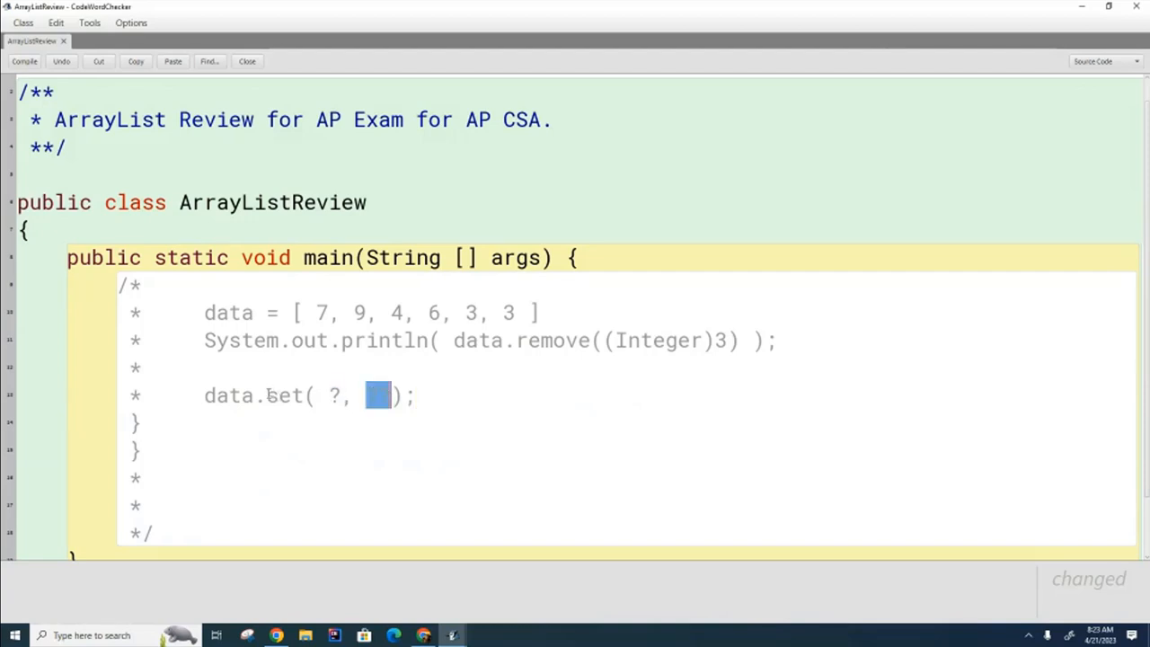
pyautogui.write('??')
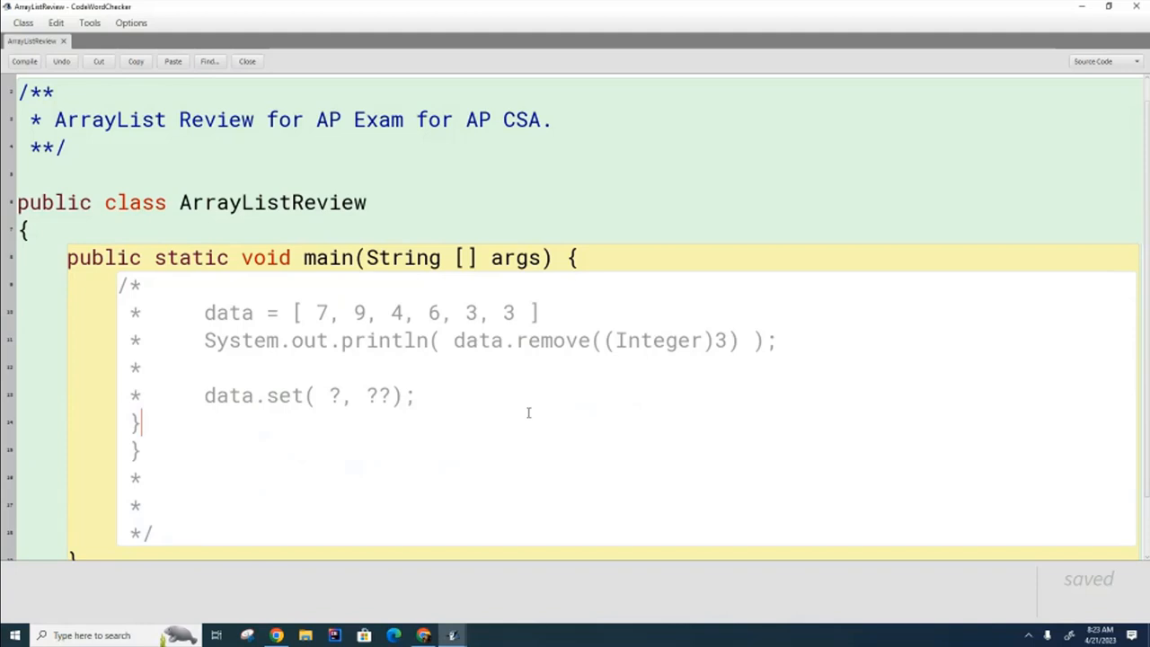
pyautogui.moveTo(522, 430)
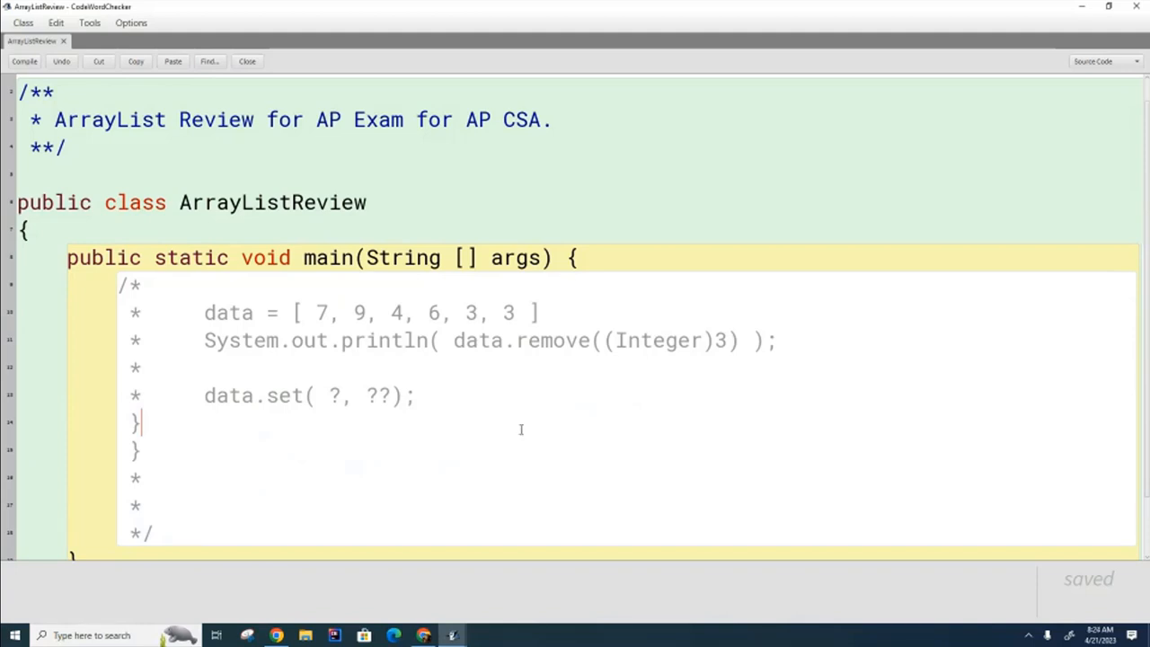
pyautogui.doubleClick(332, 395)
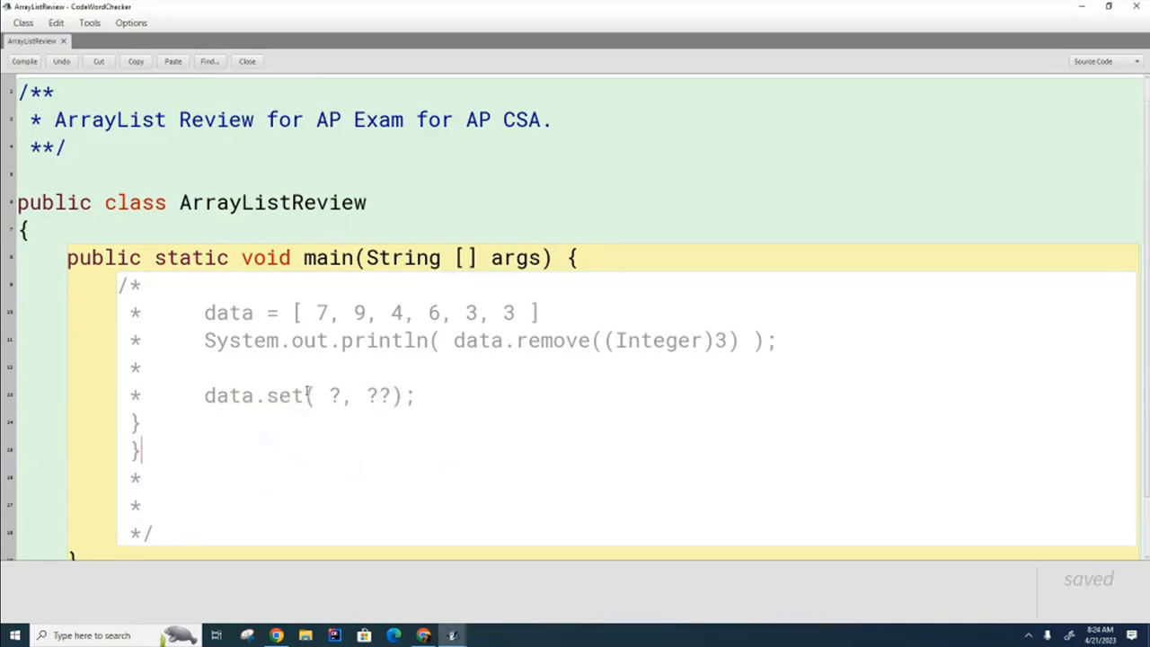
pyautogui.moveTo(311, 396); pyautogui.dragTo(405, 396)
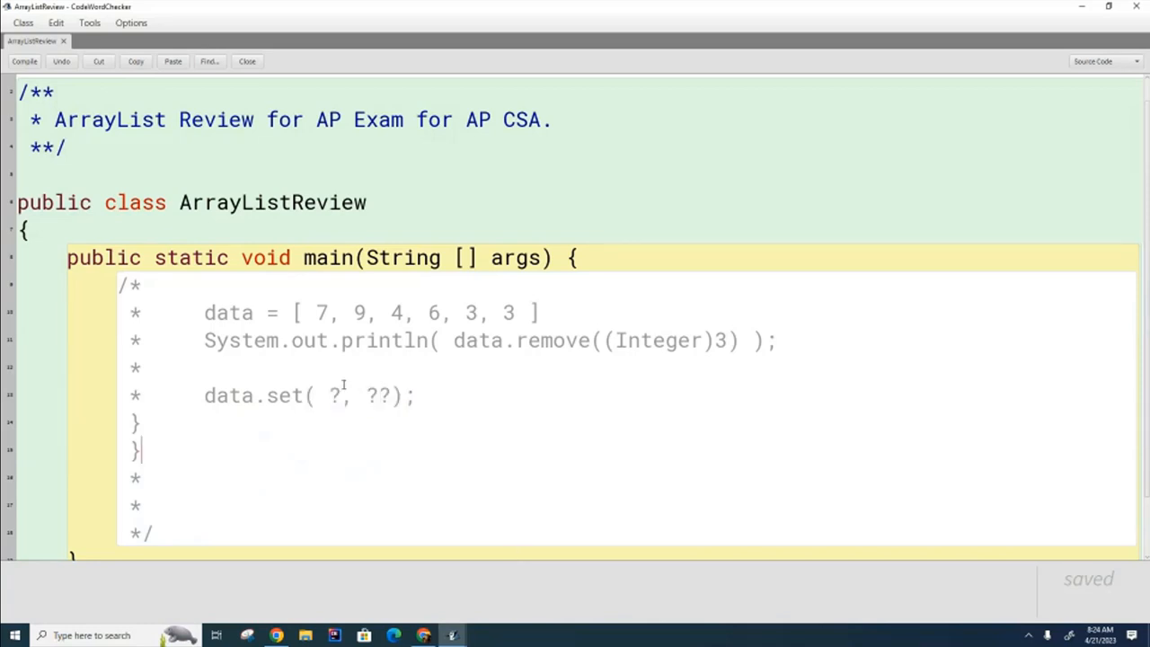
pyautogui.moveTo(385, 439)
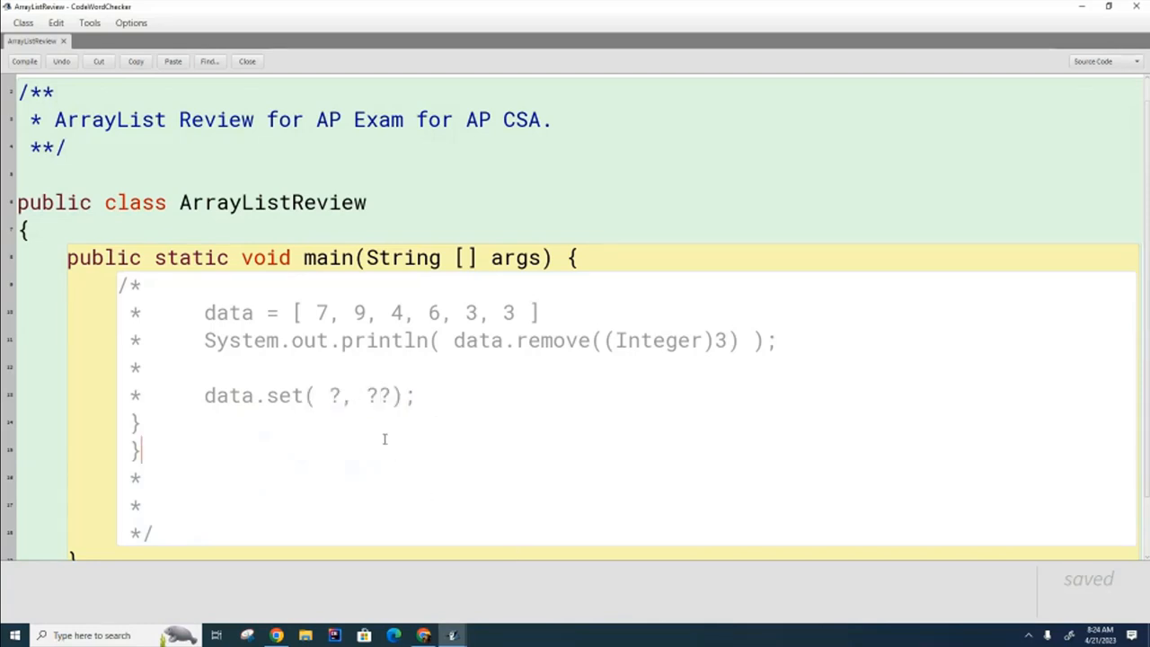
pyautogui.doubleClick(377, 396)
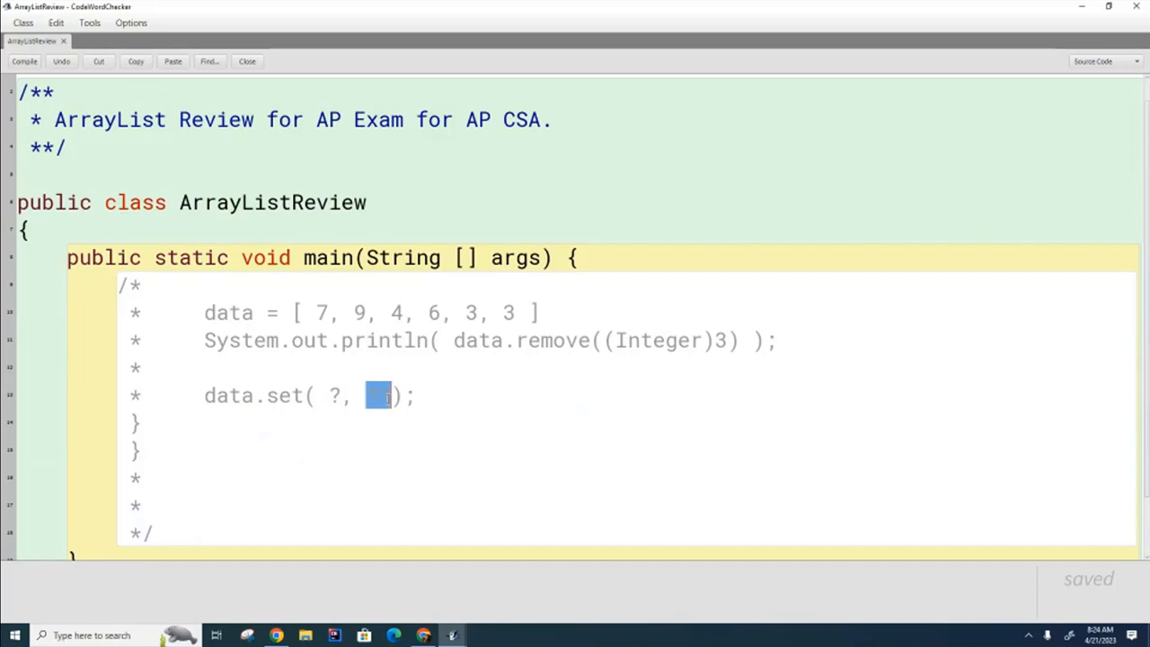
pyautogui.moveTo(417, 530)
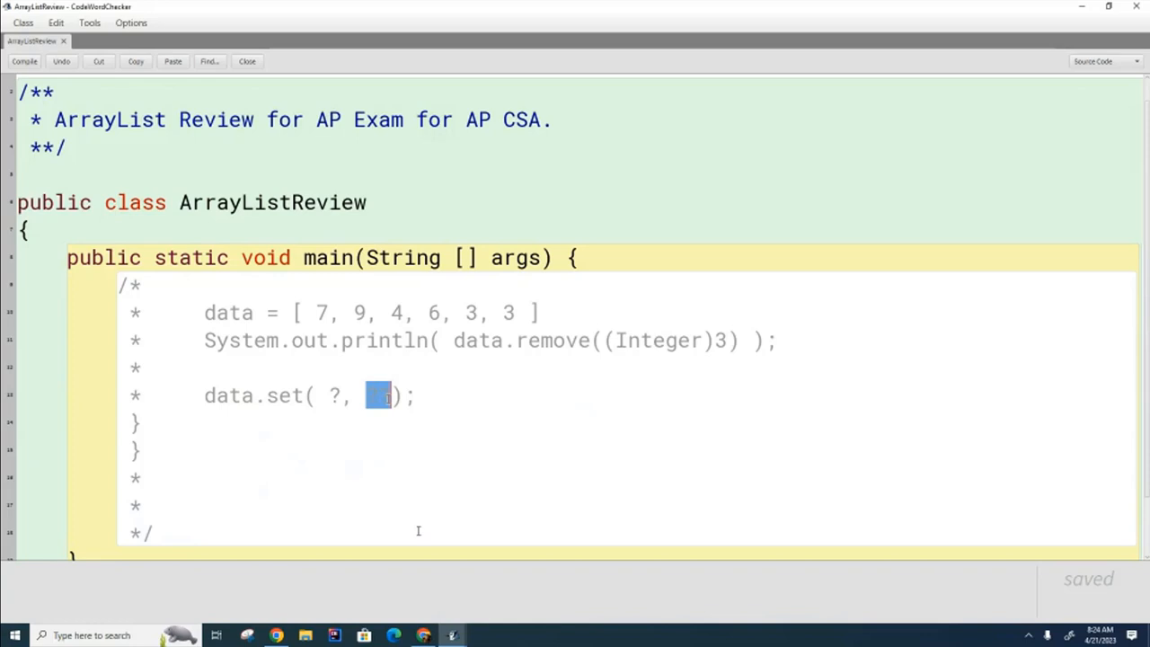
pyautogui.write('??')
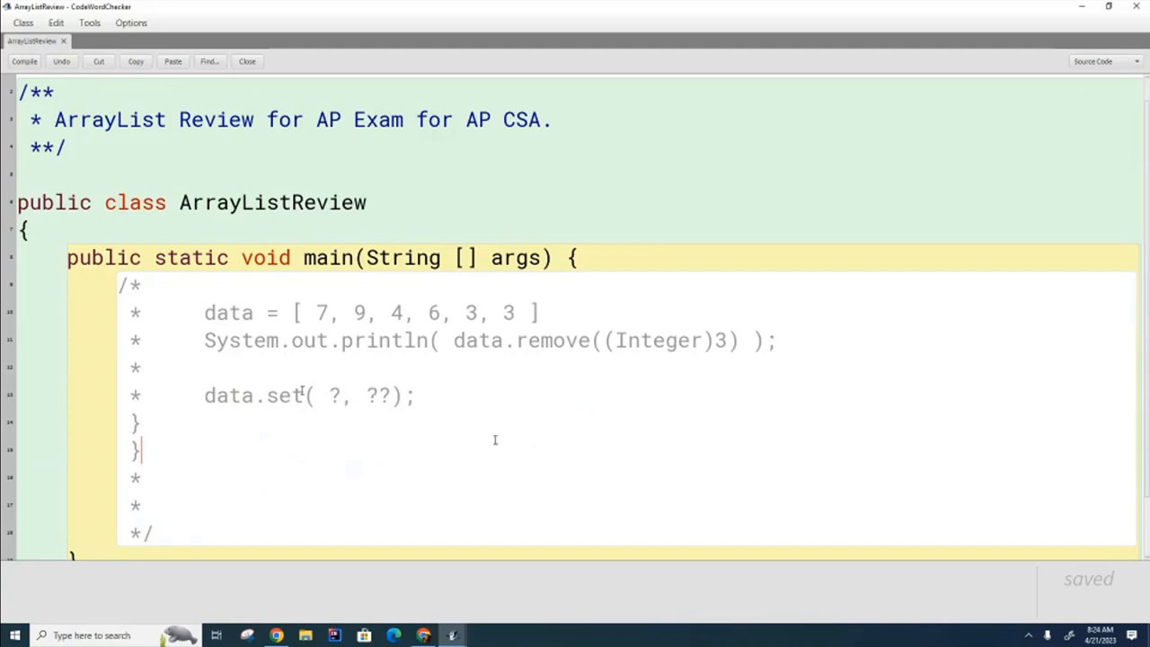
pyautogui.moveTo(404, 420)
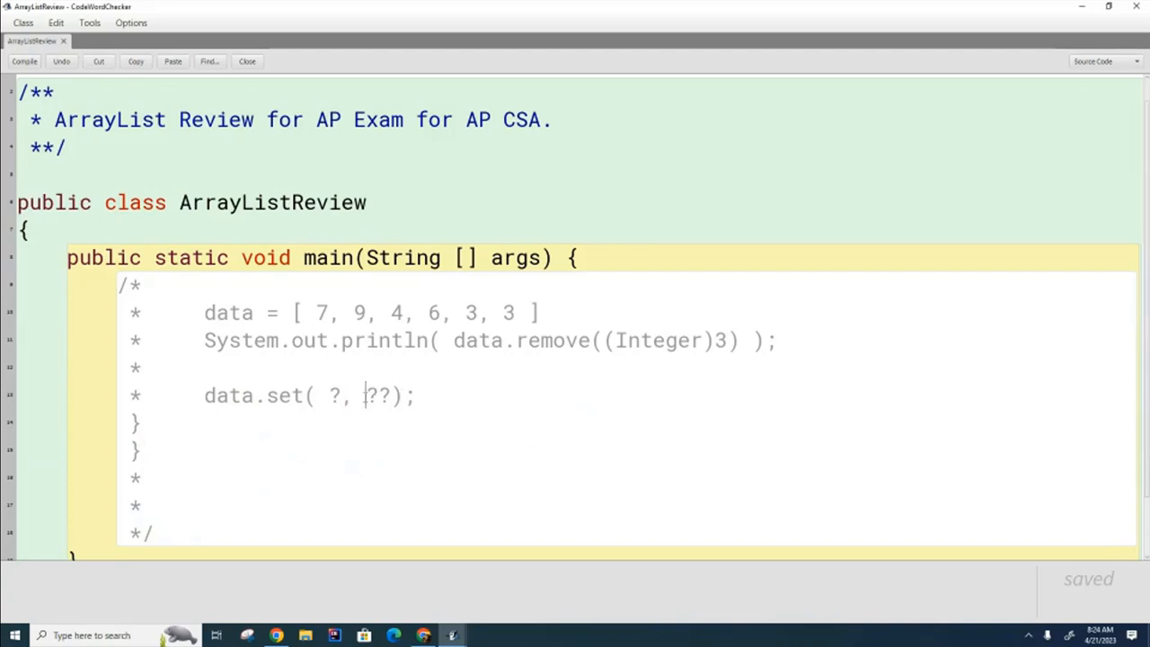
pyautogui.doubleClick(283, 396)
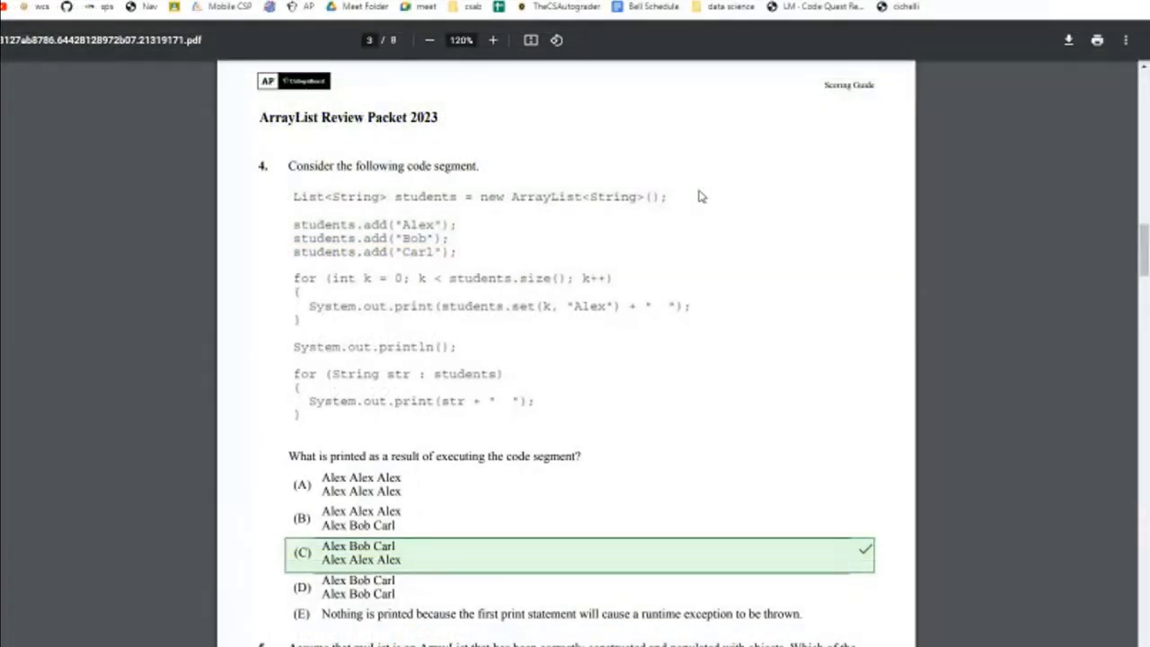
pyautogui.moveTo(497, 415)
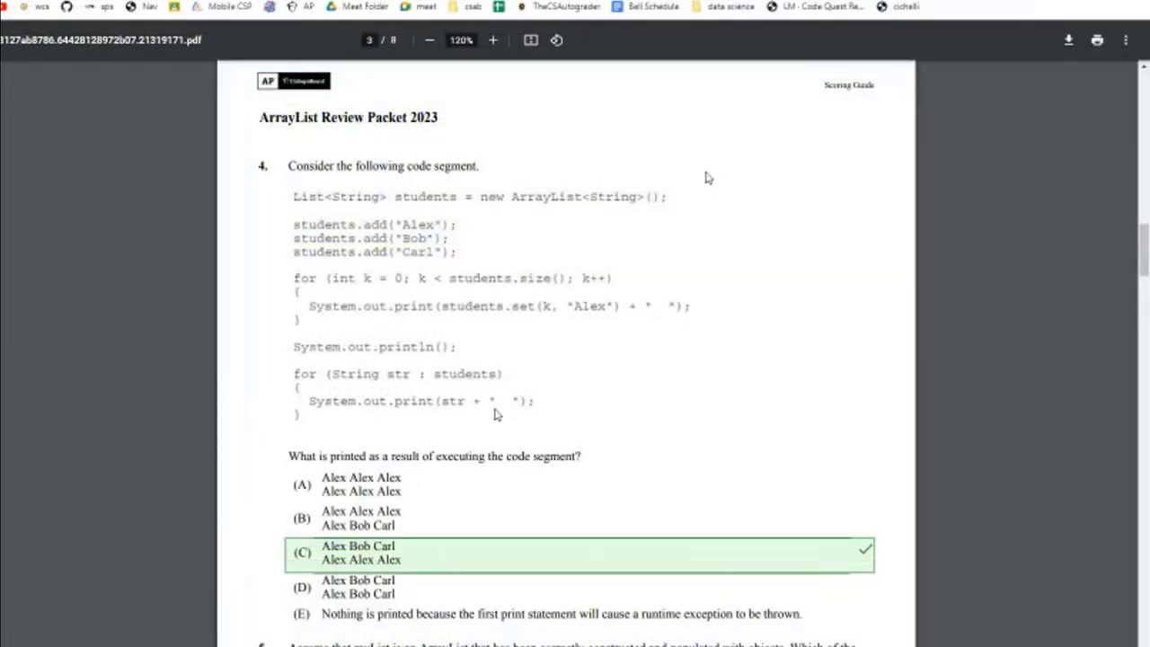
pyautogui.moveTo(718, 372)
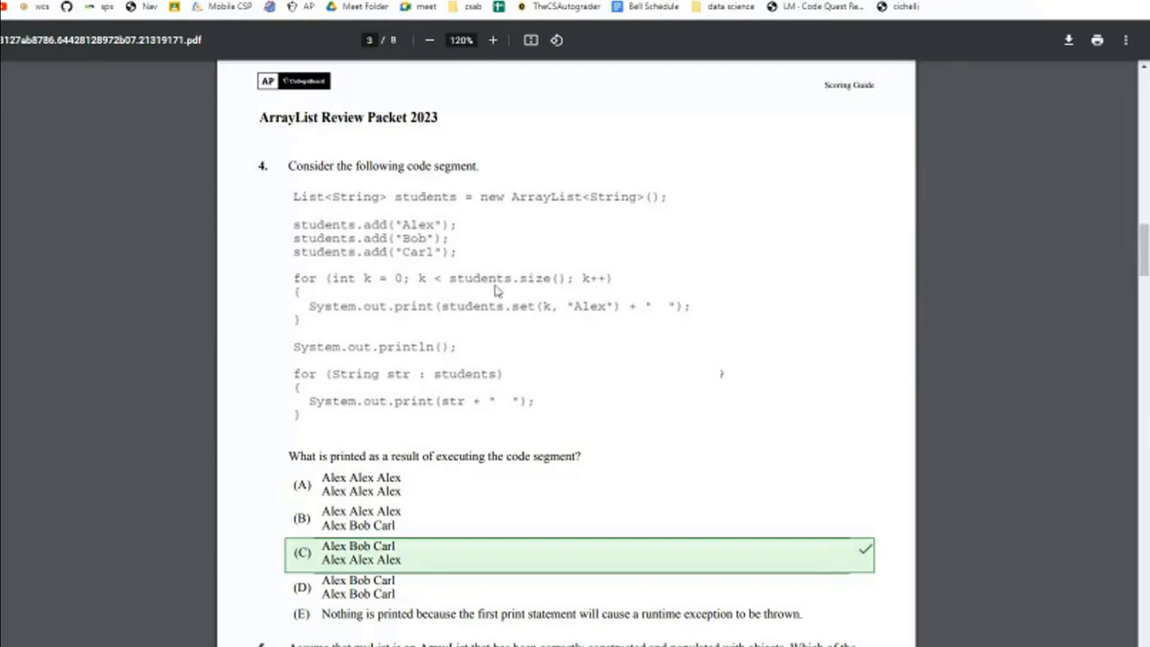
pyautogui.moveTo(867, 236)
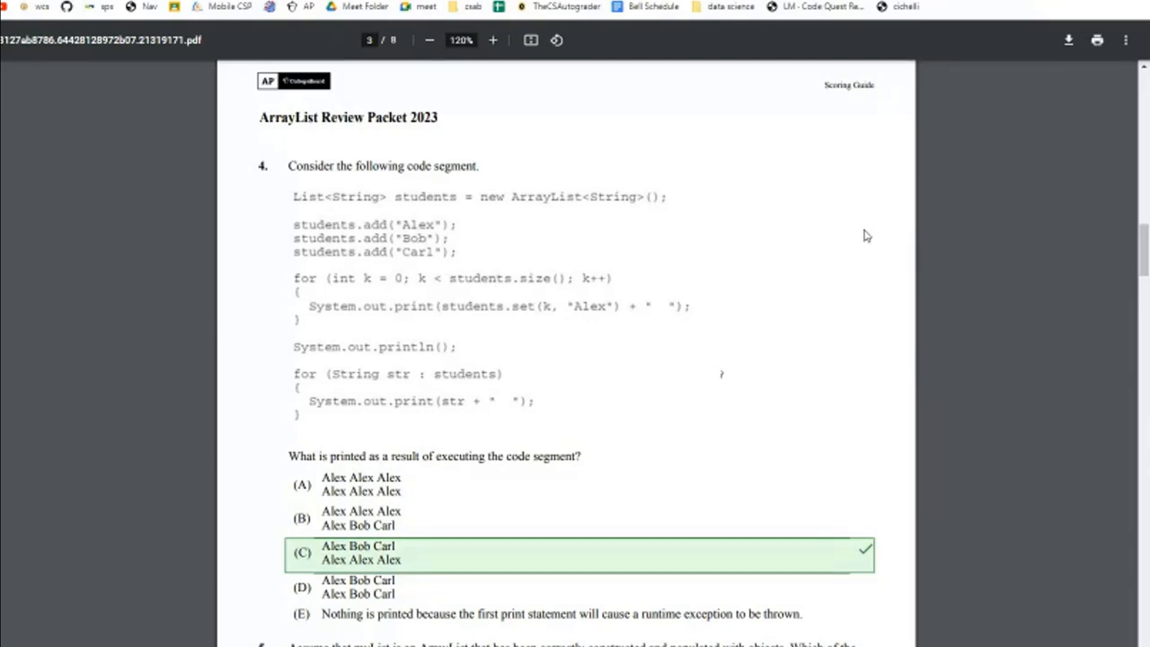
pyautogui.moveTo(709, 177)
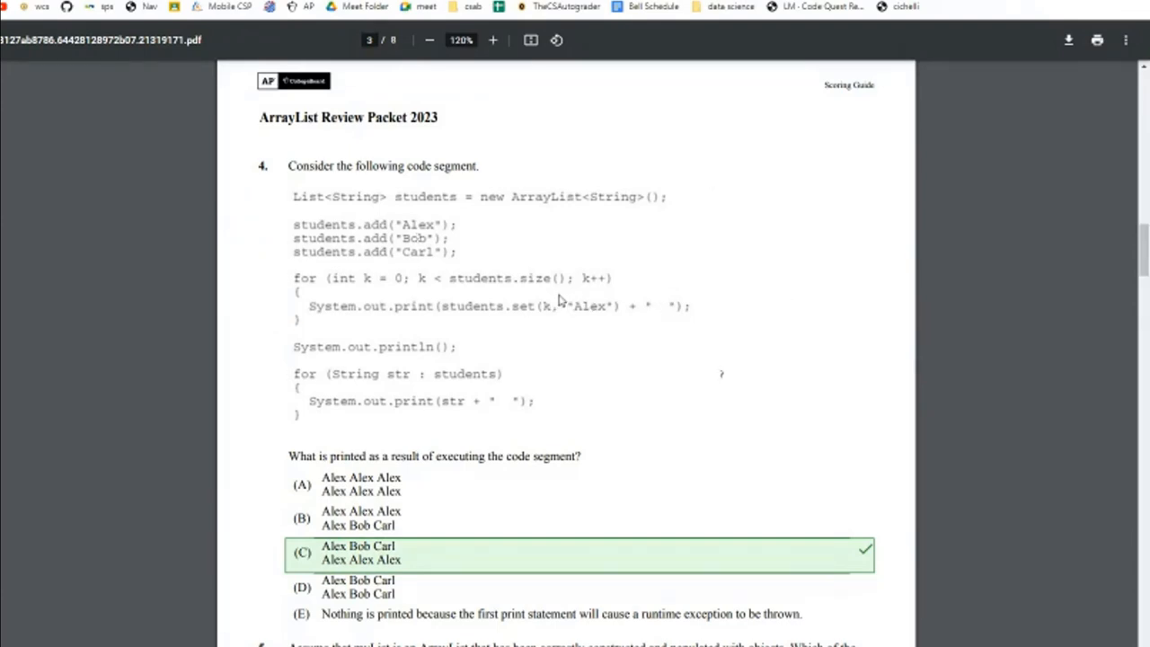
pyautogui.moveTo(733, 313)
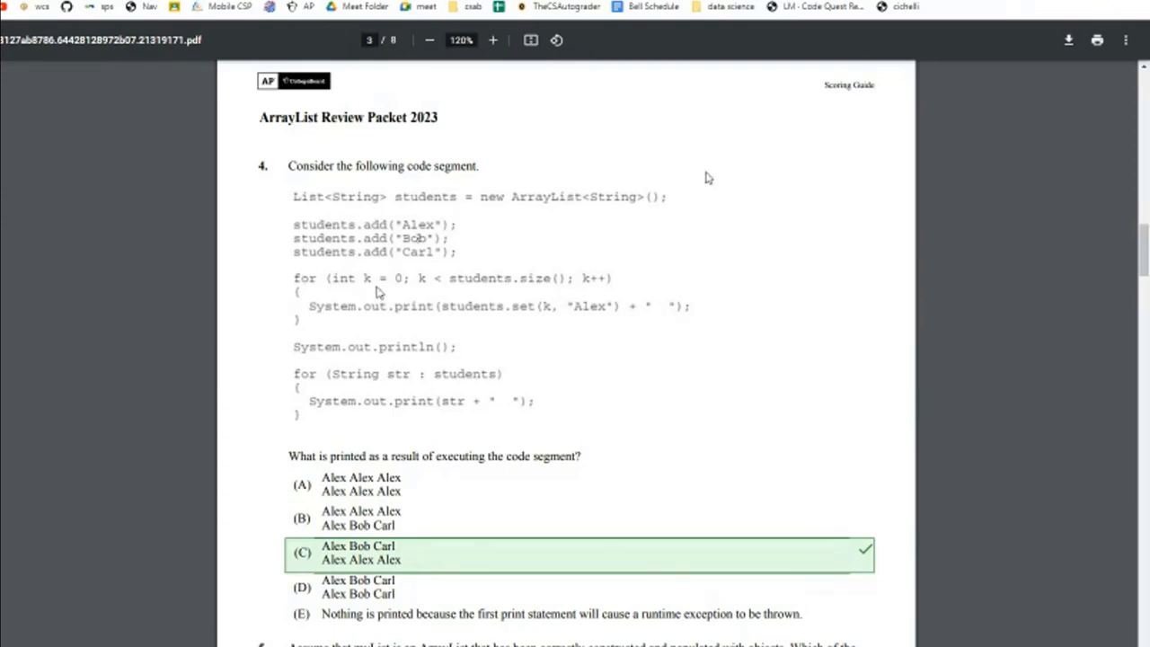
pyautogui.moveTo(439, 290)
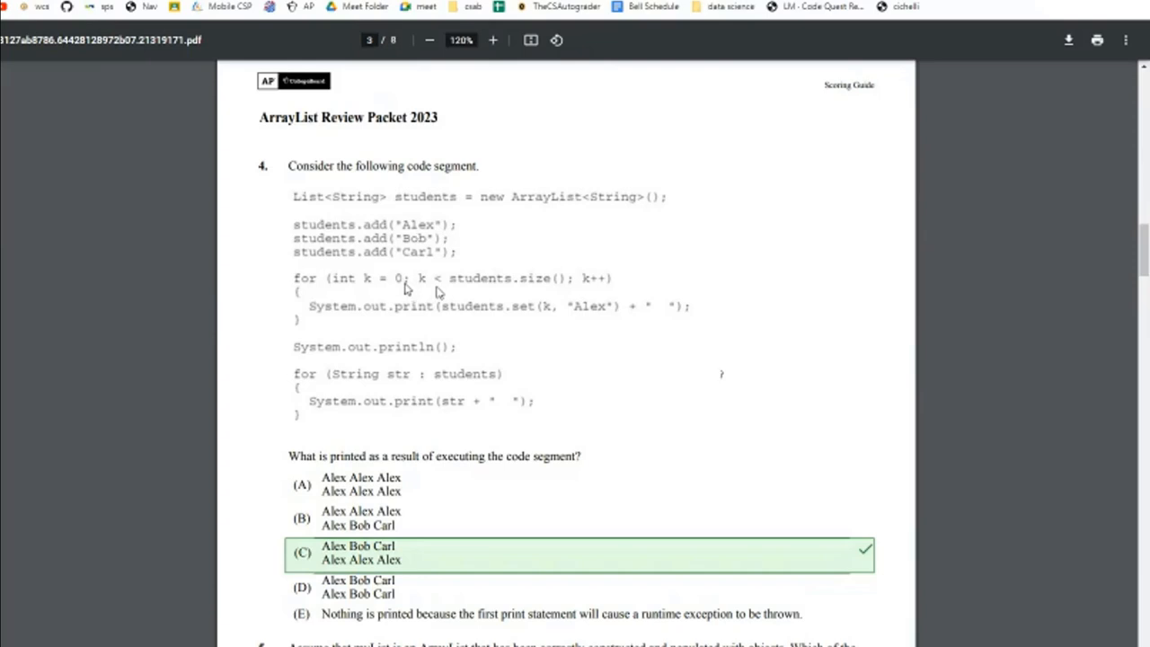
pyautogui.moveTo(440, 235)
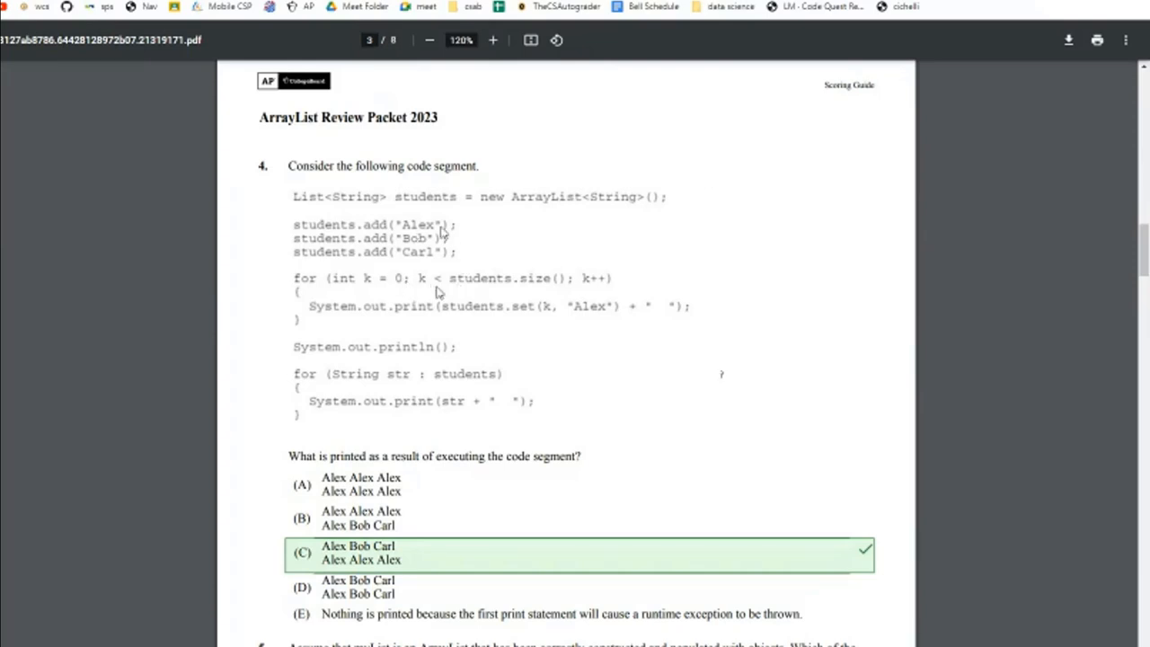
pyautogui.moveTo(709, 177)
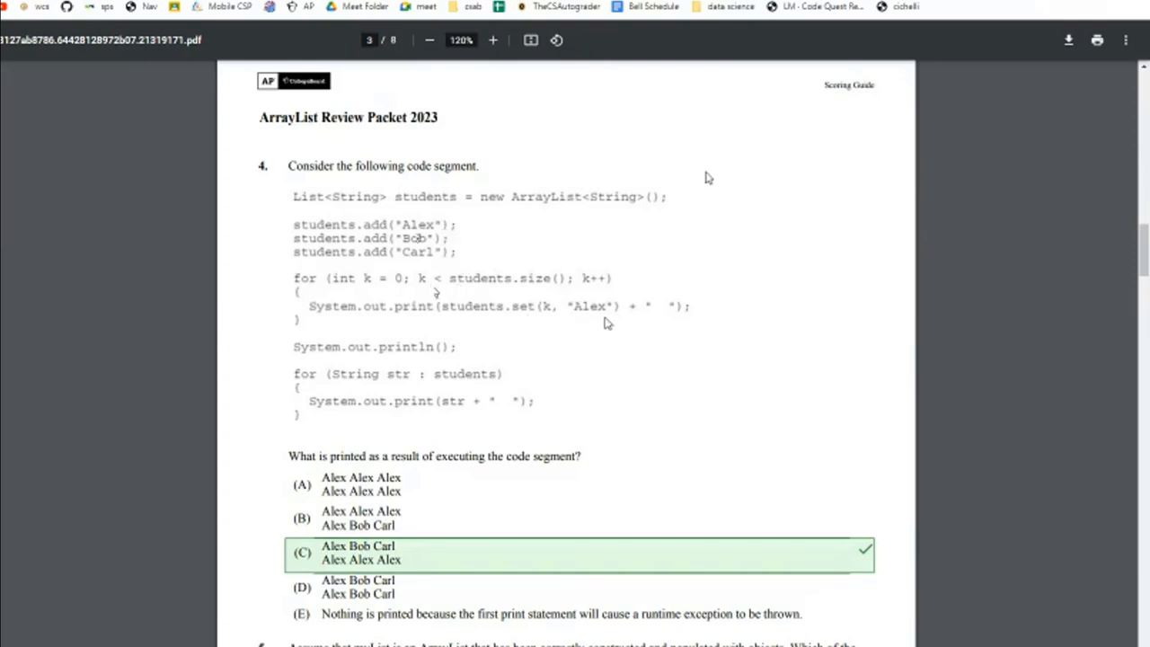
pyautogui.moveTo(612, 347)
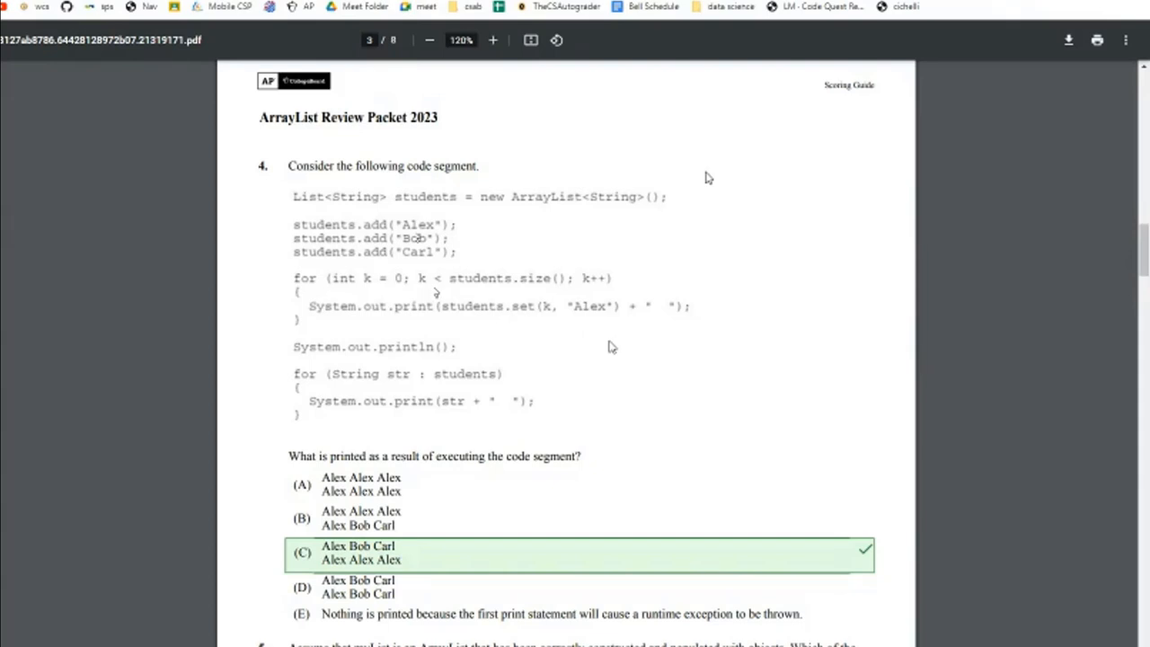
pyautogui.moveTo(533, 315)
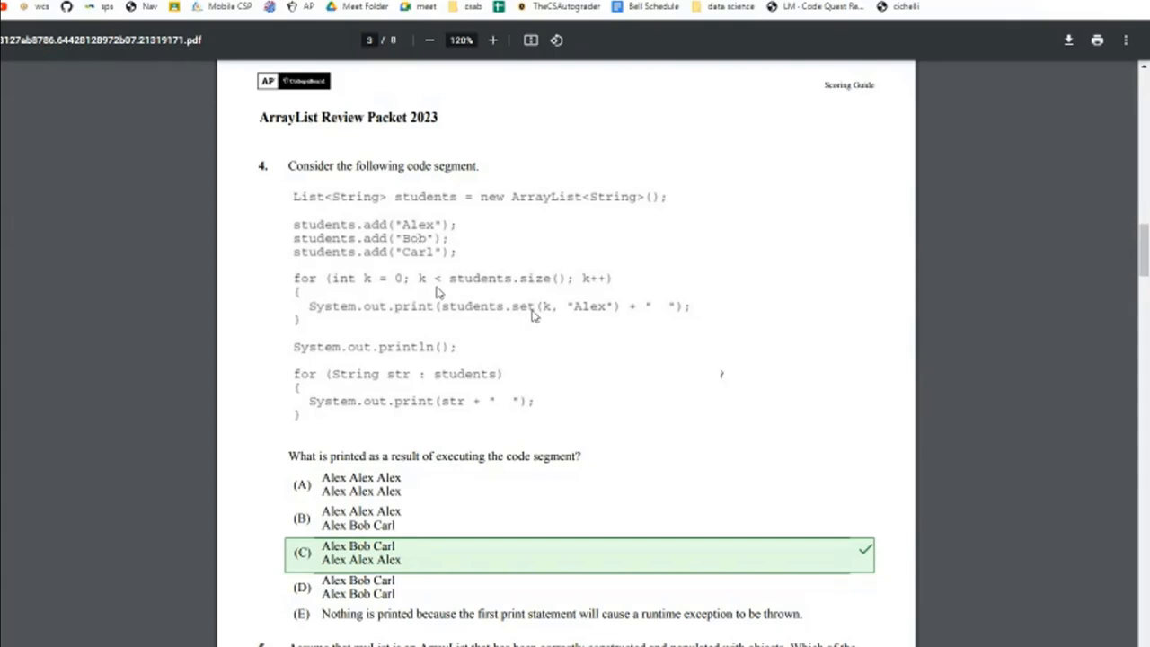
pyautogui.moveTo(708, 177)
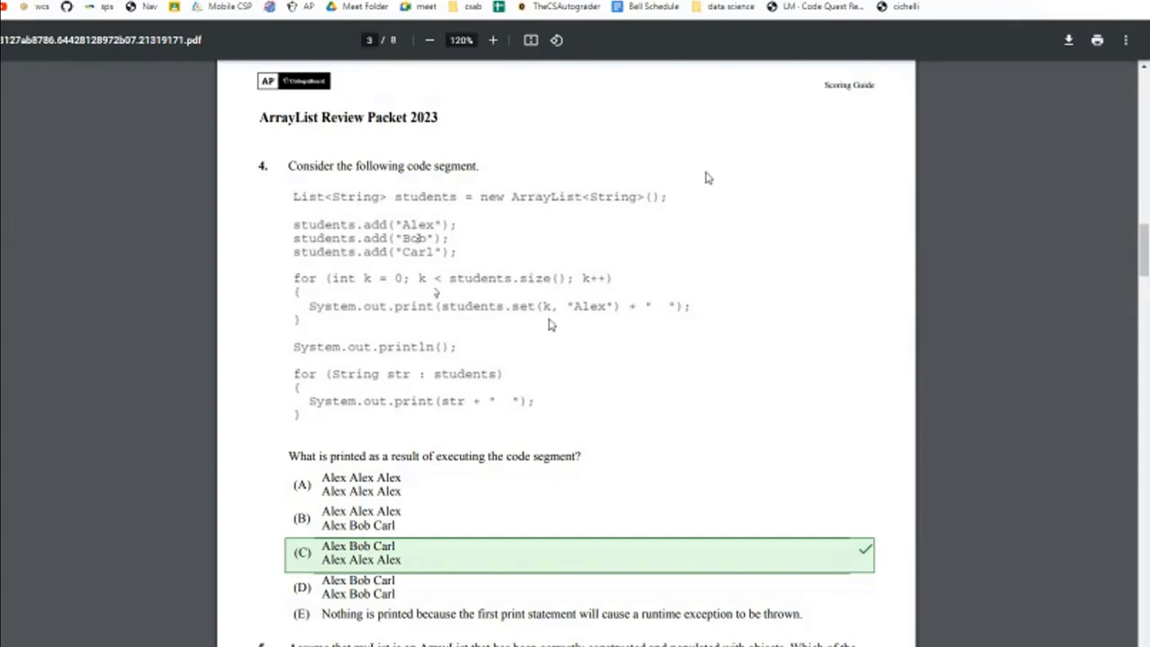
pyautogui.moveTo(523, 319)
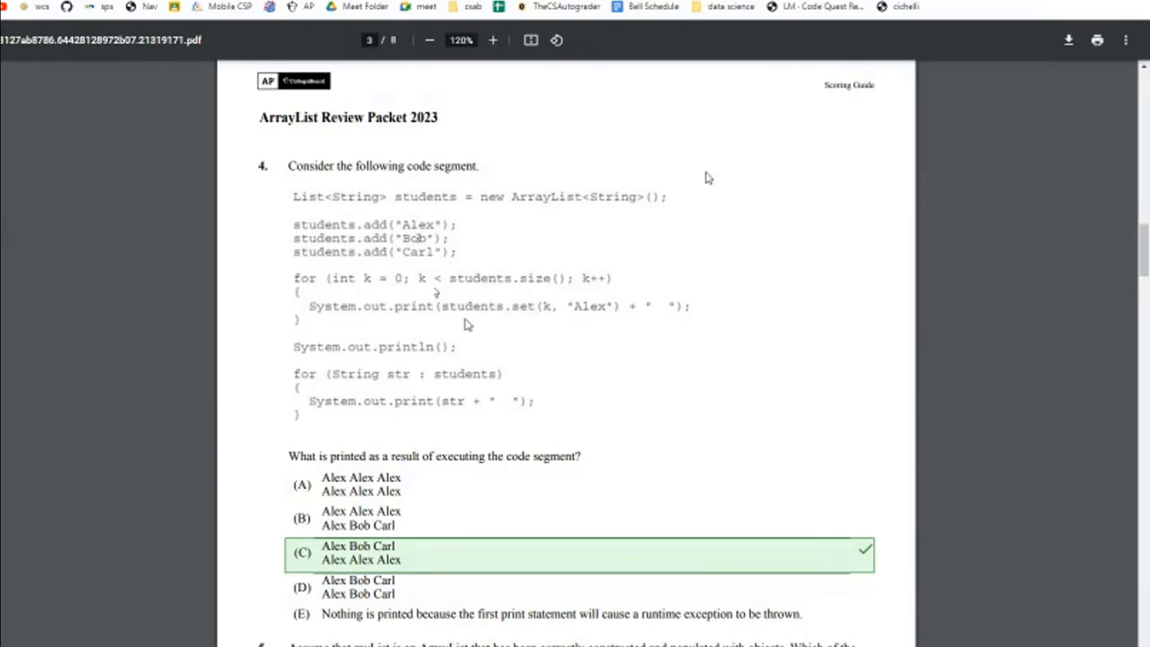
pyautogui.moveTo(550, 320)
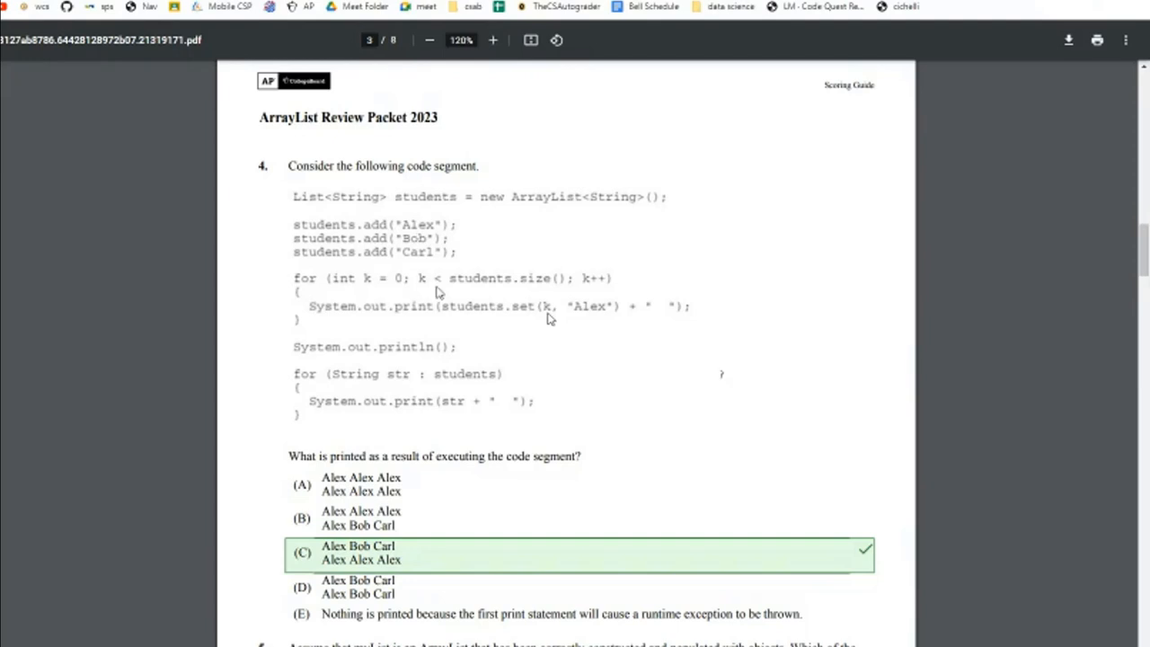
pyautogui.moveTo(438, 287)
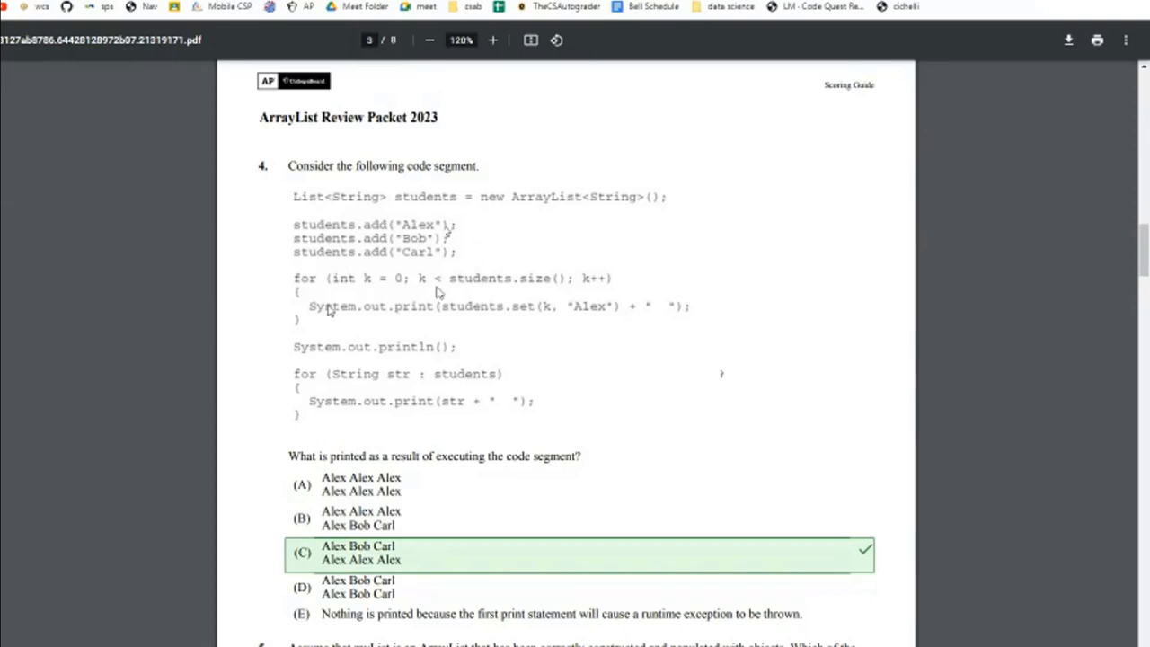
pyautogui.moveTo(335, 563)
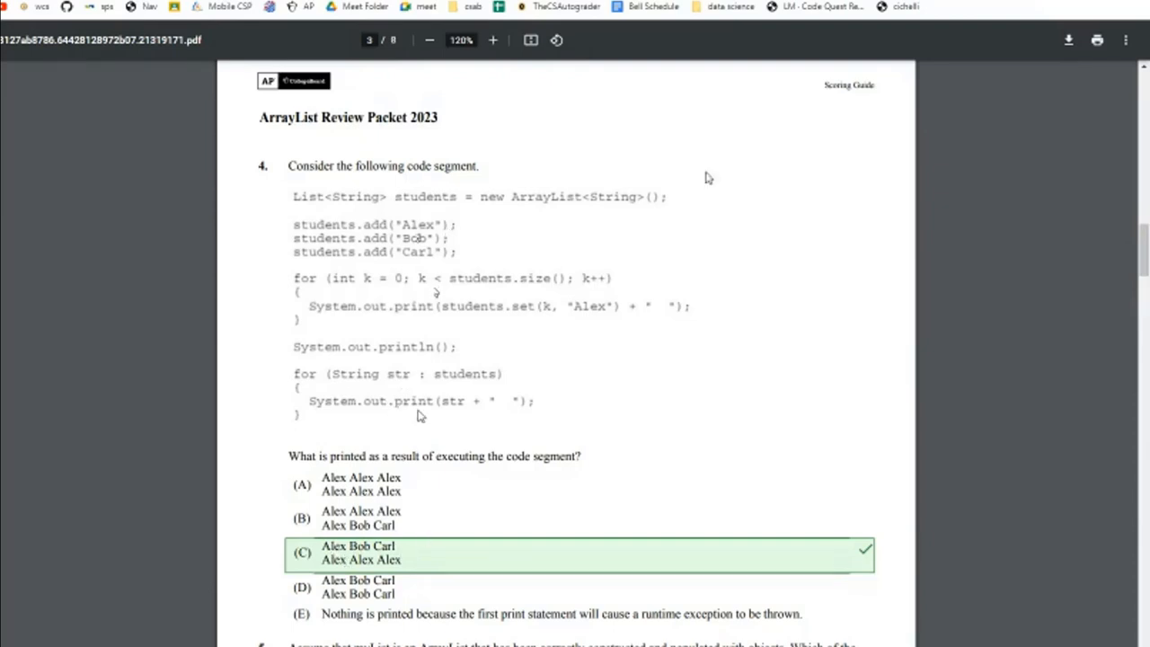
pyautogui.moveTo(433, 410)
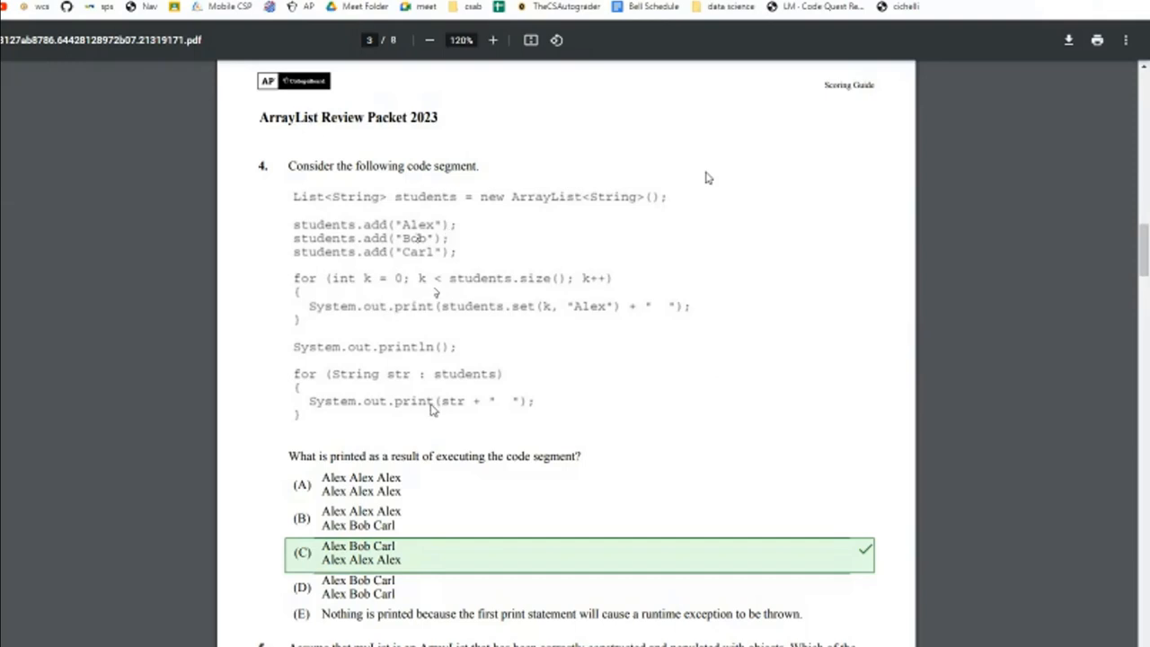
pyautogui.moveTo(438, 386)
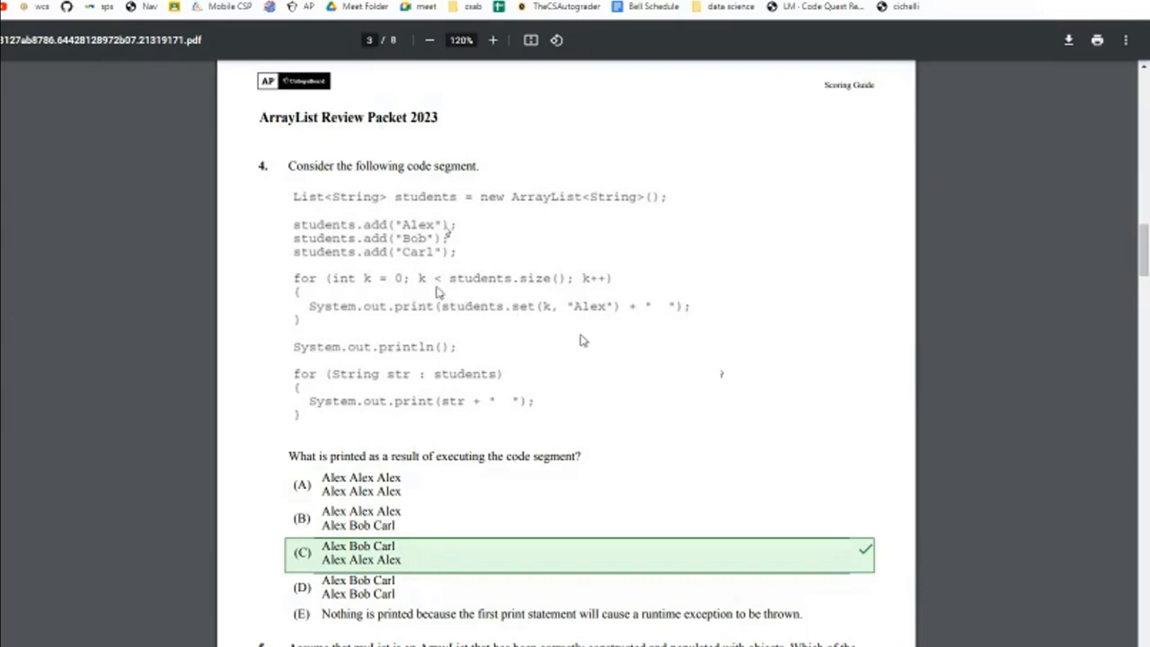
pyautogui.moveTo(596, 320)
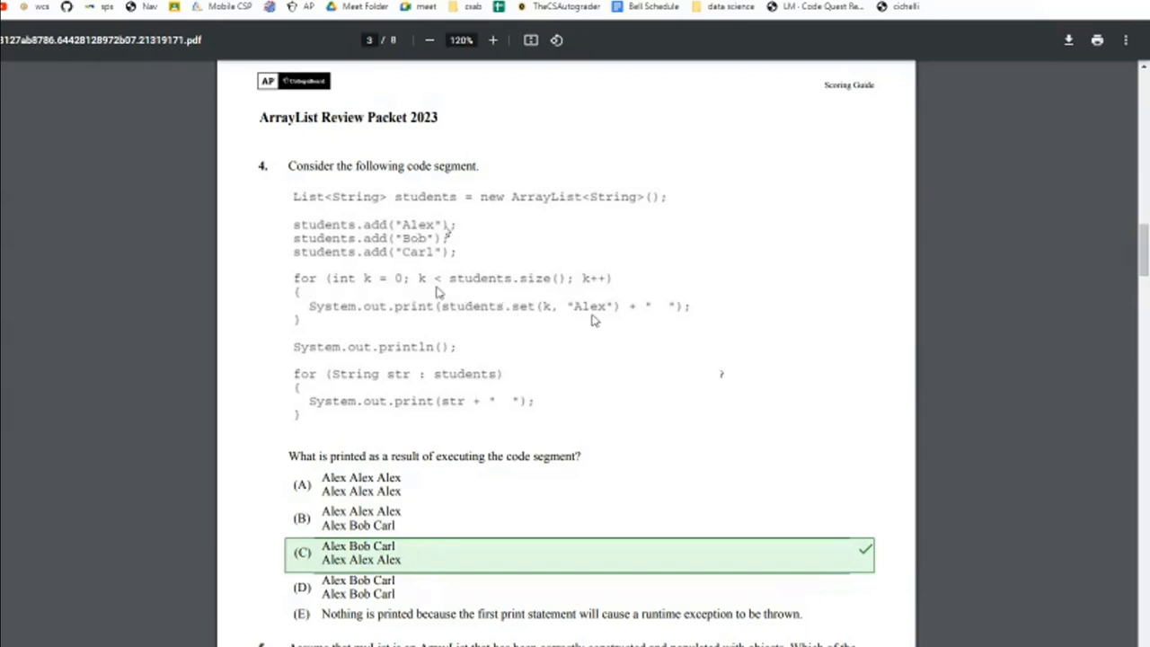
pyautogui.moveTo(709, 177)
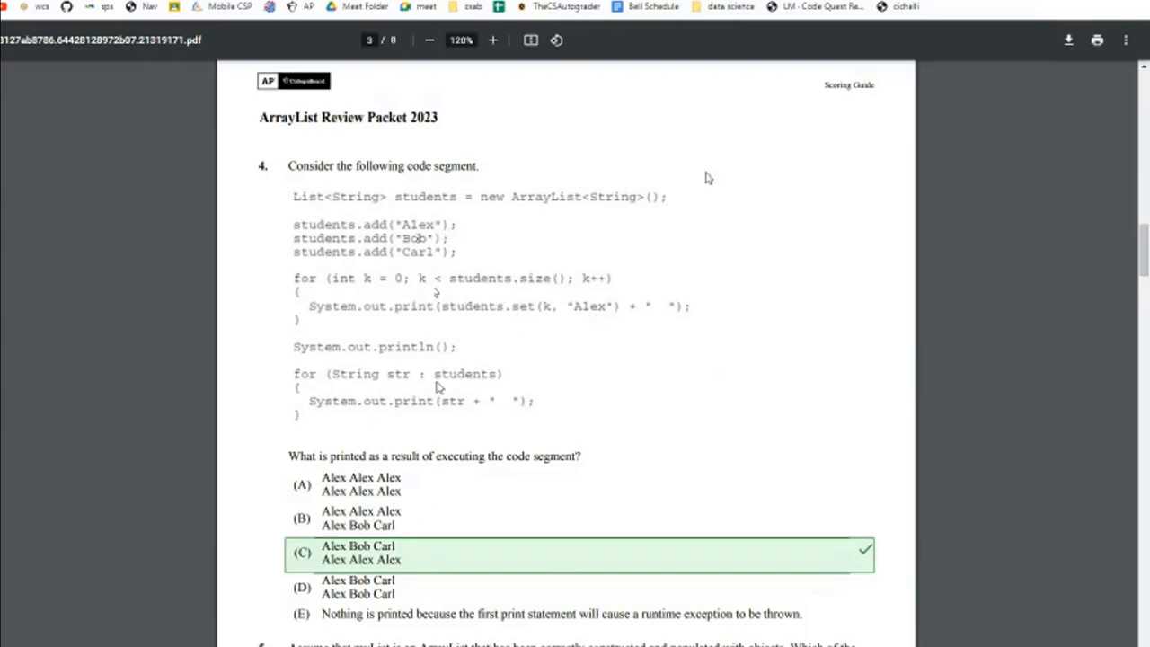
pyautogui.moveTo(496, 560)
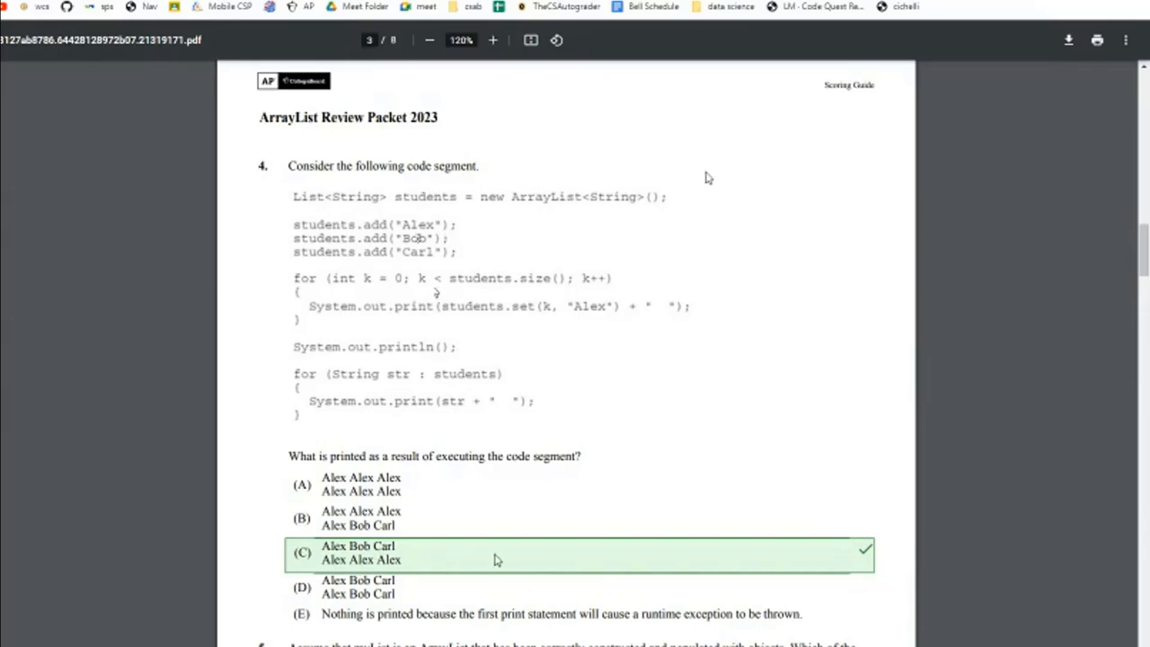
pyautogui.moveTo(460, 563)
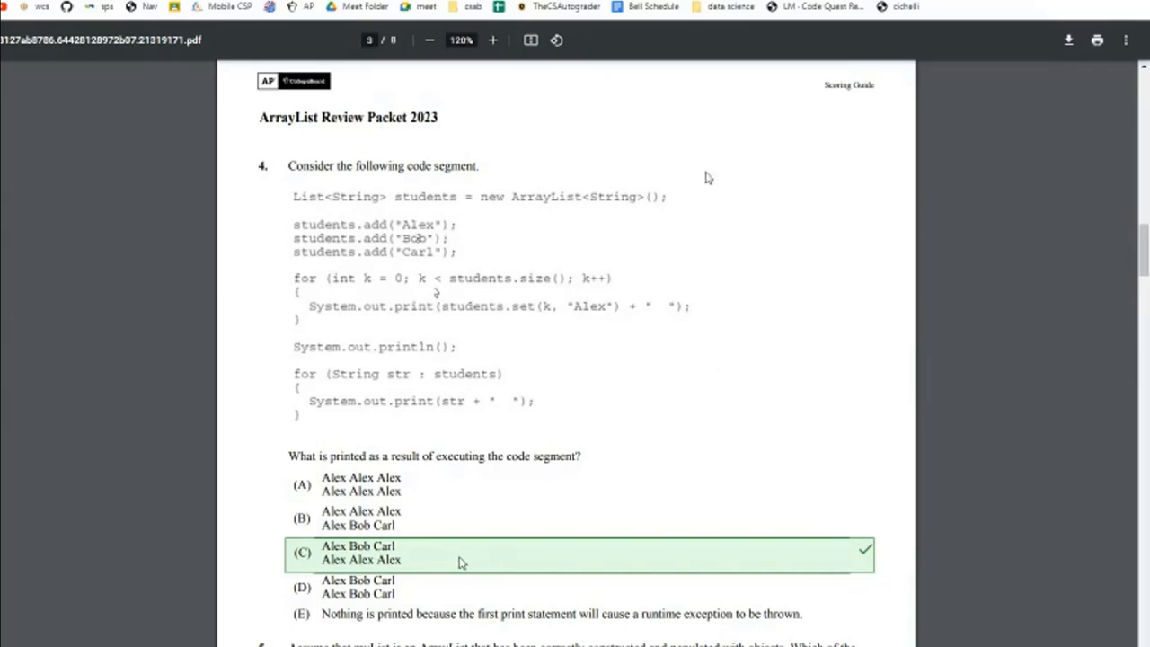